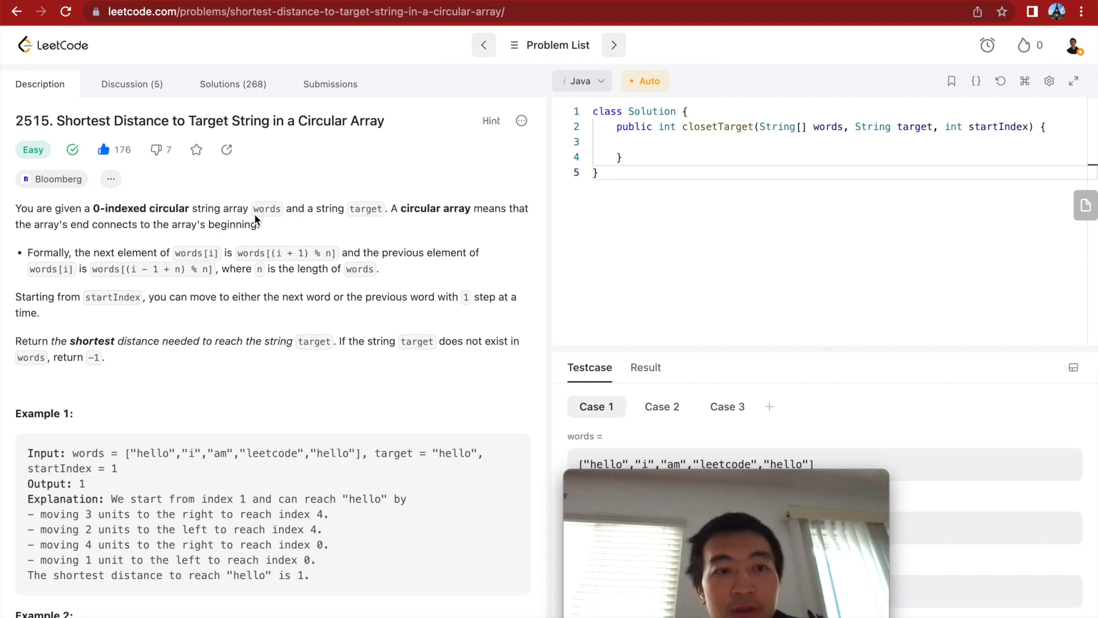
pyautogui.moveTo(266, 220)
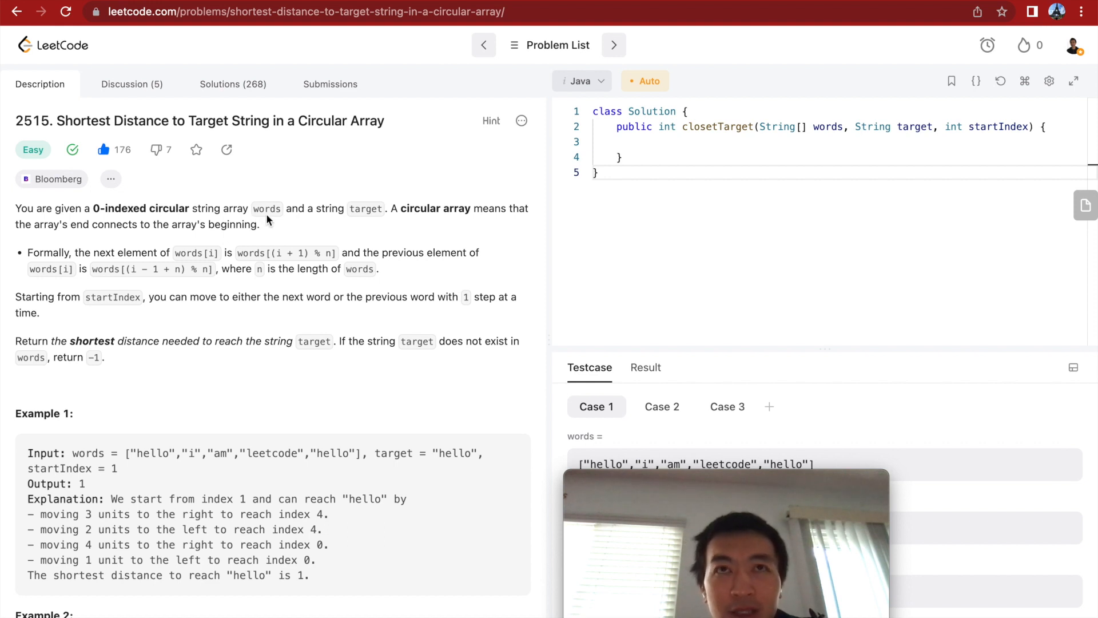
pyautogui.moveTo(289, 224)
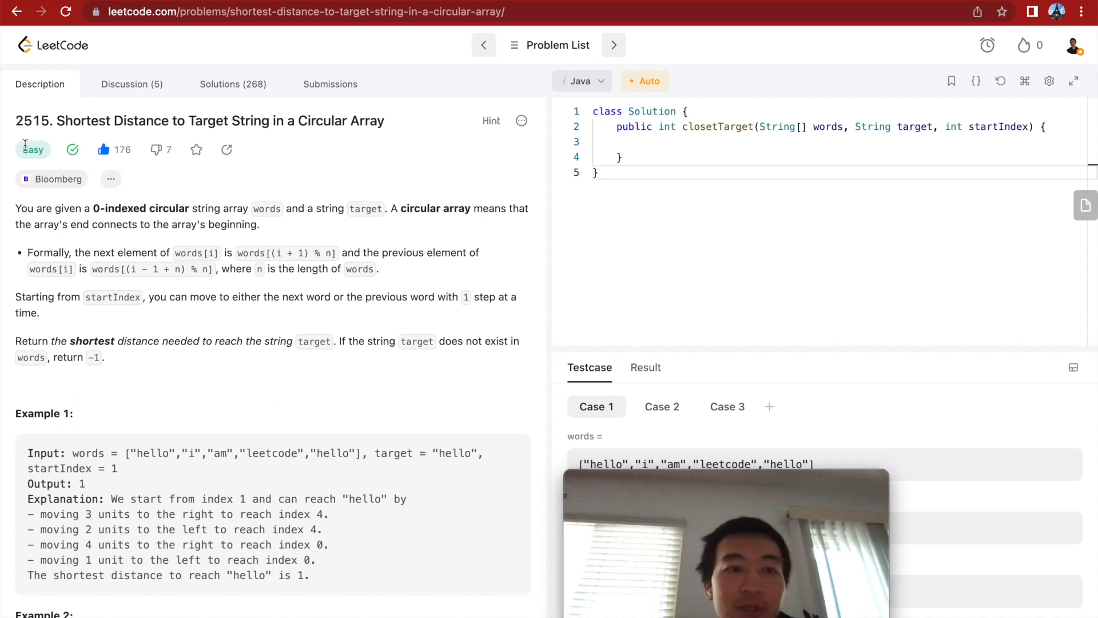
pyautogui.moveTo(216, 248)
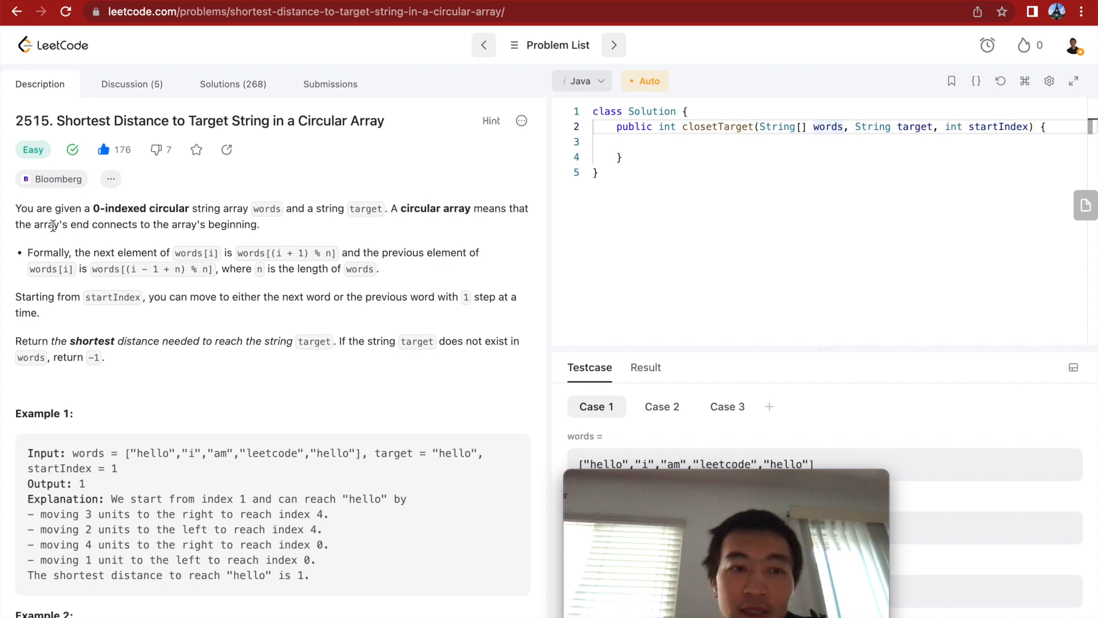
# Review the circular-array wording and Examples 1 and 2, highlighting the first hello
pyautogui.moveTo(55, 224); pyautogui.dragTo(177, 225)
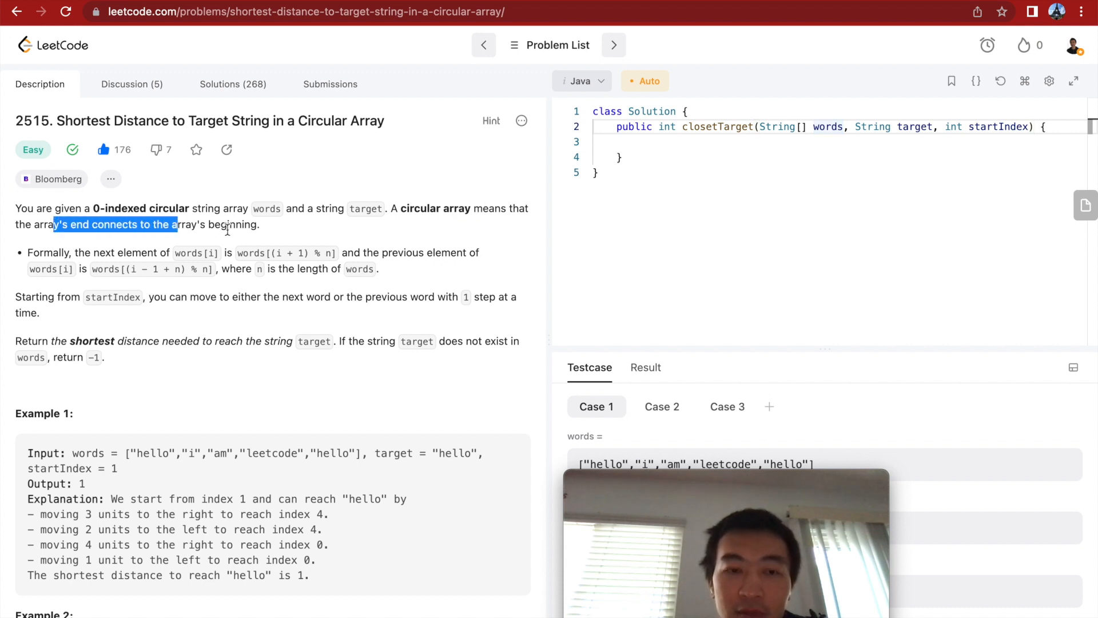
pyautogui.scroll(-3)
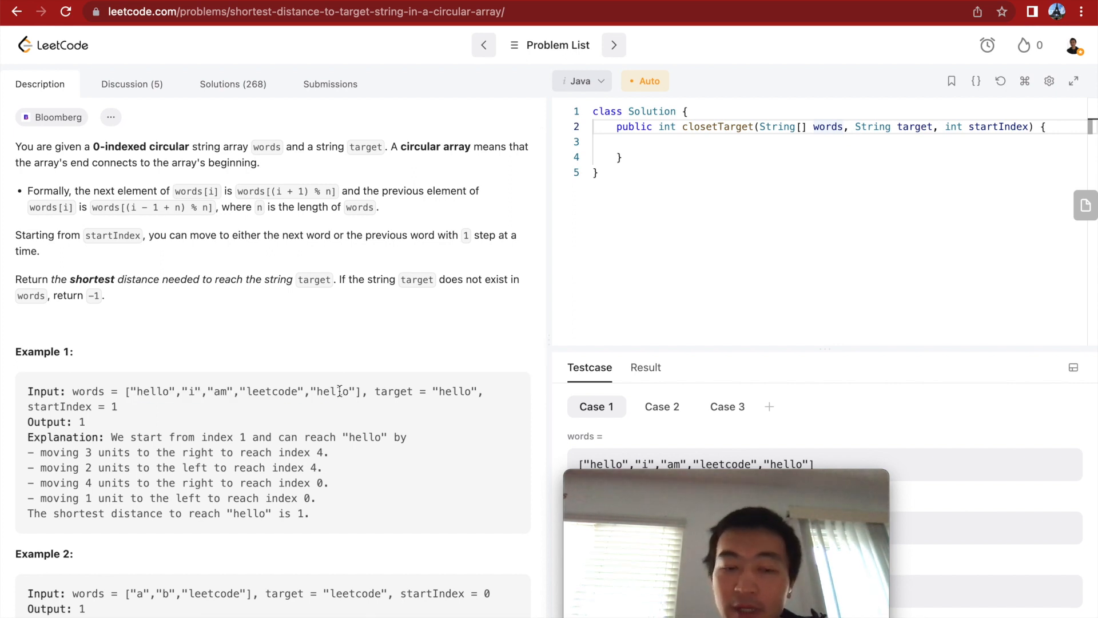
pyautogui.moveTo(348, 391); pyautogui.dragTo(118, 406)
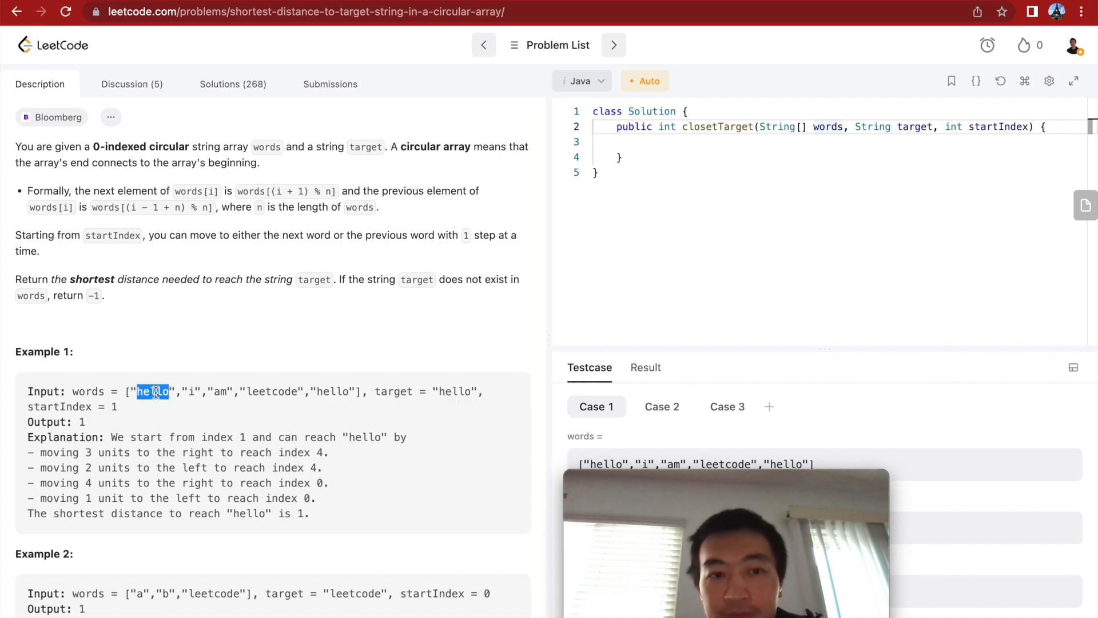
pyautogui.scroll(-3)
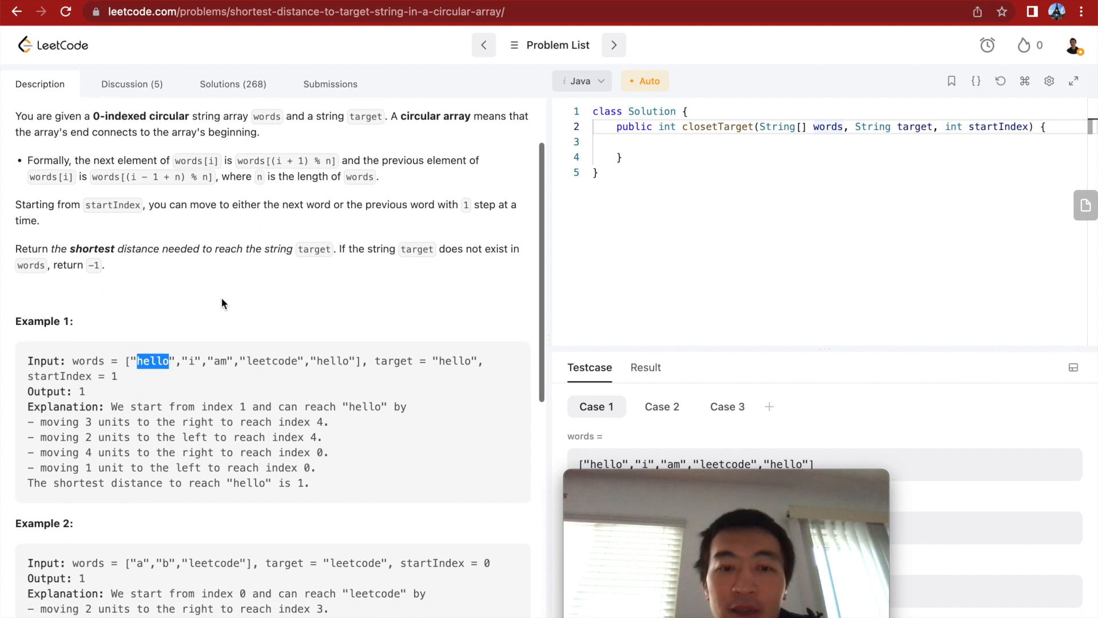
pyautogui.doubleClick(454, 360)
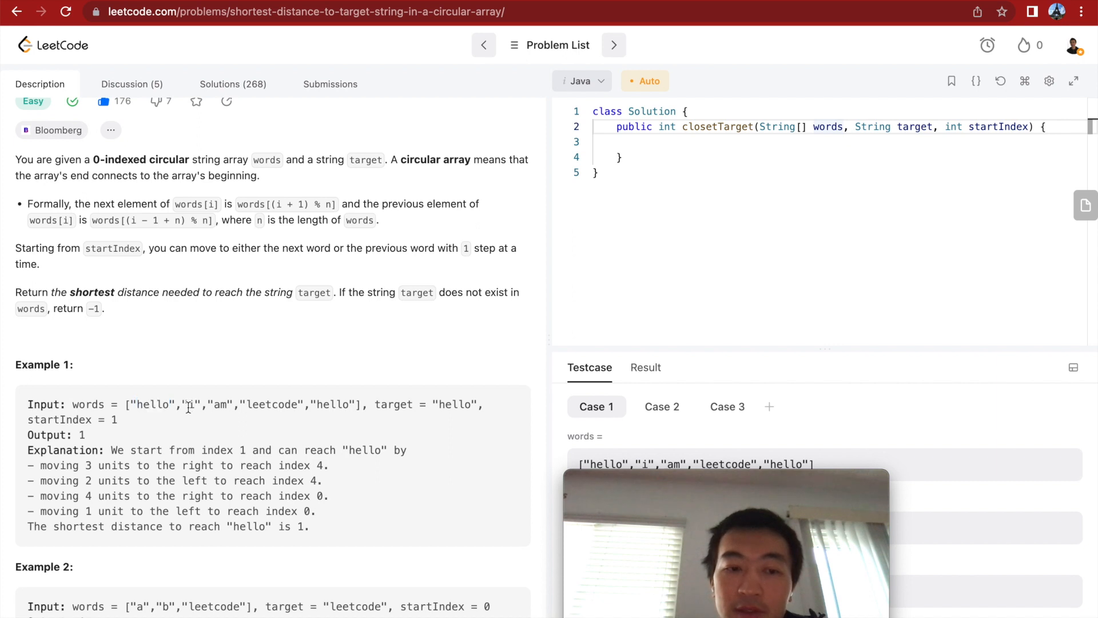
pyautogui.doubleClick(191, 403)
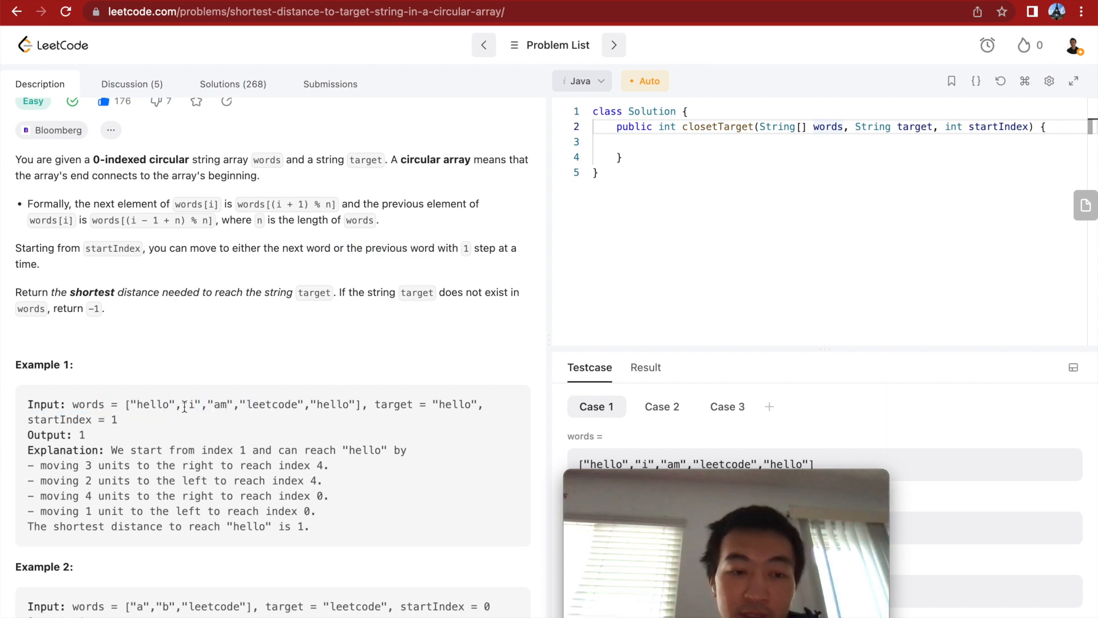
pyautogui.doubleClick(155, 404)
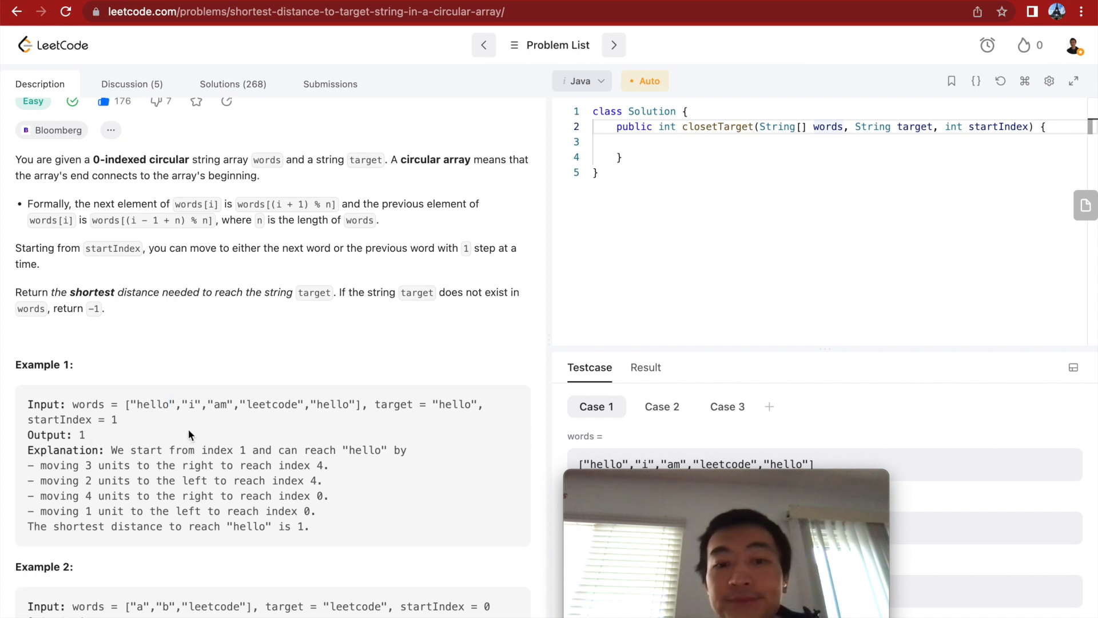
pyautogui.scroll(-3)
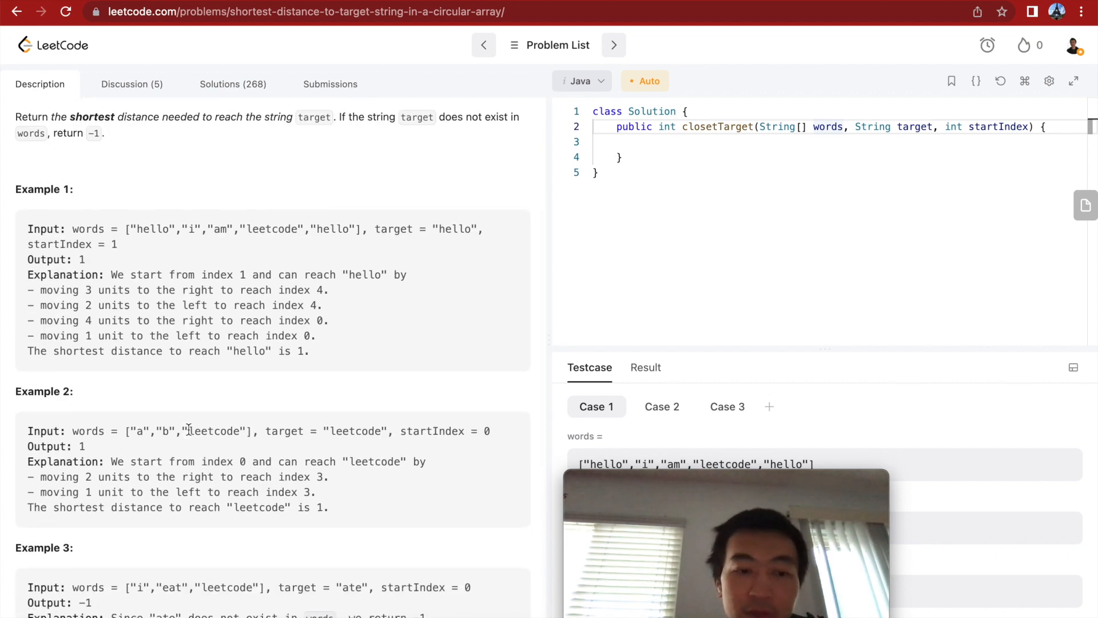
pyautogui.scroll(-3)
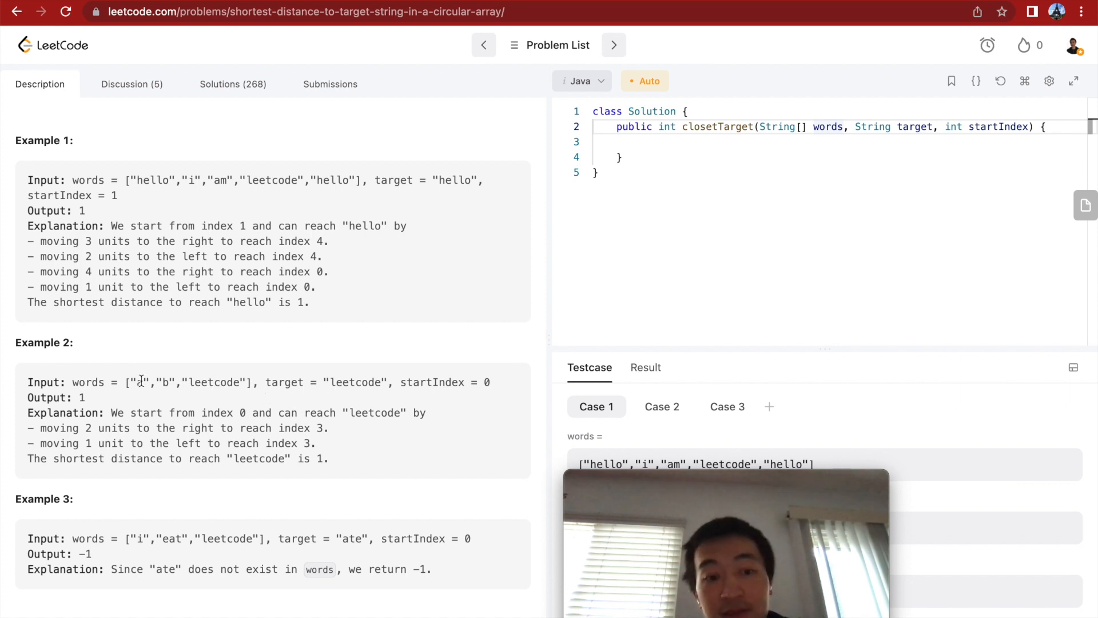
pyautogui.doubleClick(141, 382)
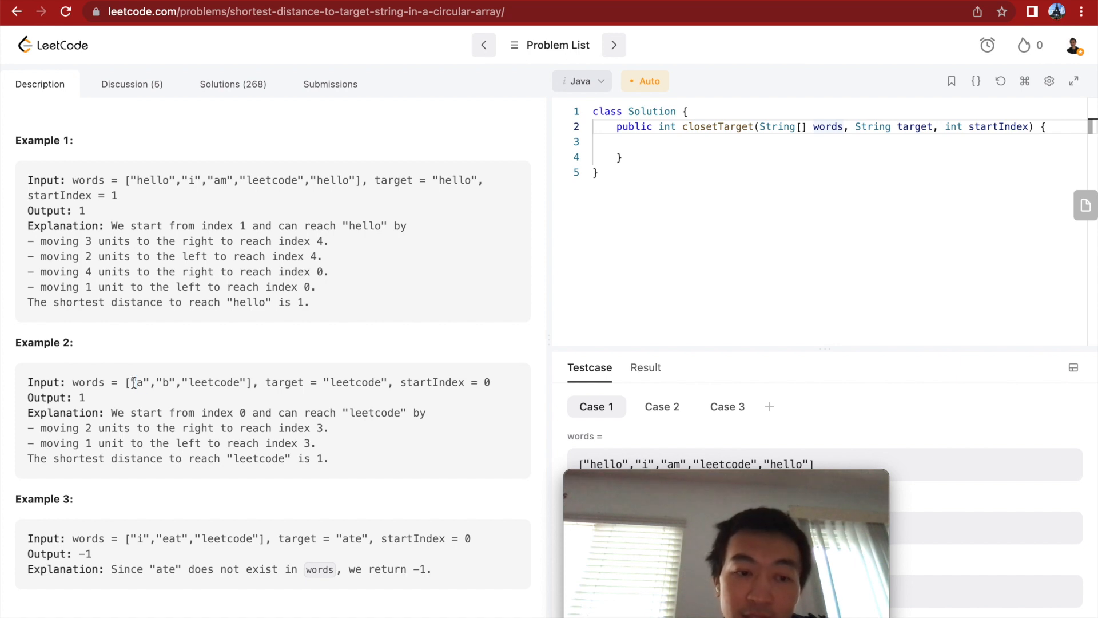
pyautogui.doubleClick(214, 382)
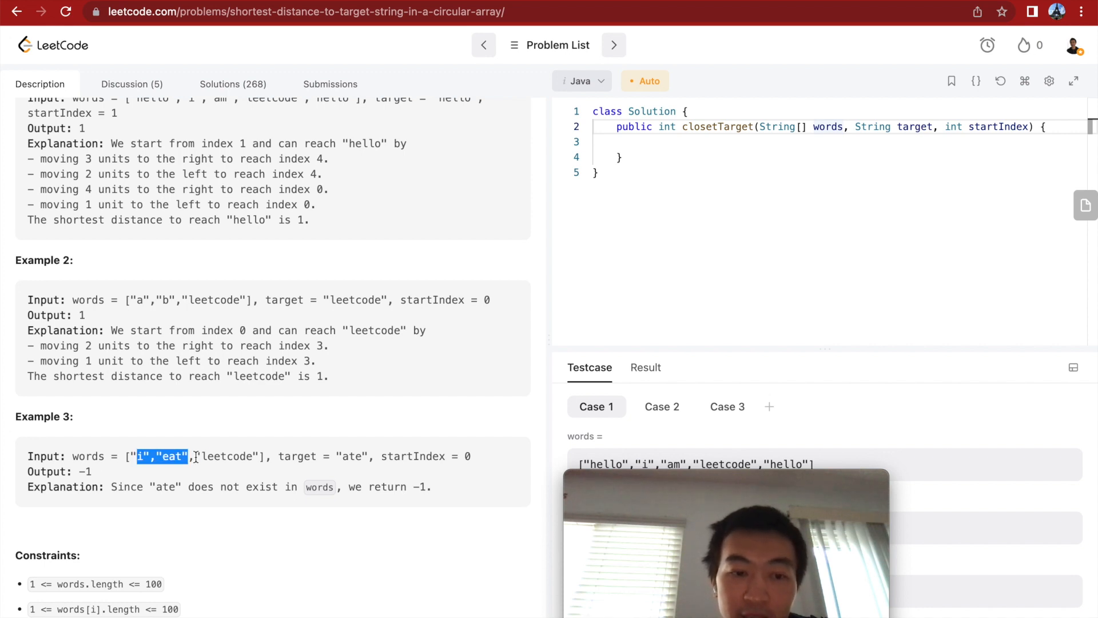
# Review Example 3: target ate among eat and leetcode giving output -1
pyautogui.moveTo(191, 456); pyautogui.dragTo(260, 456)
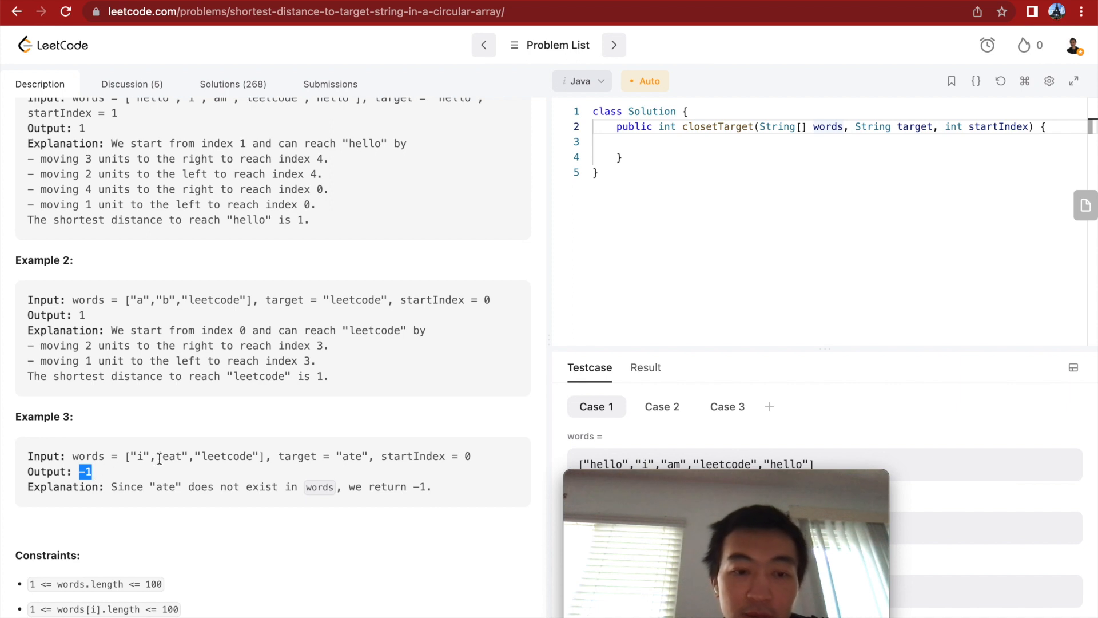
pyautogui.moveTo(135, 456); pyautogui.dragTo(208, 456)
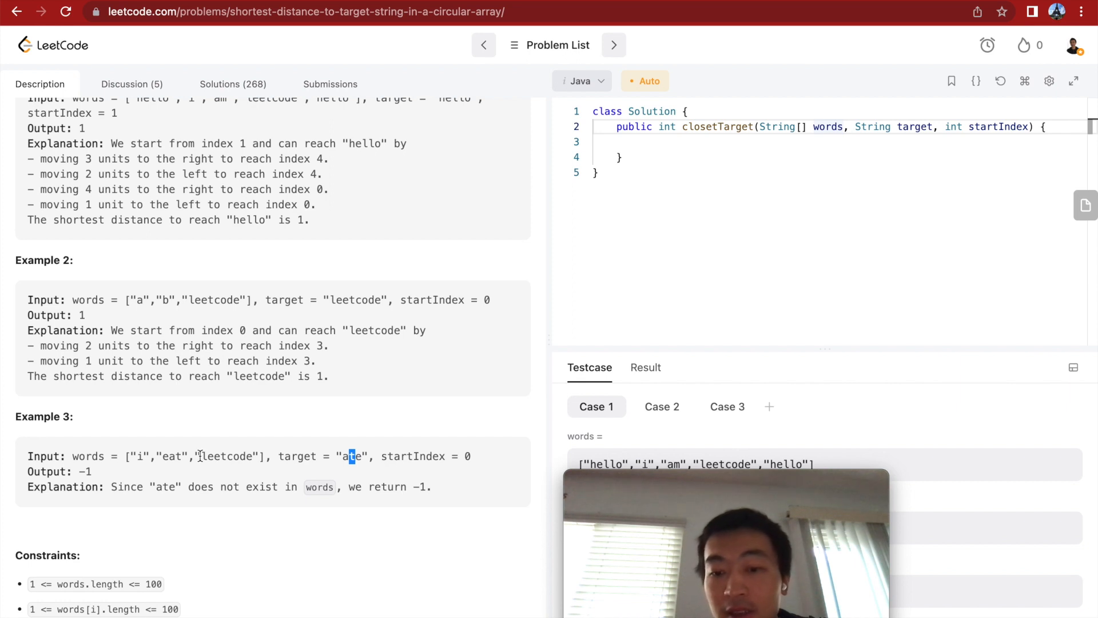
pyautogui.moveTo(163, 456); pyautogui.dragTo(235, 456)
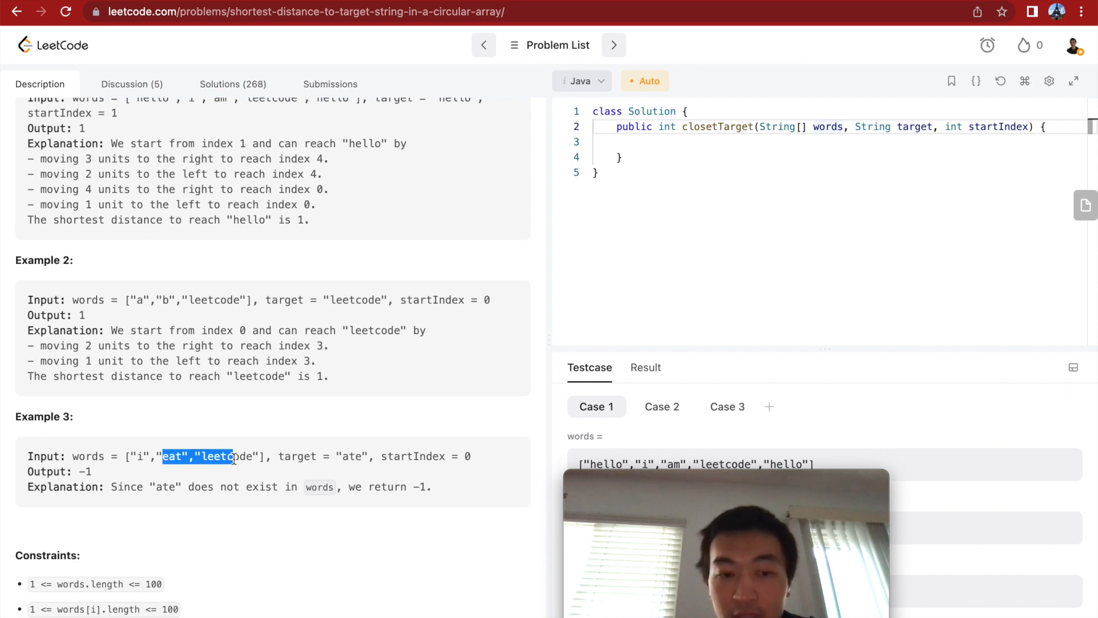
pyautogui.scroll(-3)
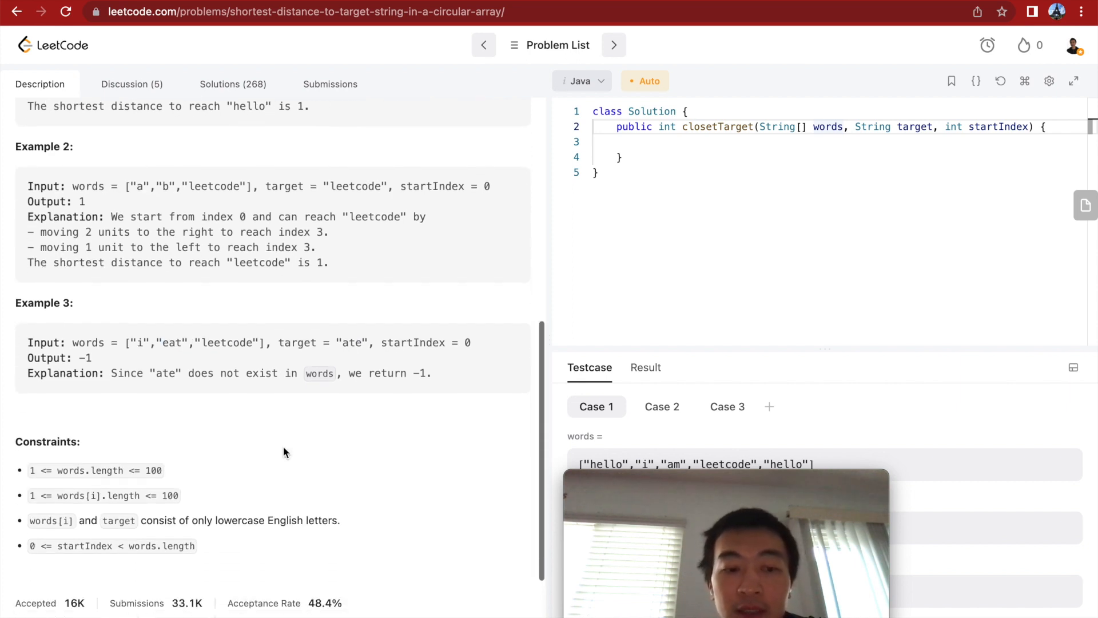
pyautogui.scroll(-3)
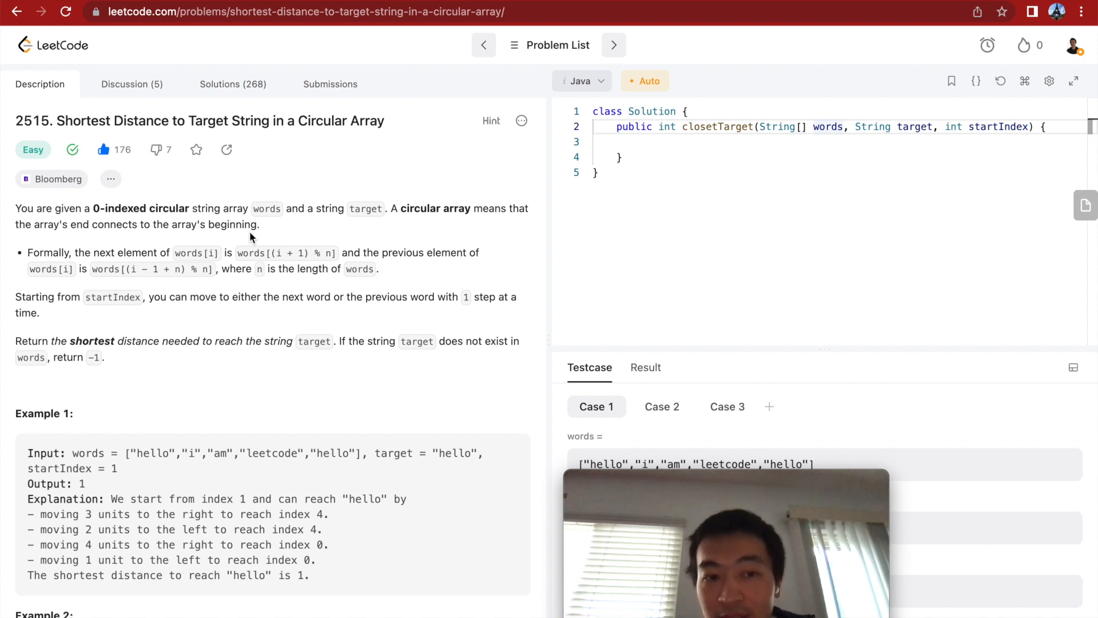
pyautogui.moveTo(195, 267)
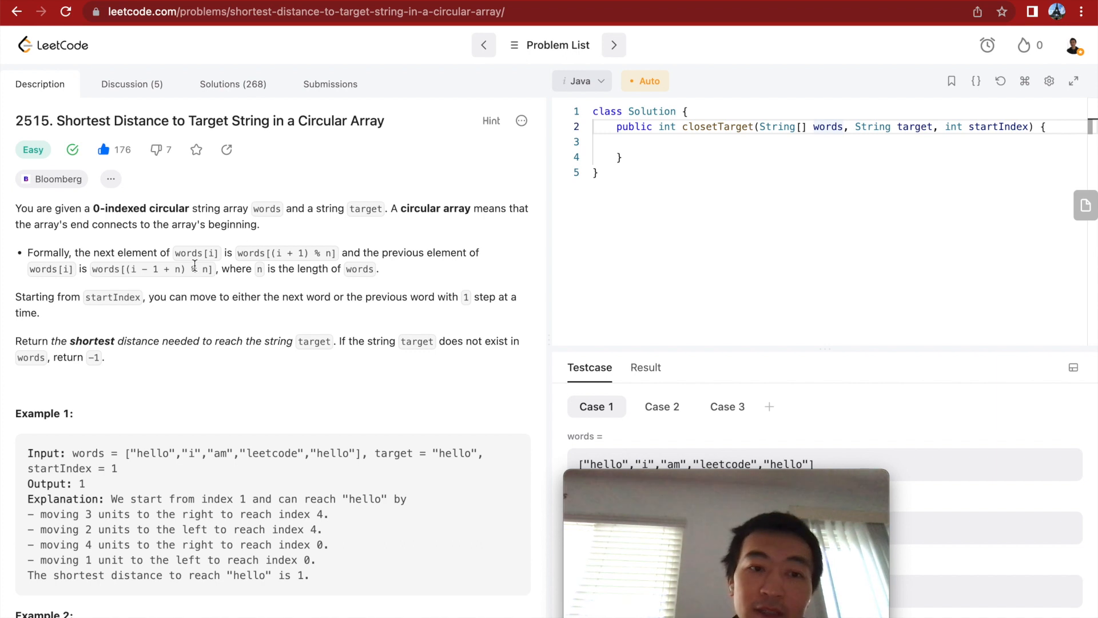
# Declare int ans, return 0 when words[startIndex] equals target, and return ans at the end
pyautogui.doubleClick(197, 269)
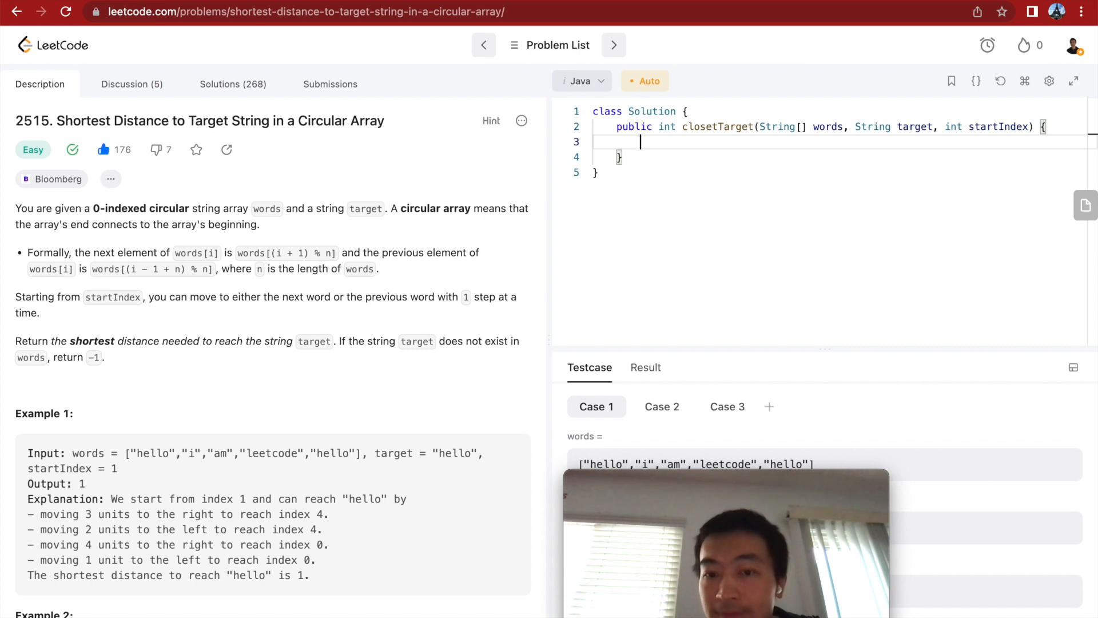
pyautogui.write('int ans = 0;')
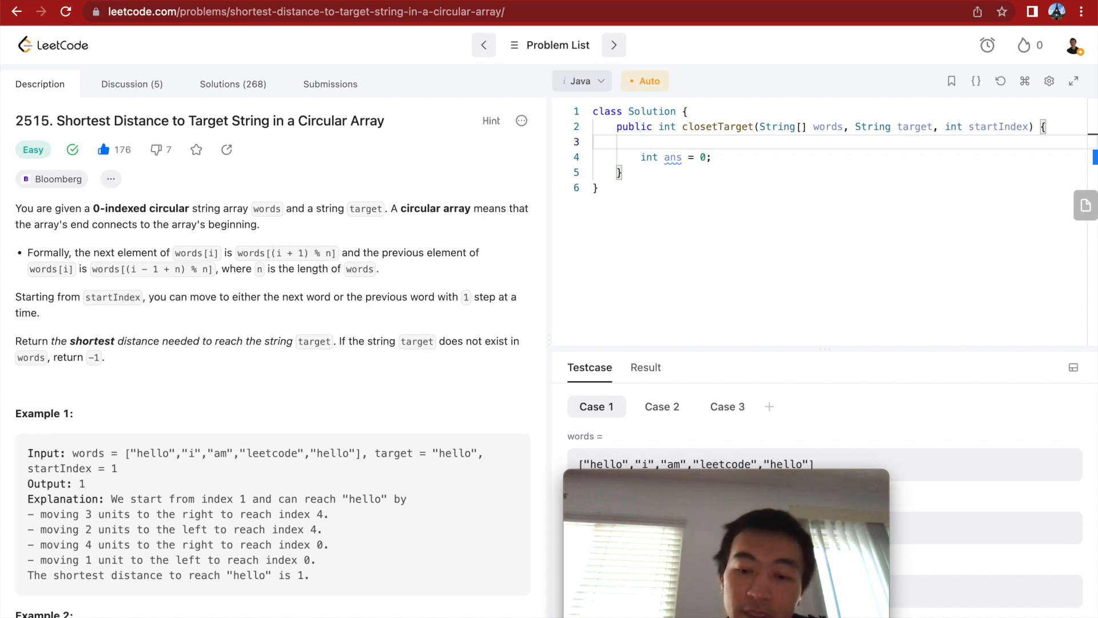
pyautogui.write('if (words')
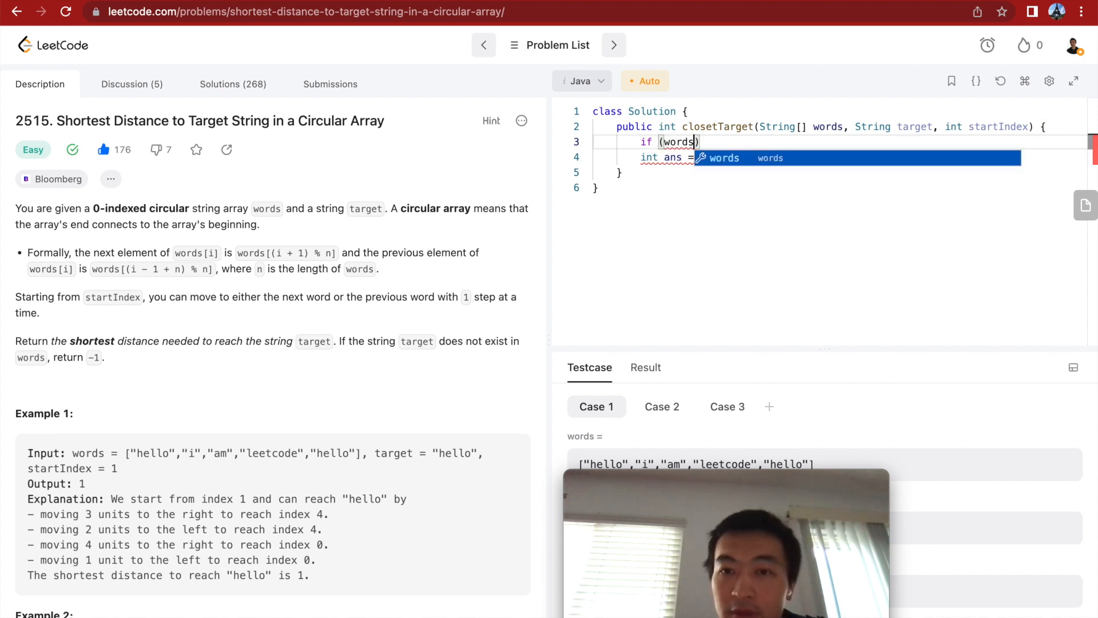
pyautogui.write('[startIndex].')
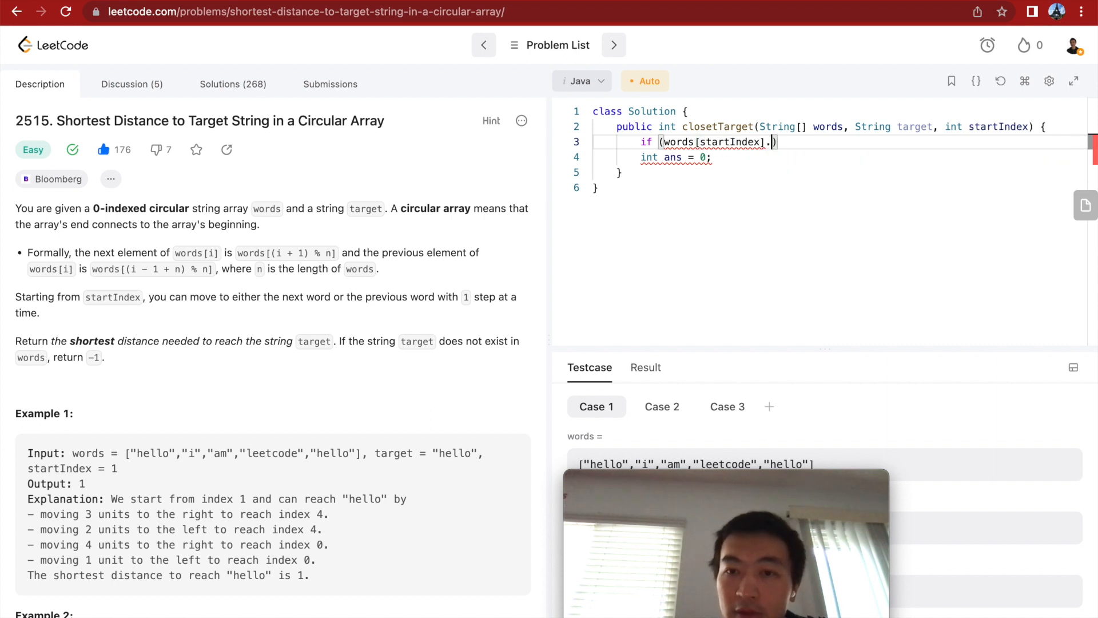
pyautogui.write('equals(targe')
pyautogui.write('re')
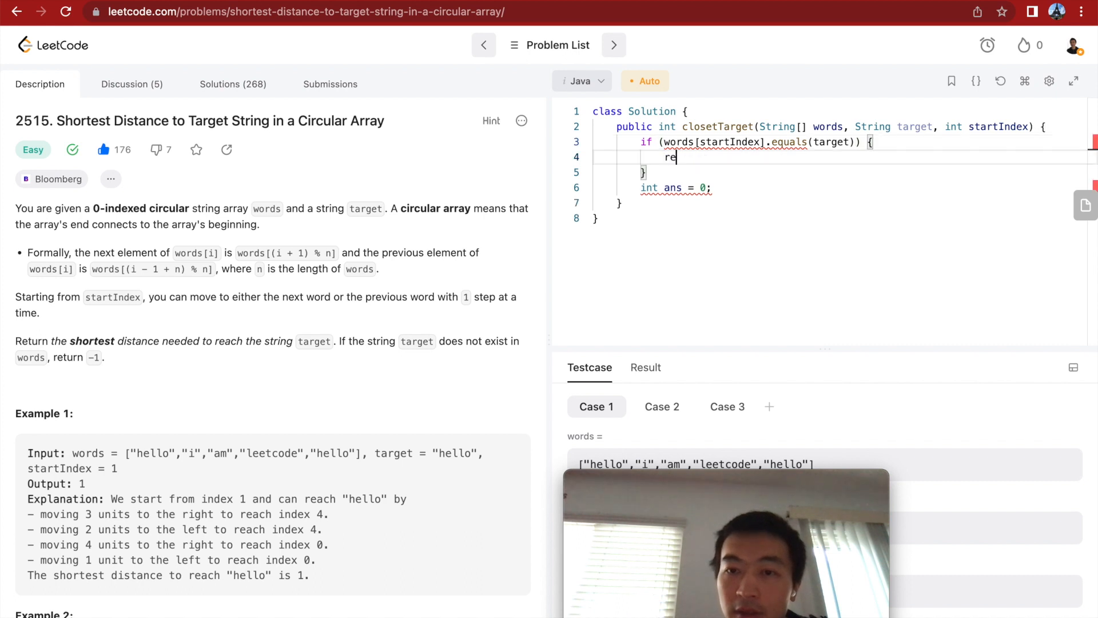
pyautogui.write('turn 0;')
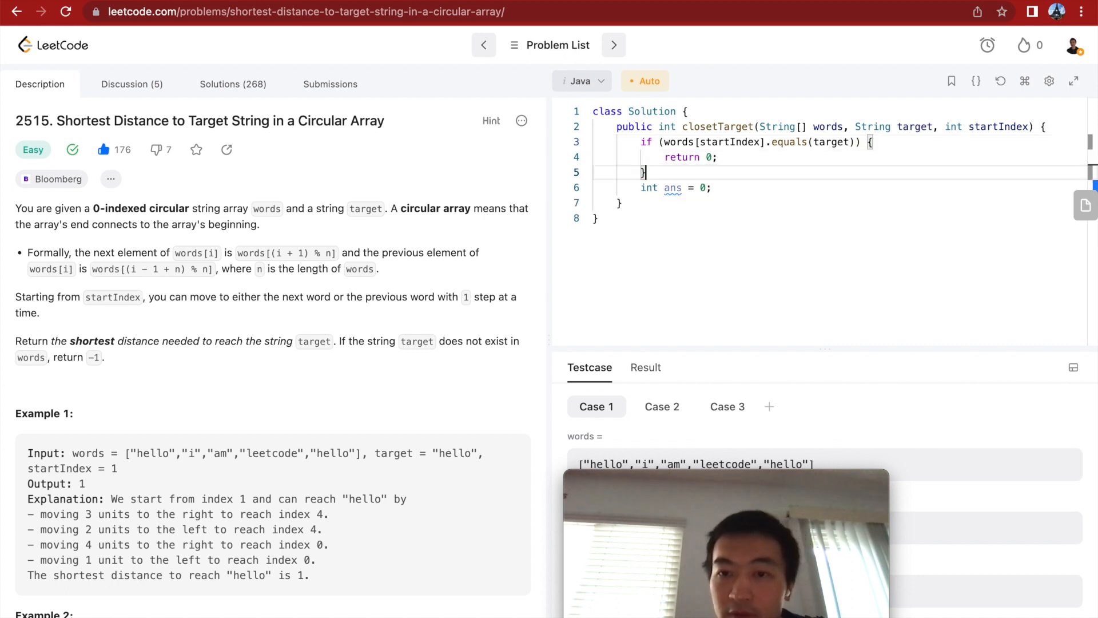
pyautogui.write('return')
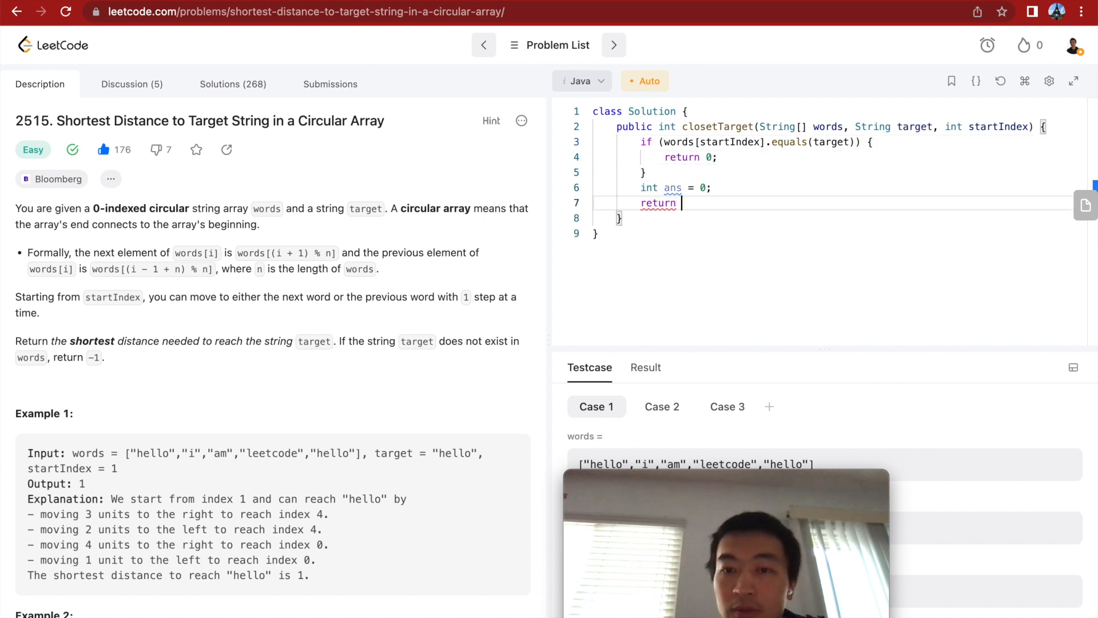
pyautogui.write('ans;')
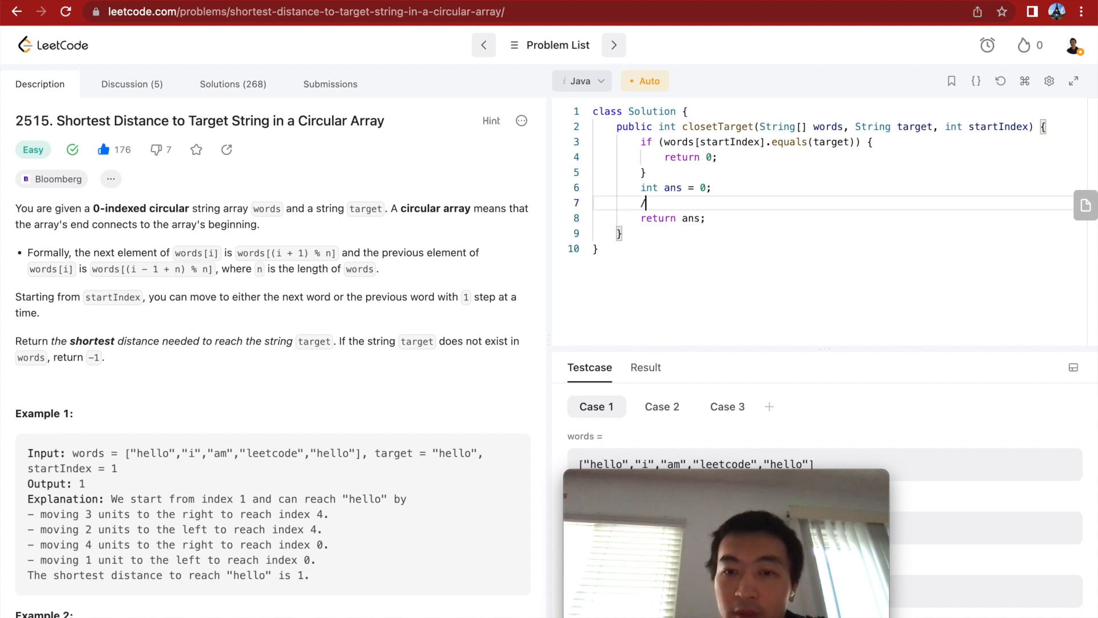
# Add //move to the right and //move to the left comments and declare int n = words.length
pyautogui.write('/move')
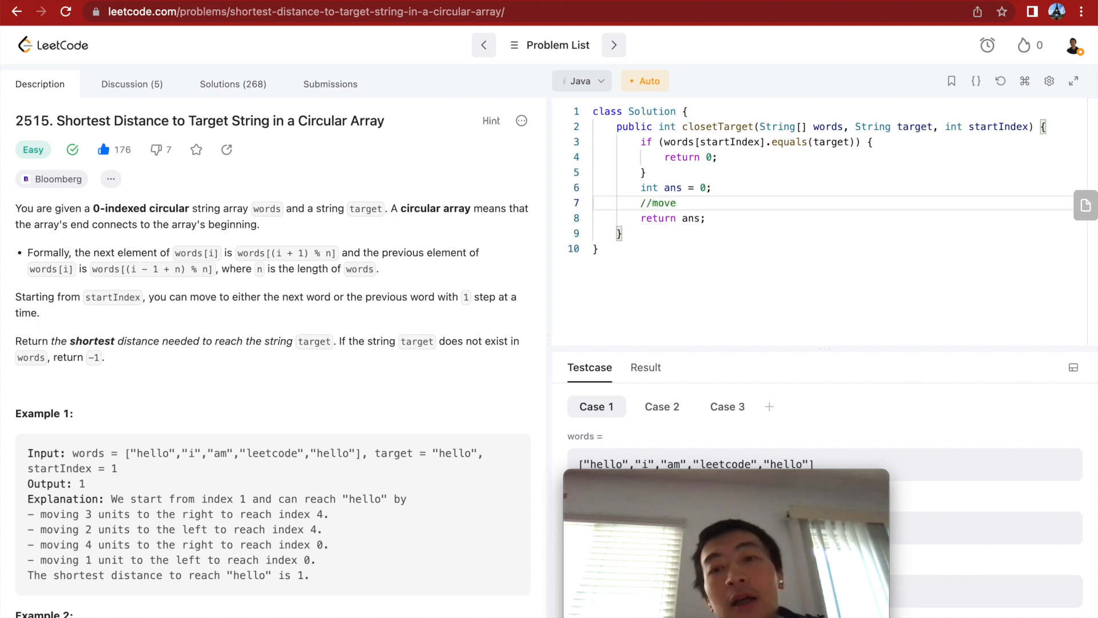
pyautogui.write('to the right')
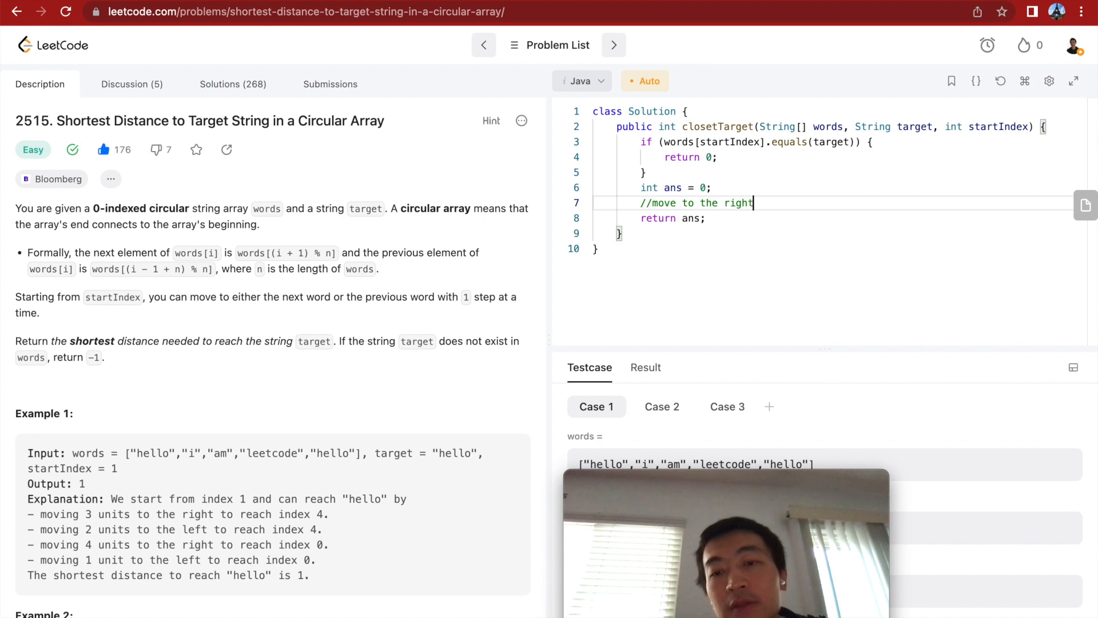
pyautogui.write('//move to the left;')
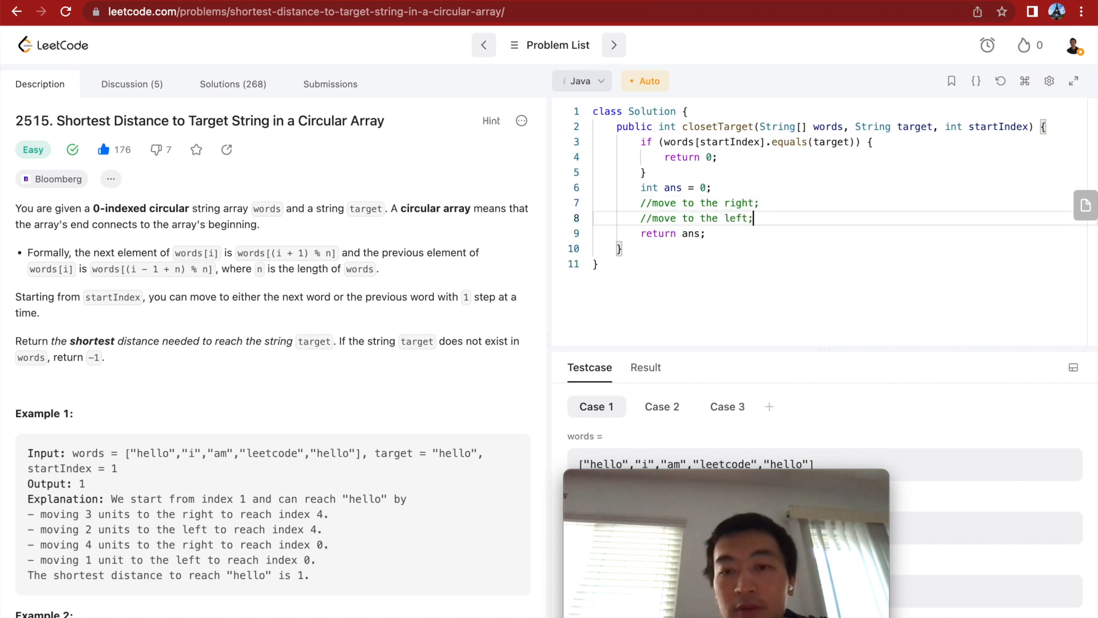
pyautogui.press('enter')
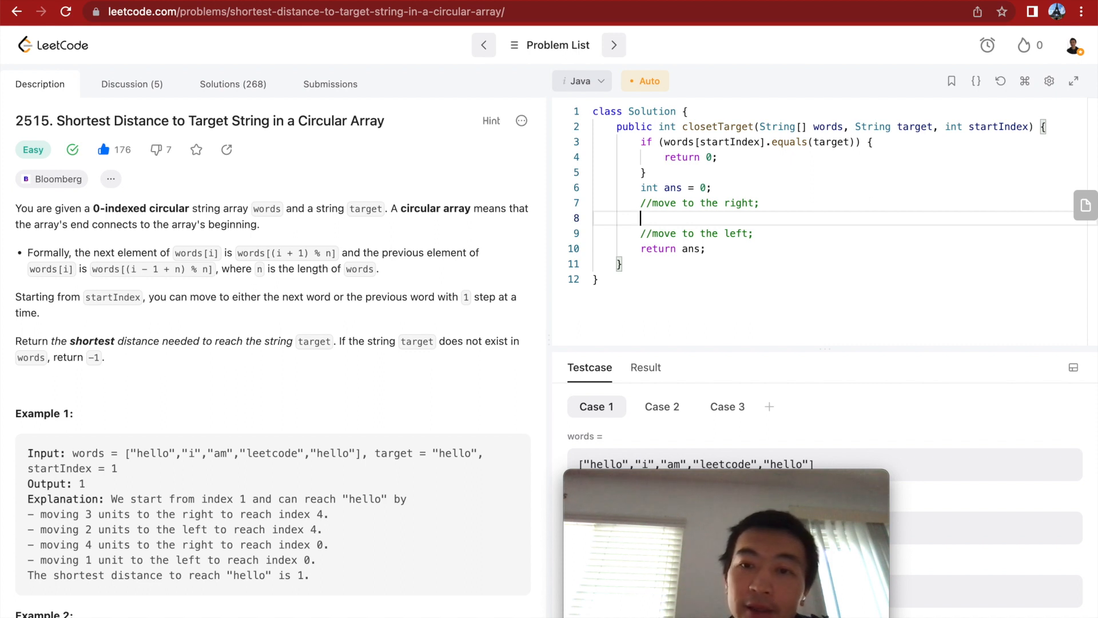
pyautogui.write('int n')
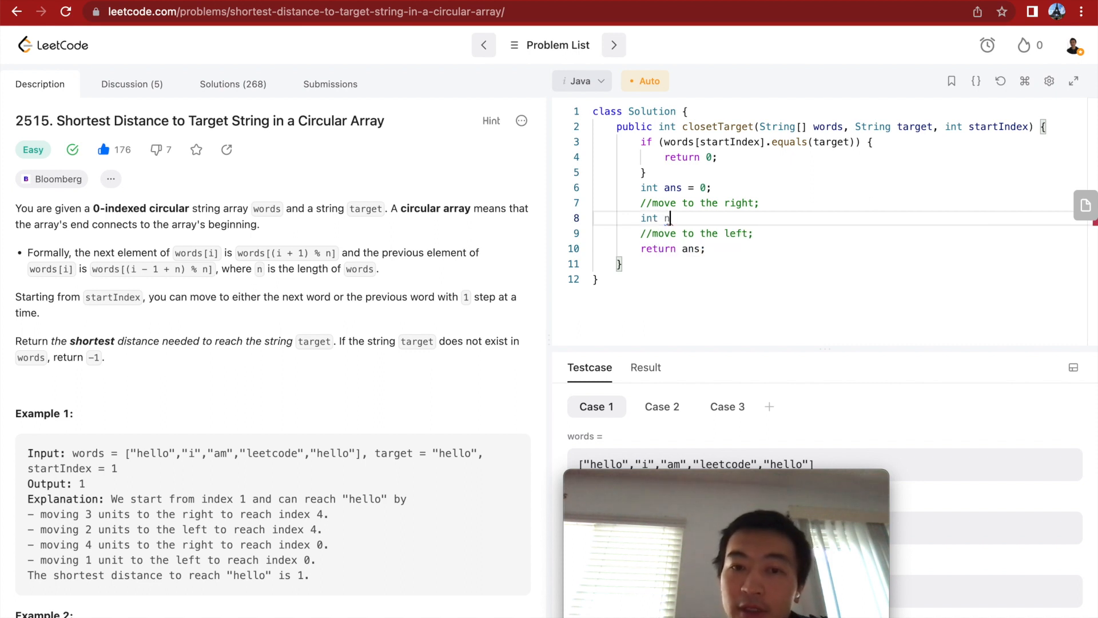
pyautogui.write('=')
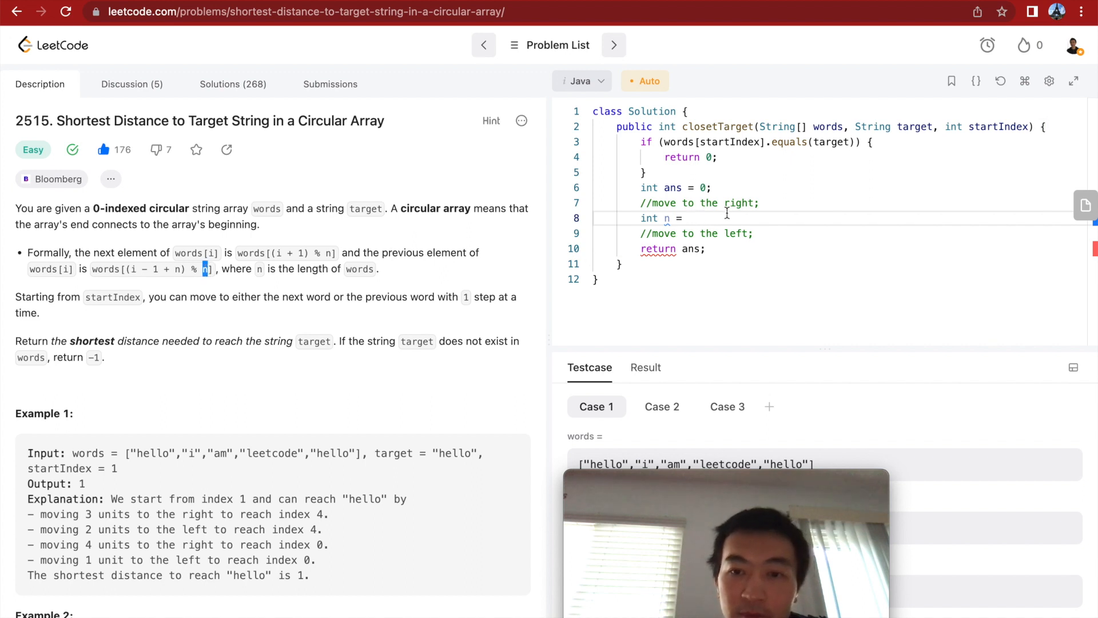
pyautogui.write('words.length;')
pyautogui.write('for')
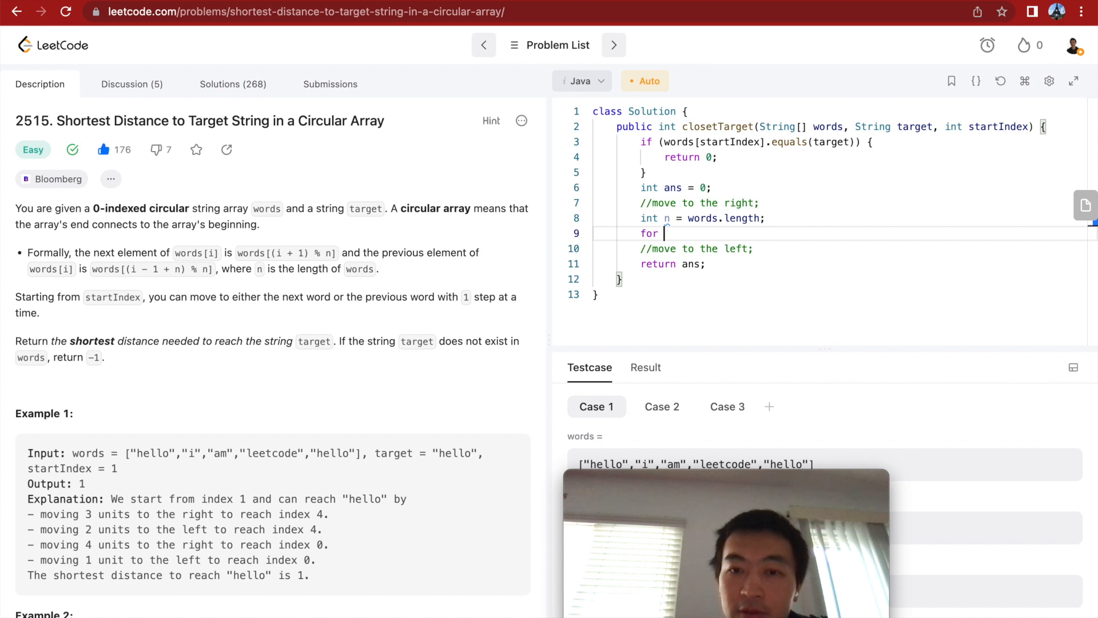
pyautogui.write('()')
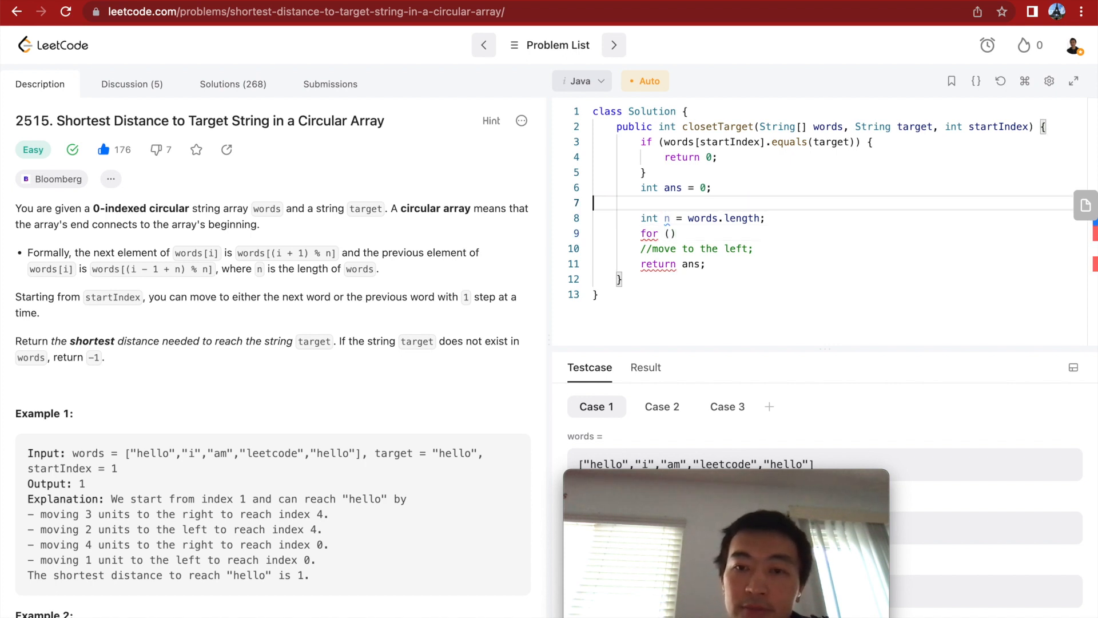
pyautogui.write('//move to the right;')
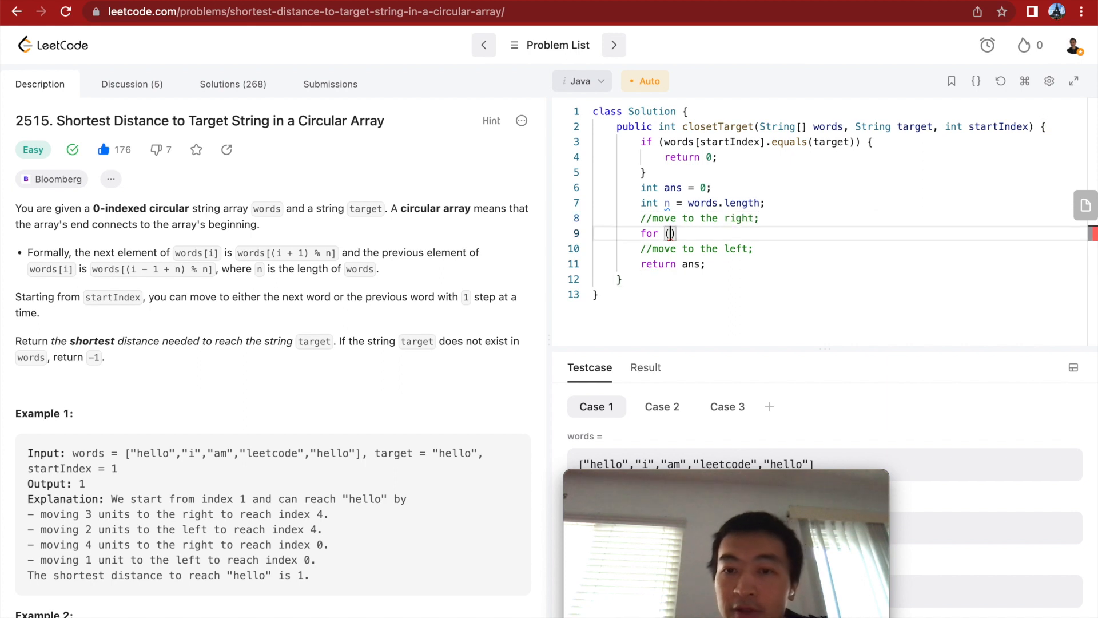
# Write the rightward circular for header: int i = startIndex; i = (startIndex + 1) % n
pyautogui.write('int i =')
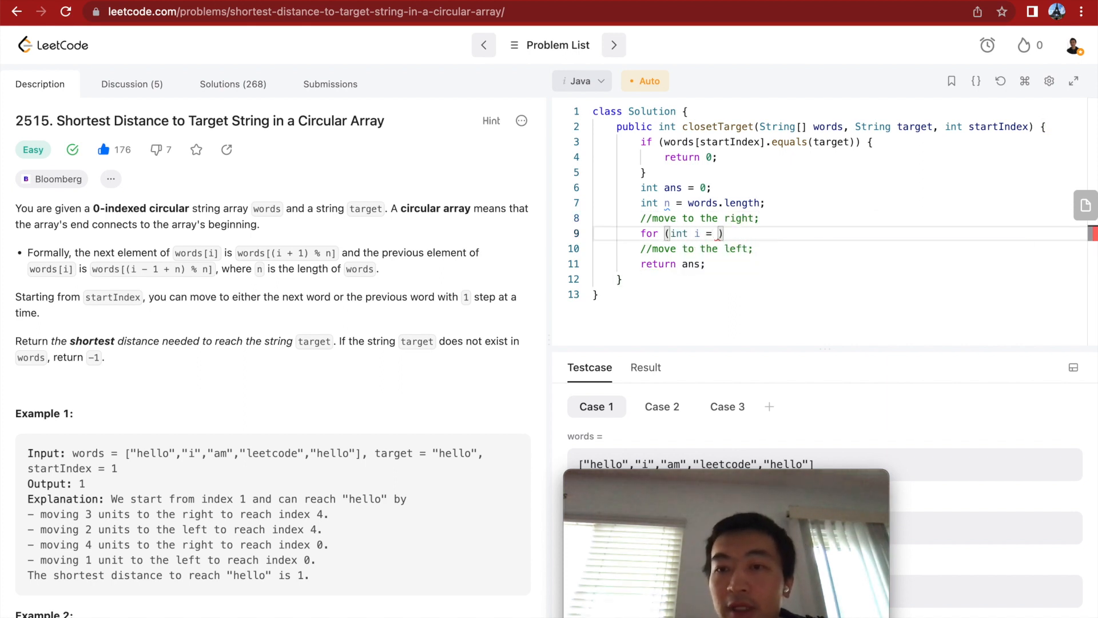
pyautogui.write('startIndex + 1')
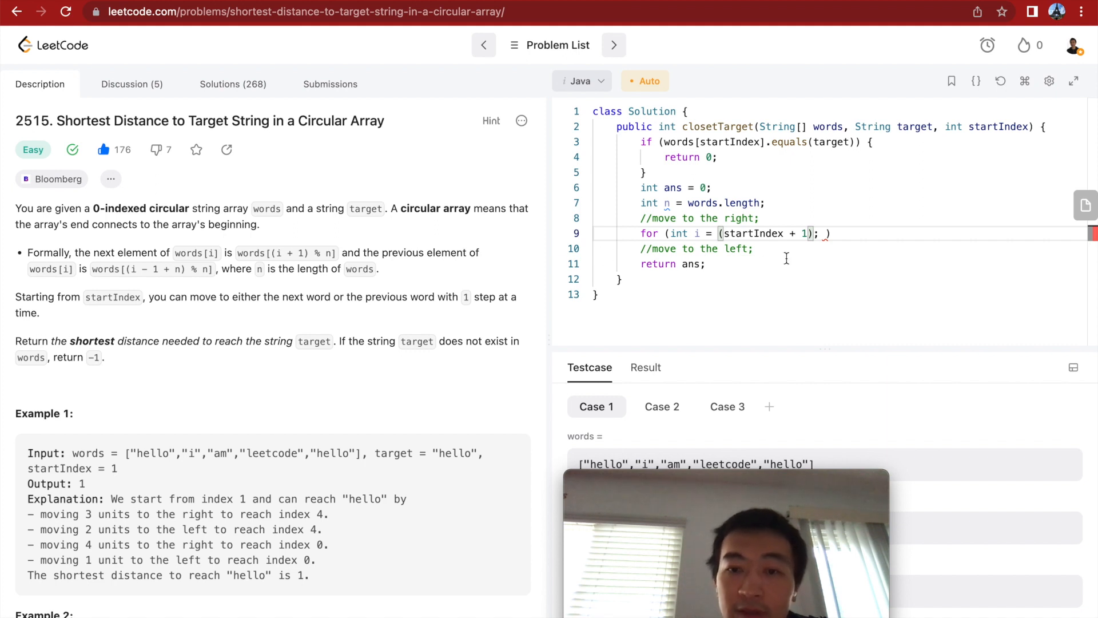
pyautogui.write('%')
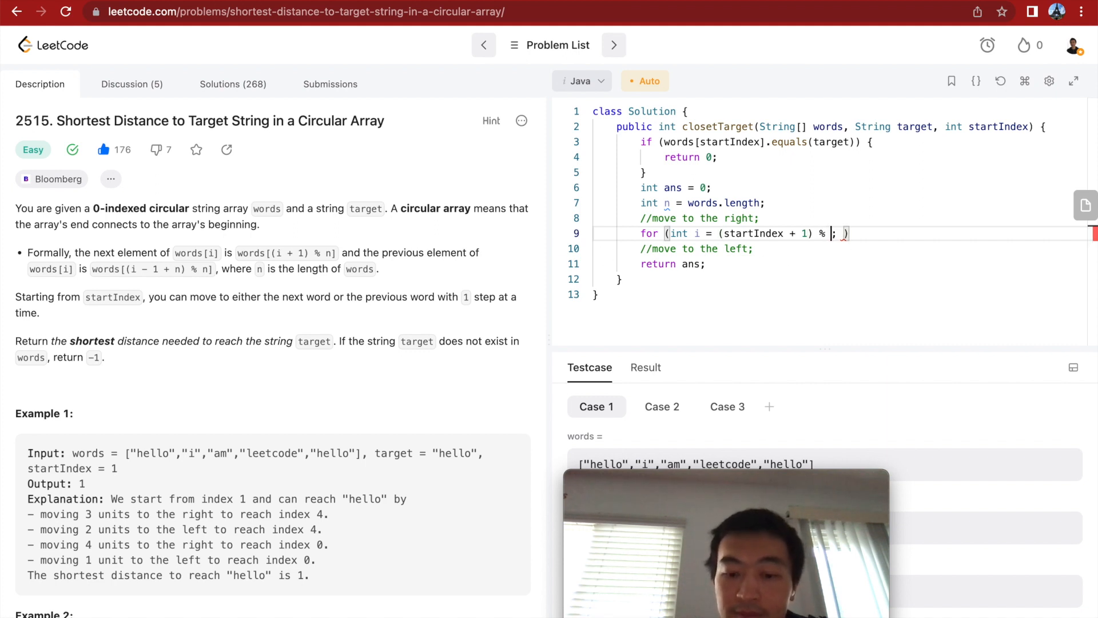
pyautogui.write('n')
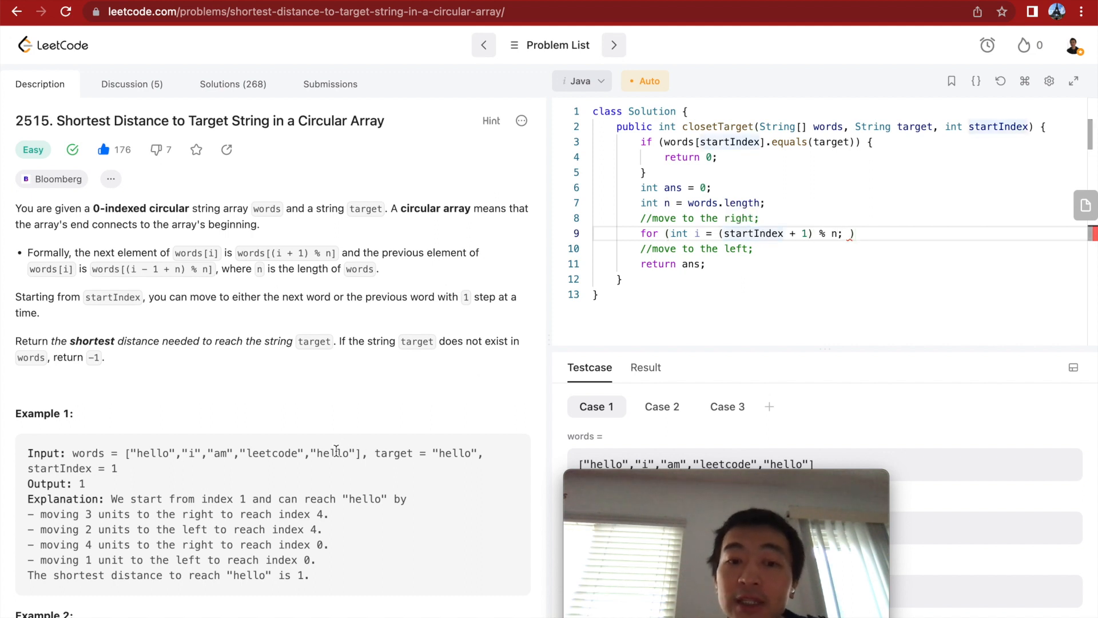
pyautogui.doubleClick(331, 453)
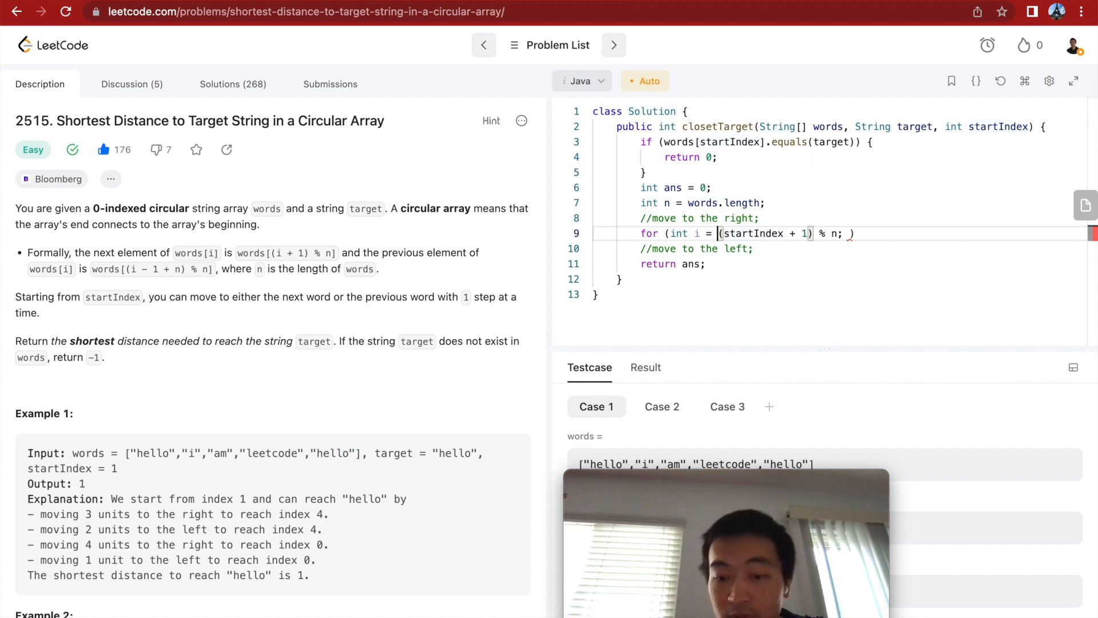
pyautogui.write('(')
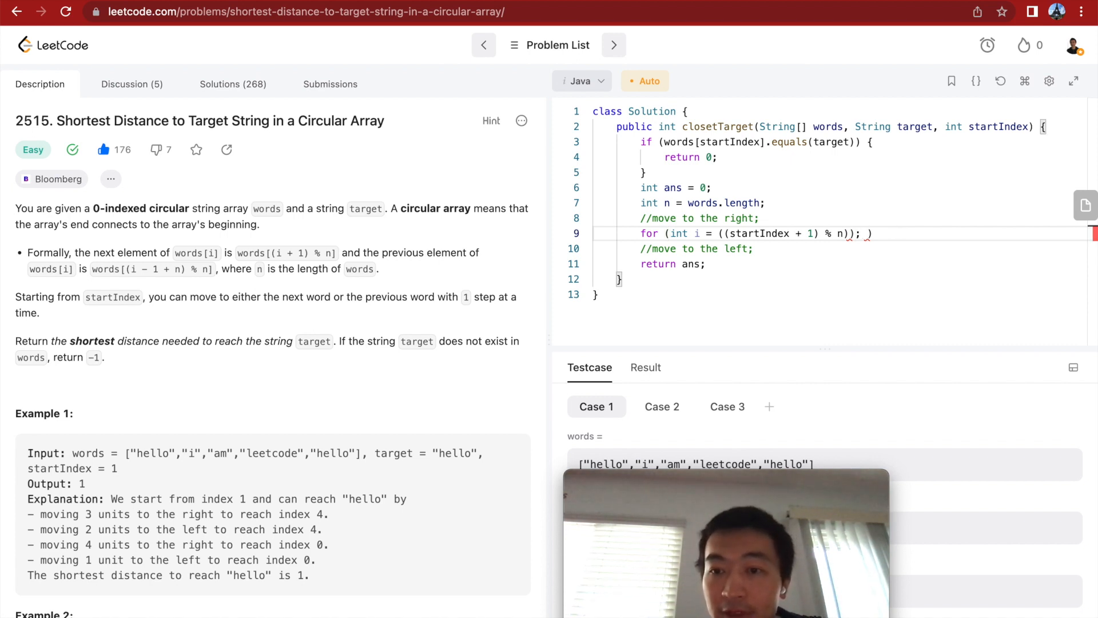
pyautogui.write('i')
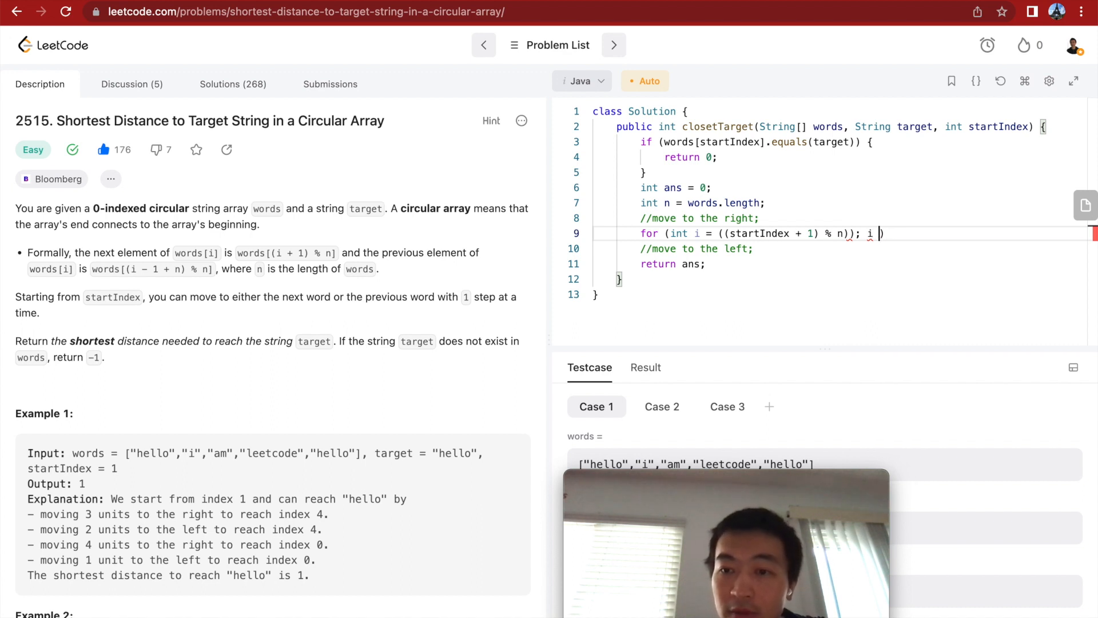
pyautogui.write('= startIndex')
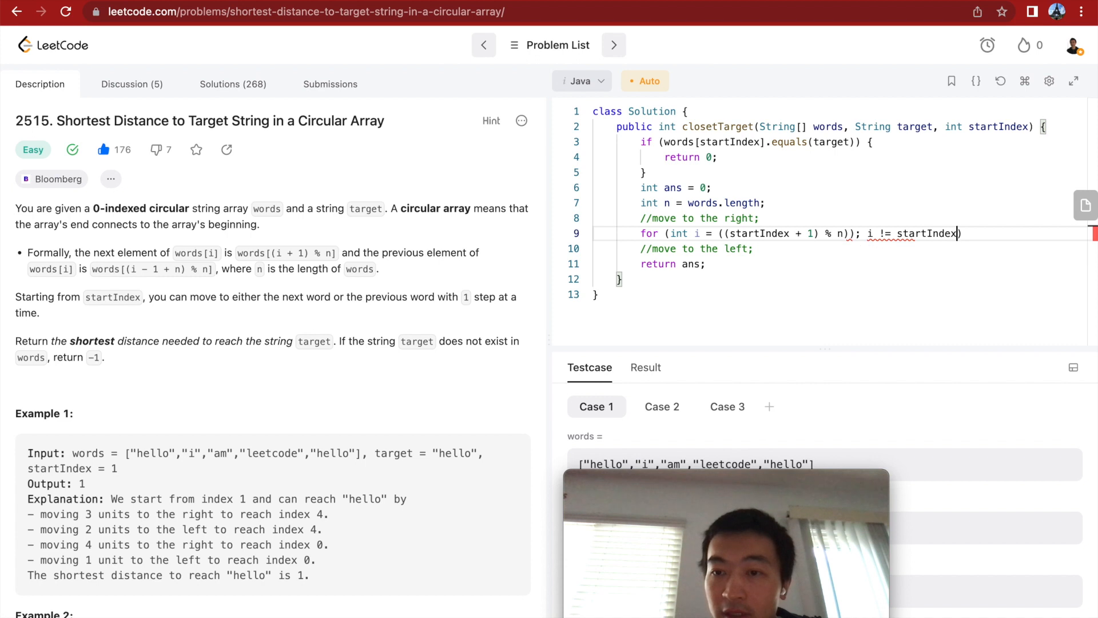
pyautogui.write(';')
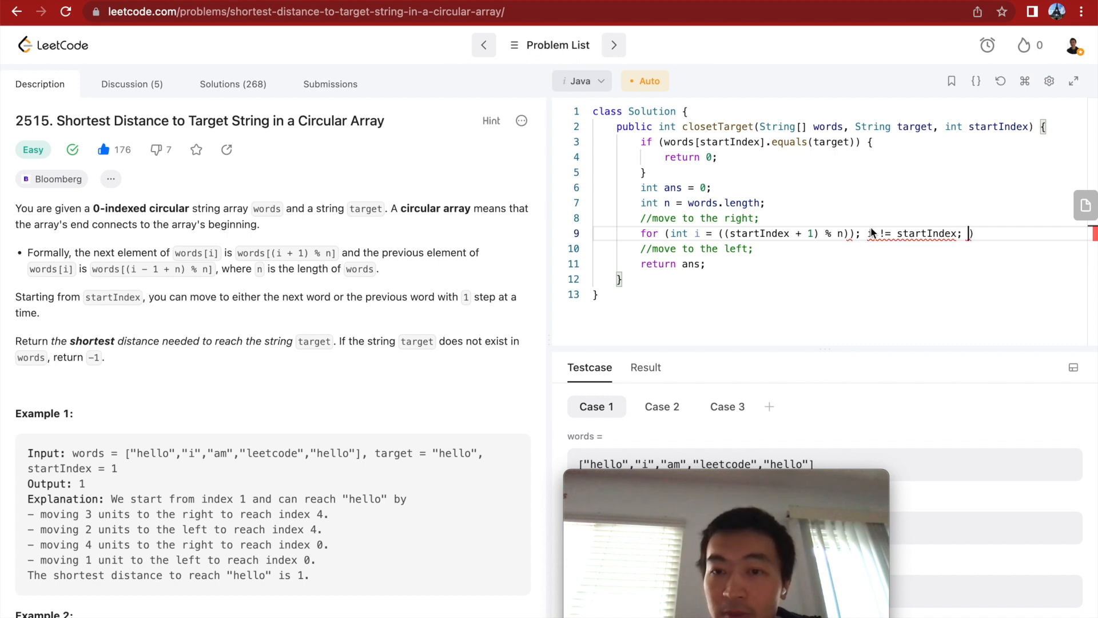
pyautogui.write('i =')
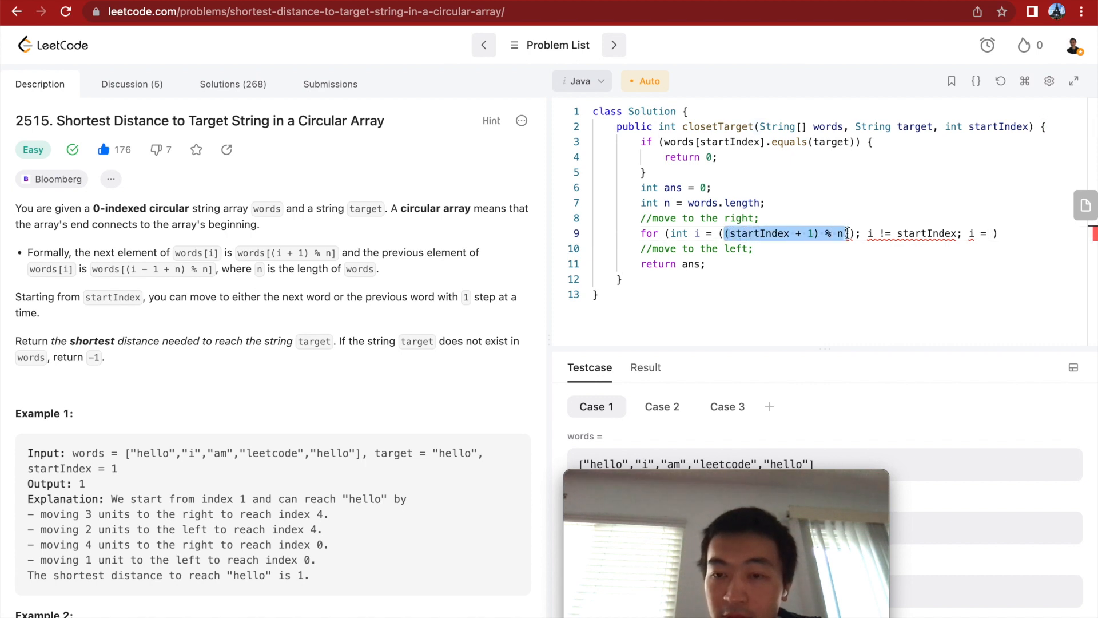
pyautogui.write('(startIndex + 1) % n)')
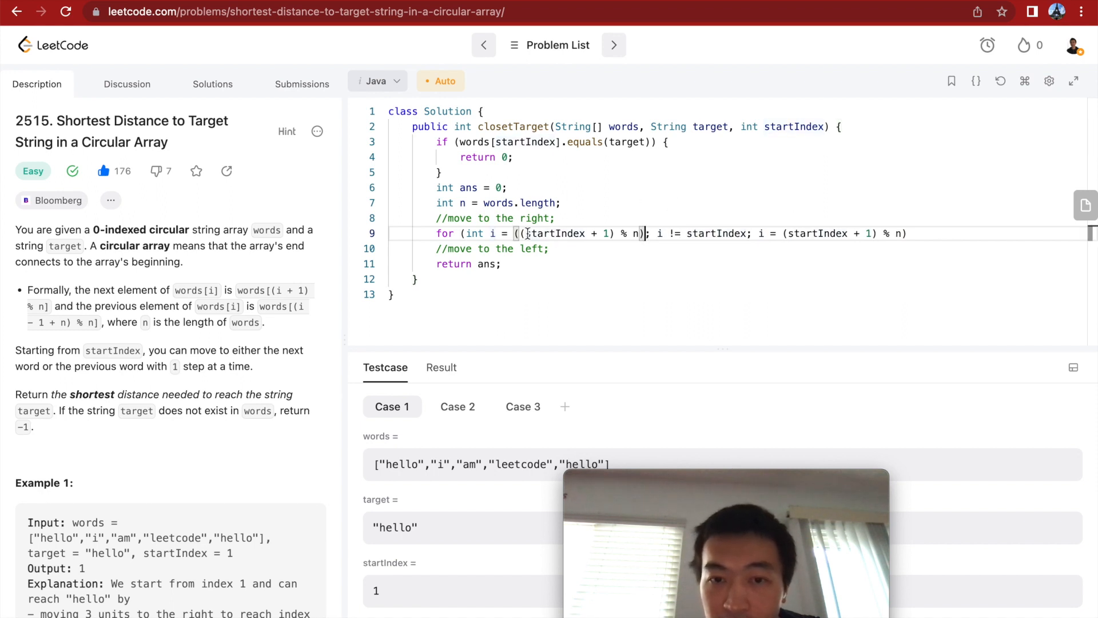
pyautogui.moveTo(558, 234)
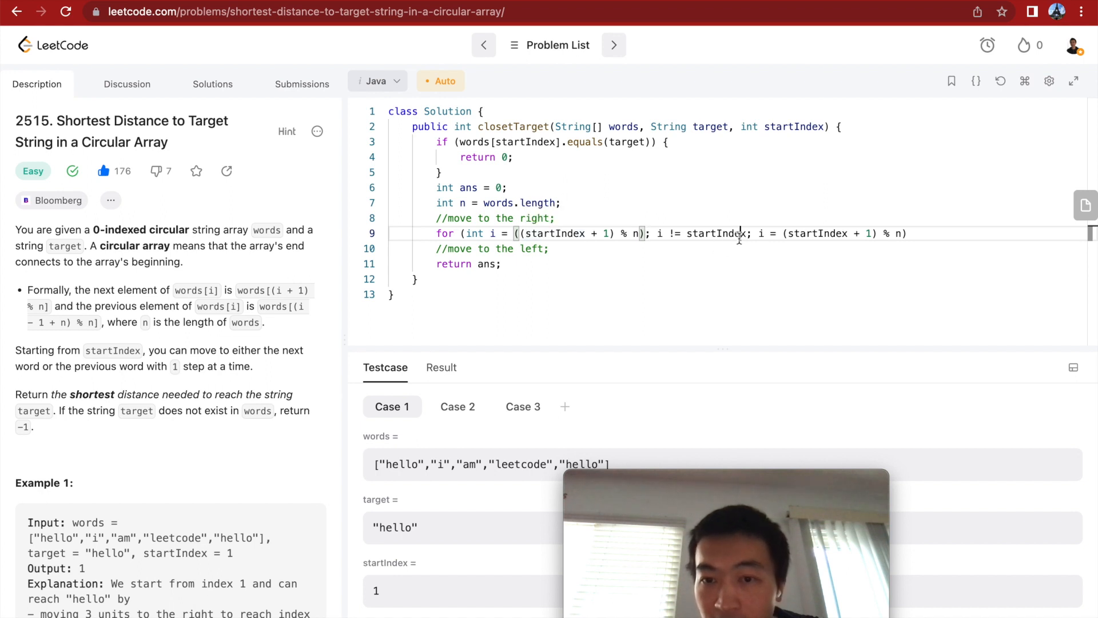
# Open the right loop body with the check if words[i].equals(target) assigning ans
pyautogui.write('{')
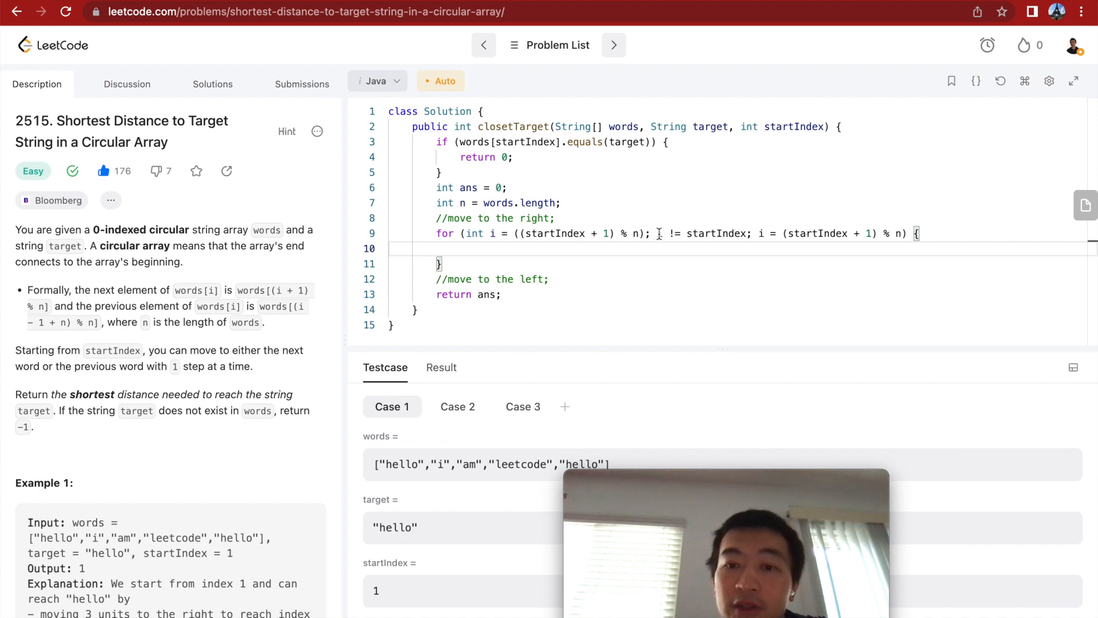
pyautogui.moveTo(656, 233); pyautogui.dragTo(748, 233)
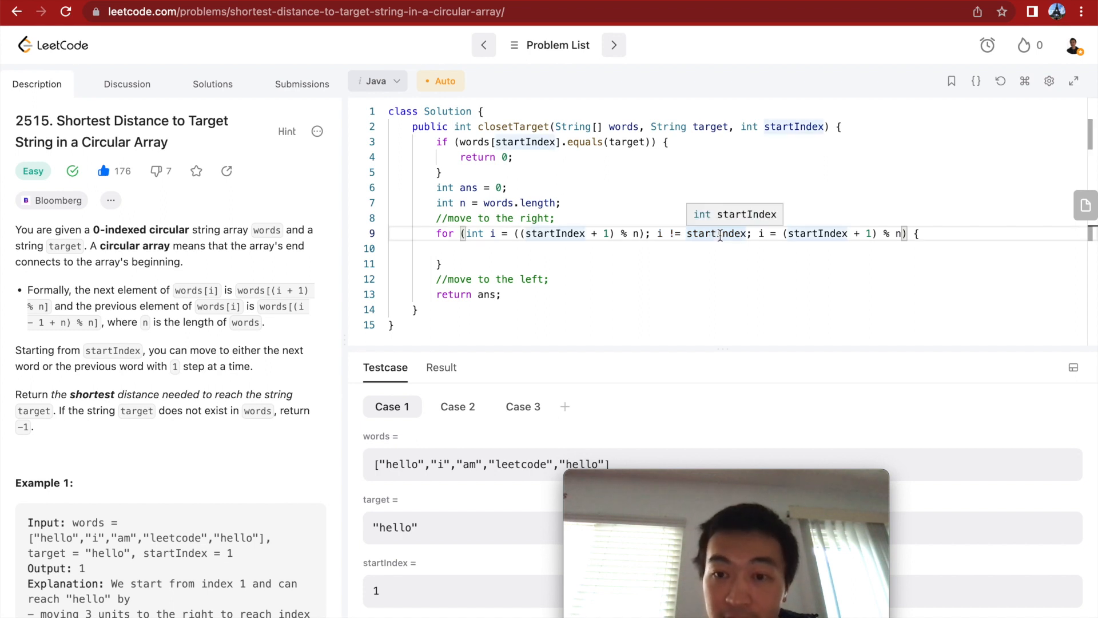
pyautogui.write('if')
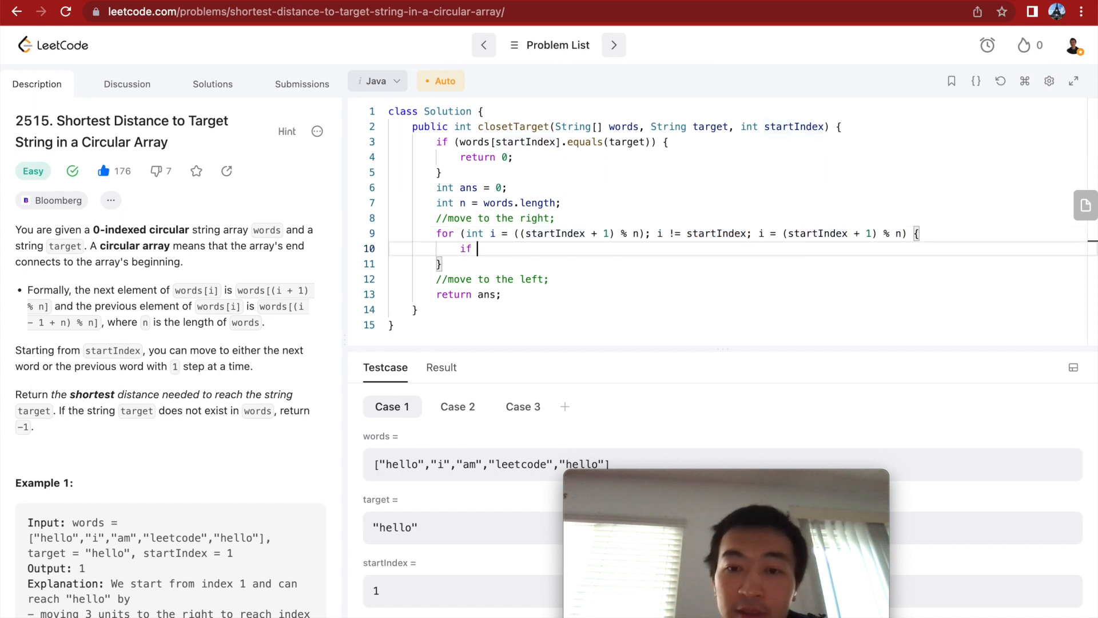
pyautogui.write('(words')
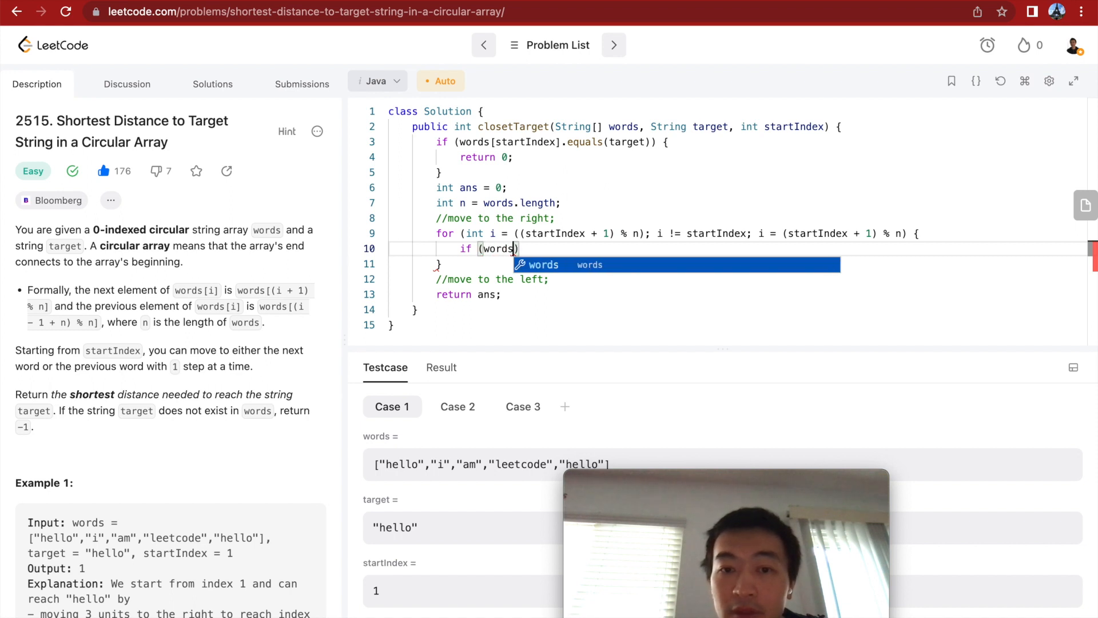
pyautogui.write('[i].equals(t')
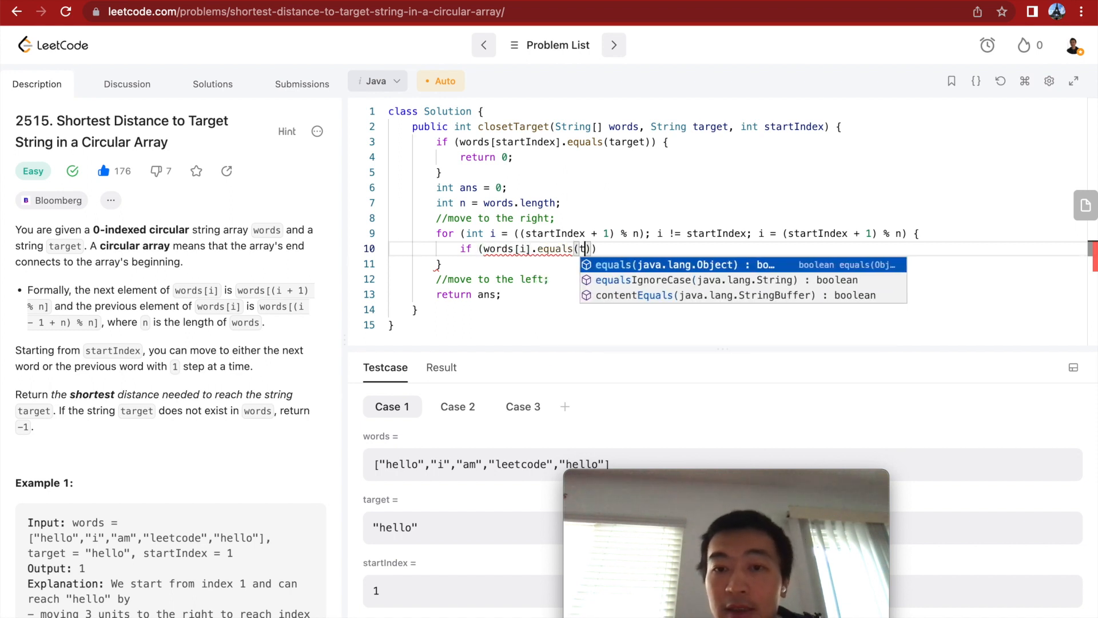
pyautogui.write('arget')
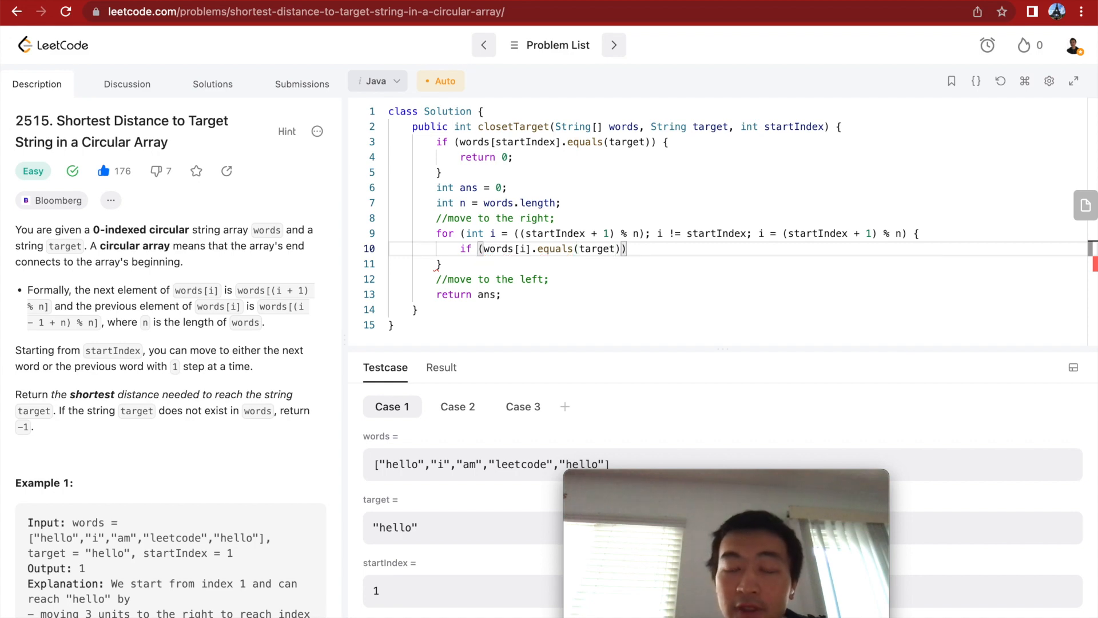
pyautogui.write('ans = Math.min(ans,')
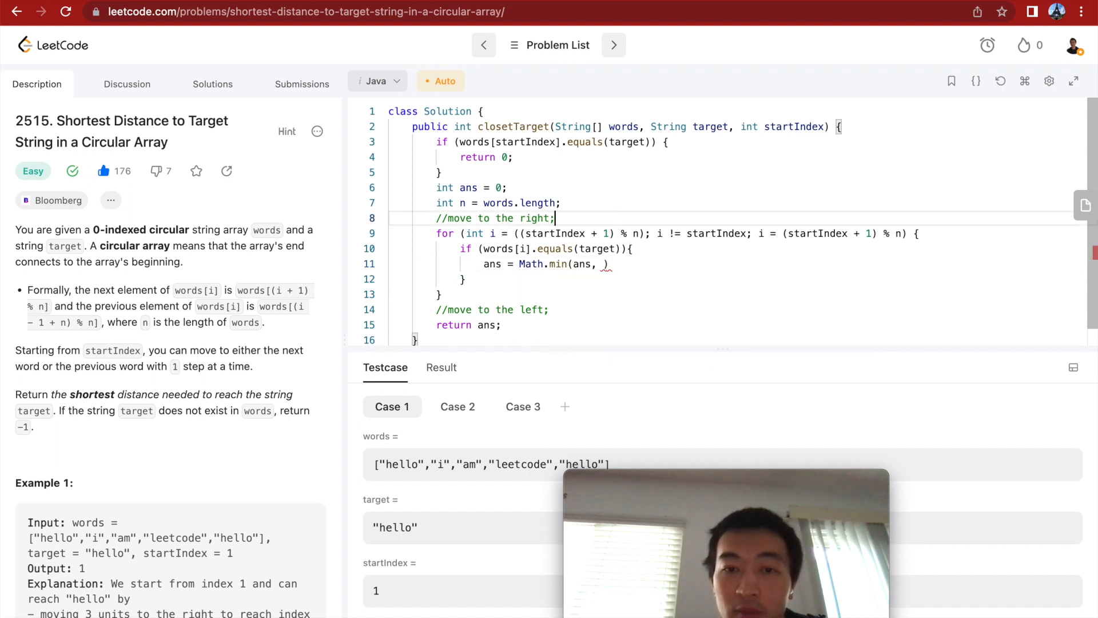
# Declare int rightSteps = 1, set ans = Math.min(ans, rightSteps), break, and add rightSteps++
pyautogui.write('int steps')
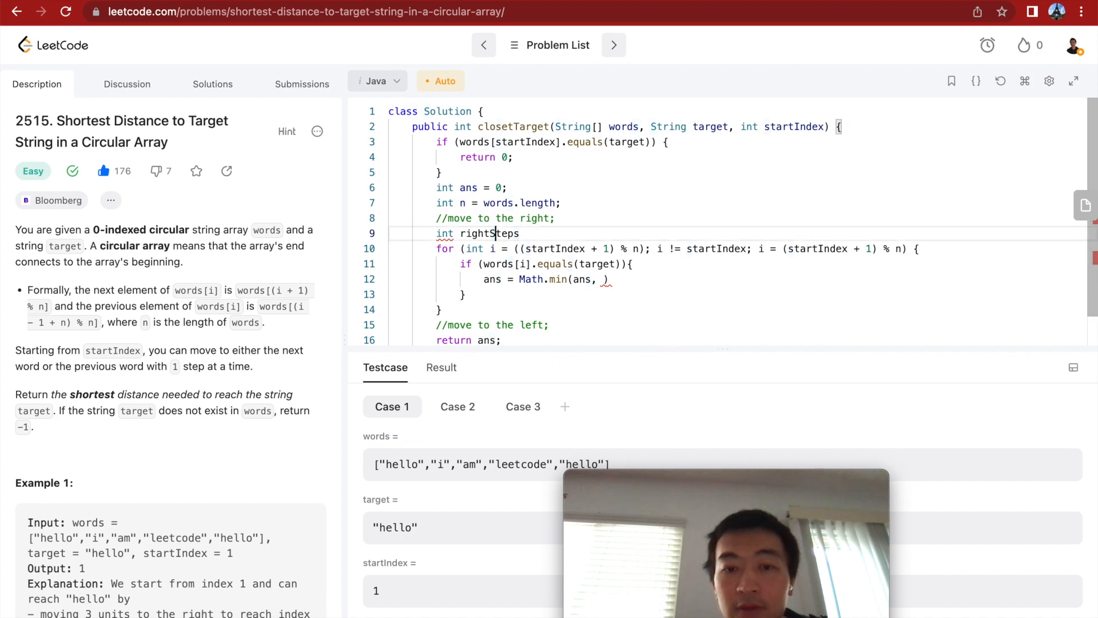
pyautogui.write('= 0')
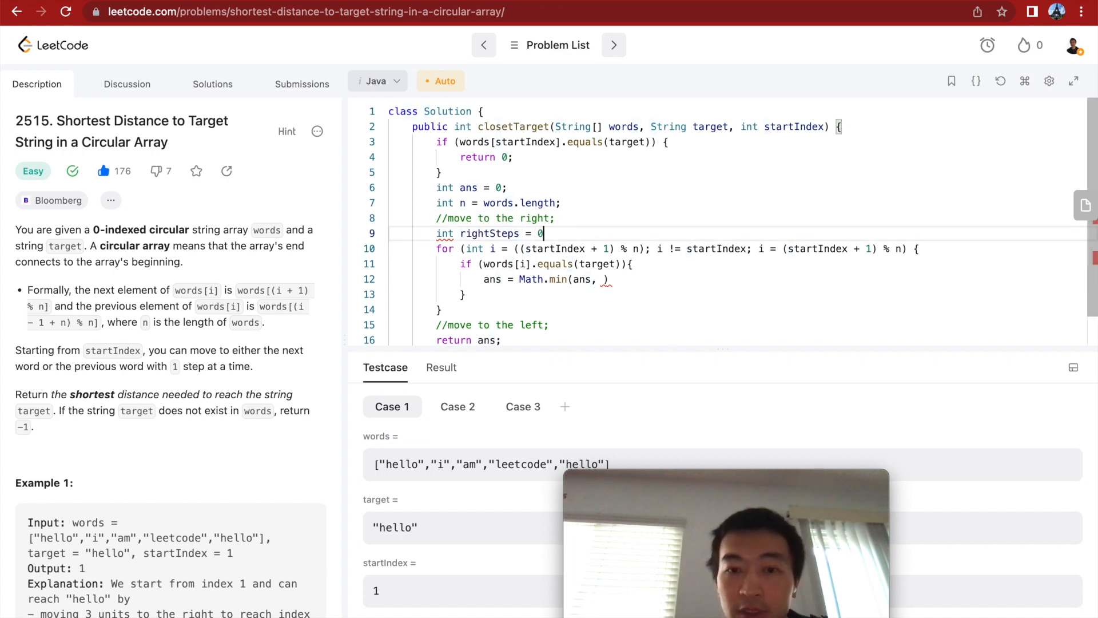
pyautogui.write('1;')
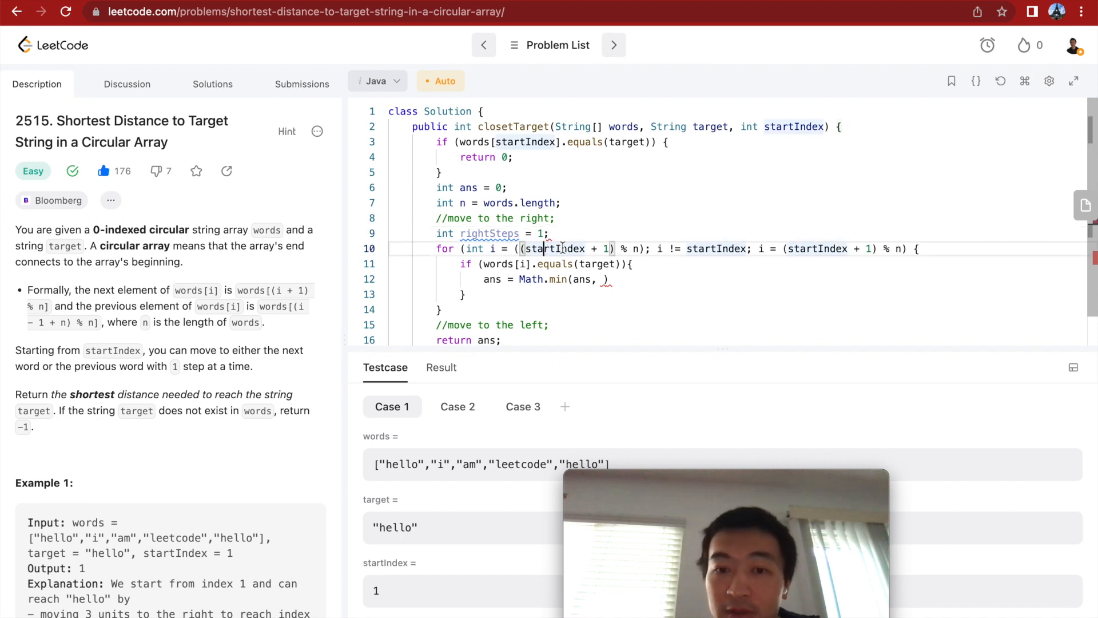
pyautogui.moveTo(547, 248)
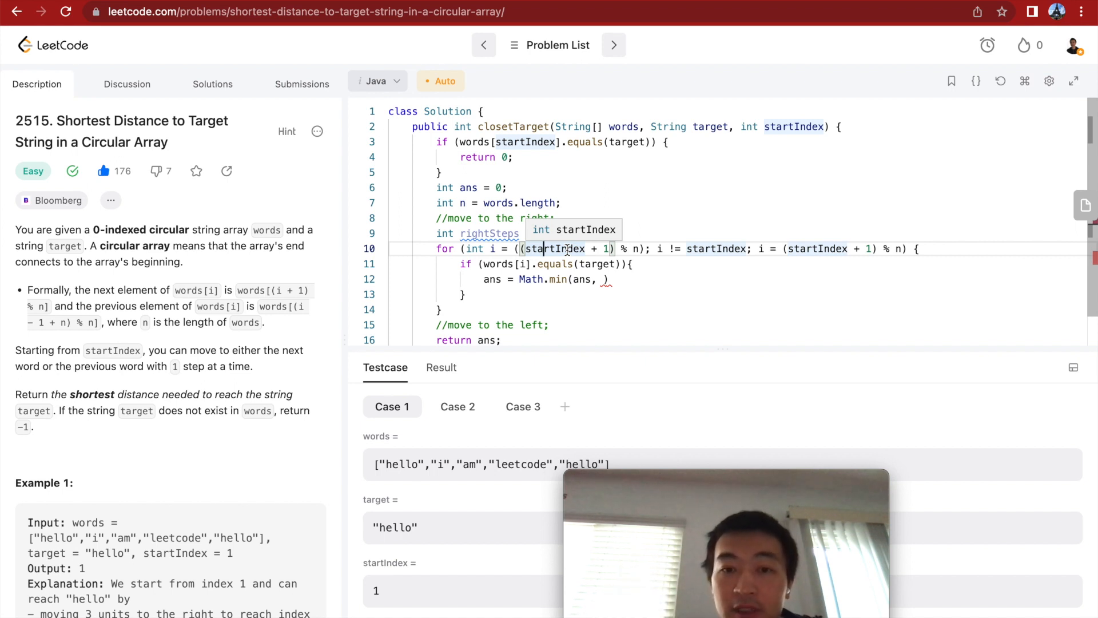
pyautogui.write('= 1;')
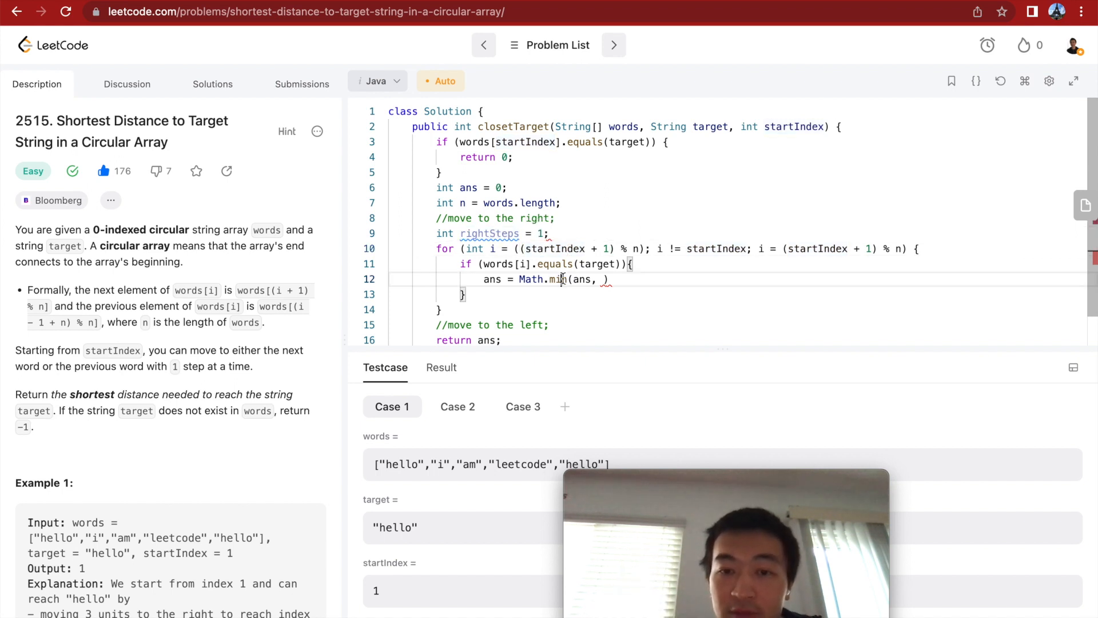
pyautogui.write('rightSteps);')
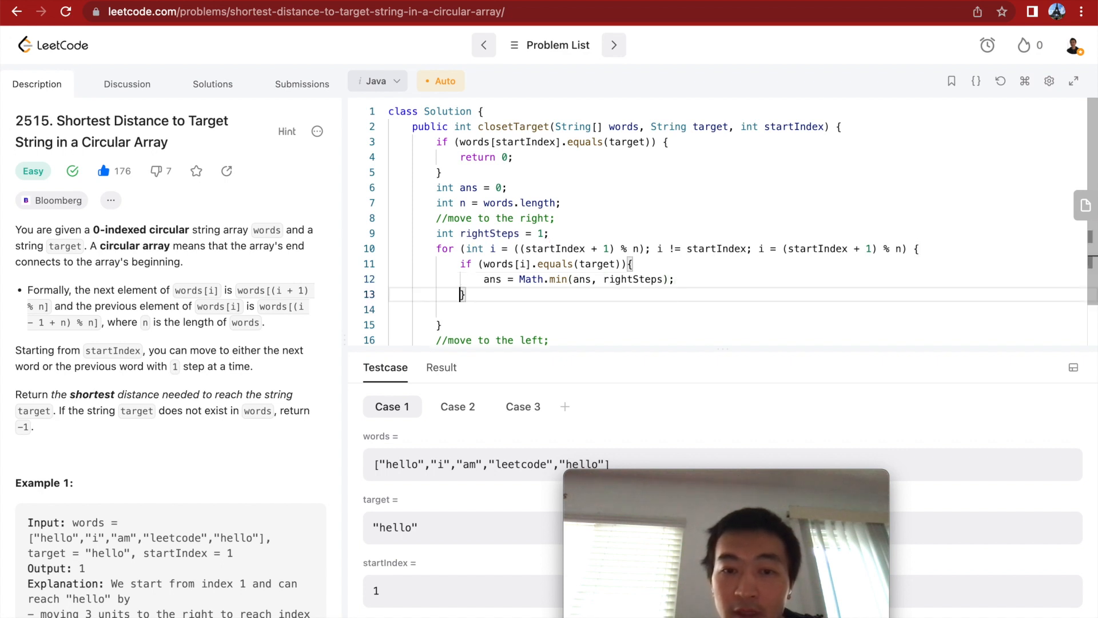
pyautogui.write('rightSteps++;')
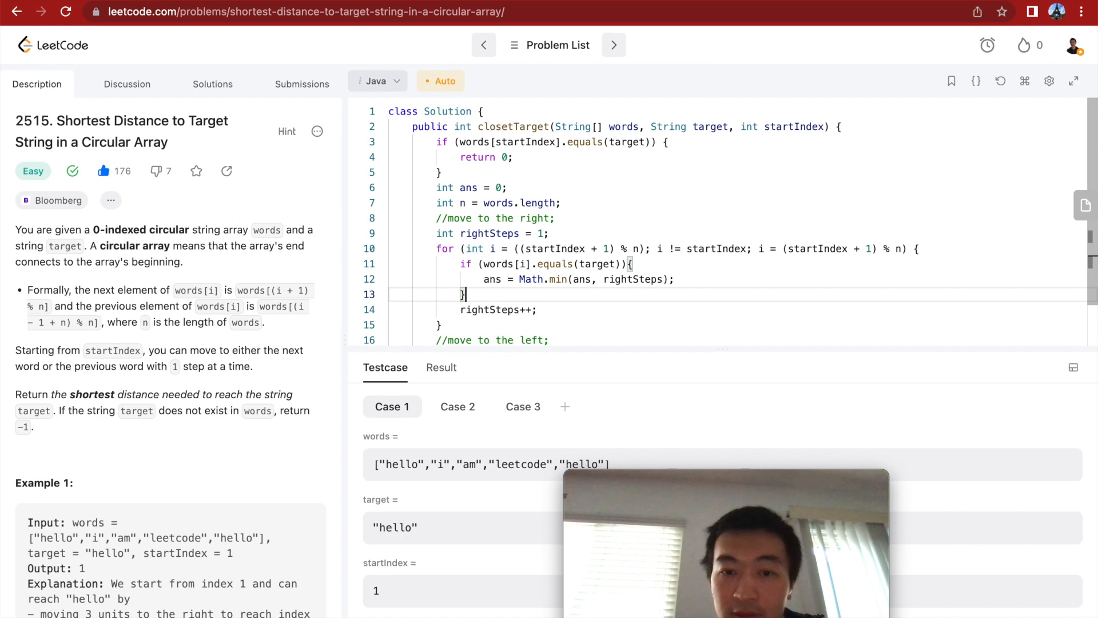
pyautogui.write('break;')
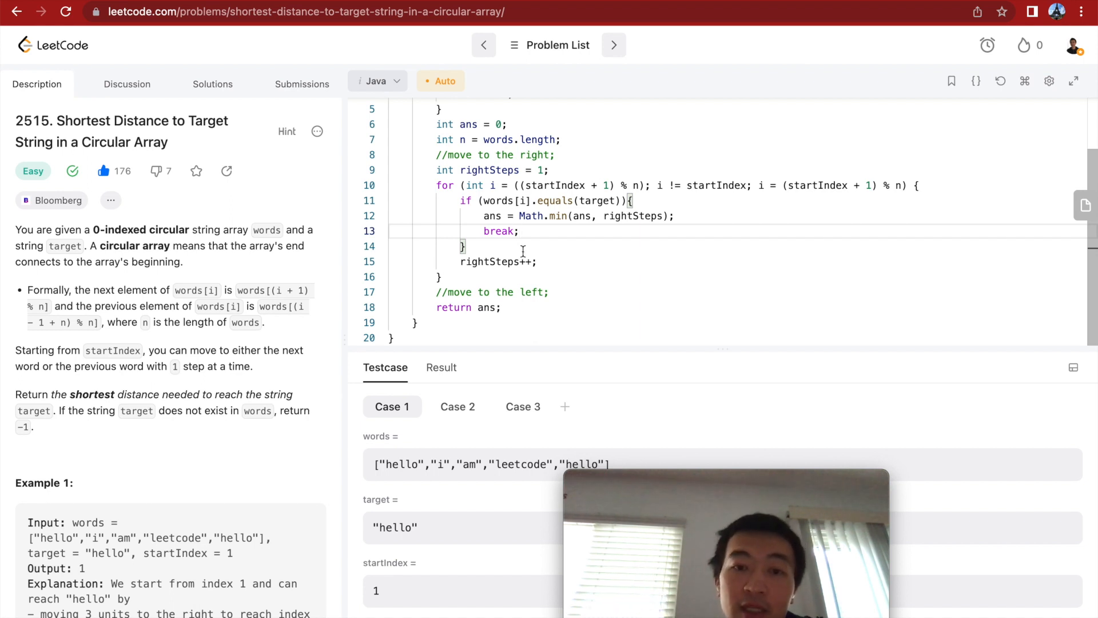
pyautogui.doubleClick(489, 261)
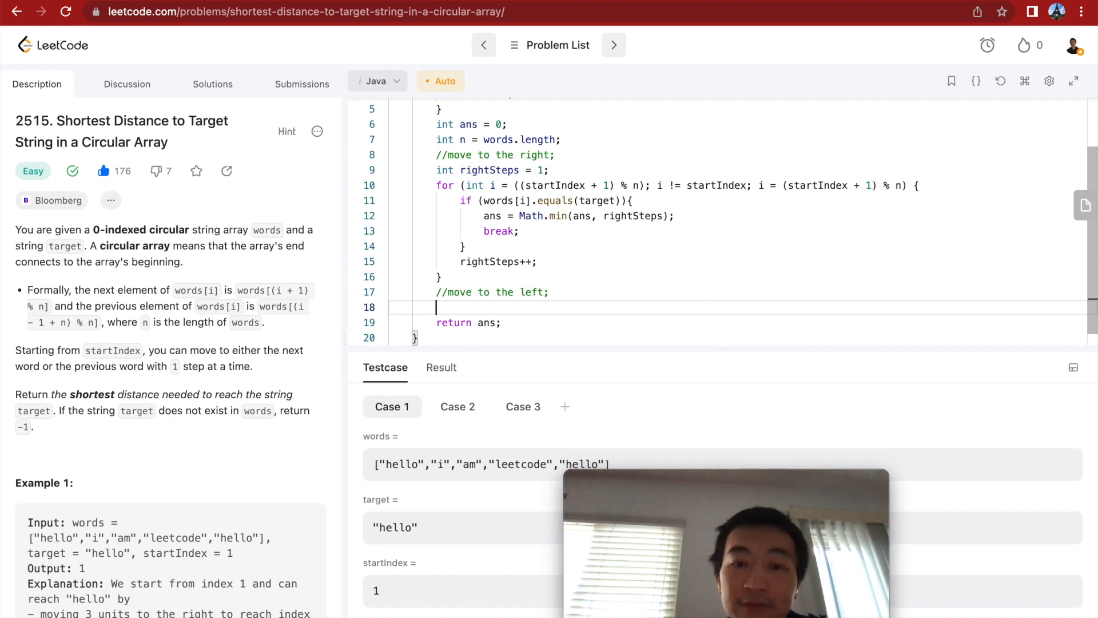
# Declare int leftSteps = 1 and start the leftward for header with an (i - 1 + n) wrap expression
pyautogui.write('int leftSteps')
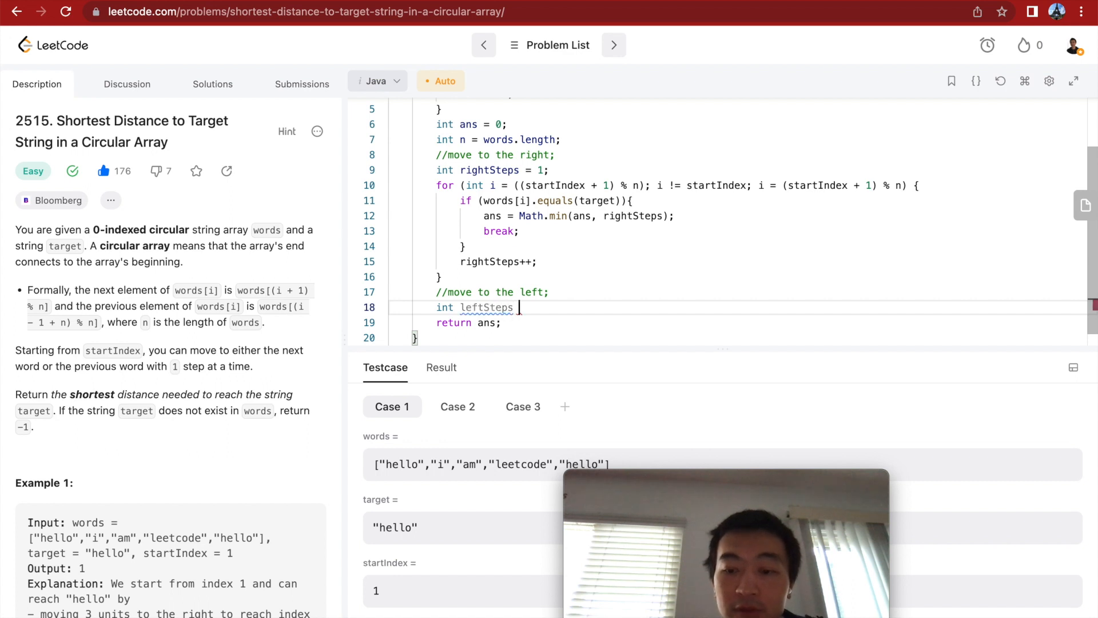
pyautogui.write('= 1;')
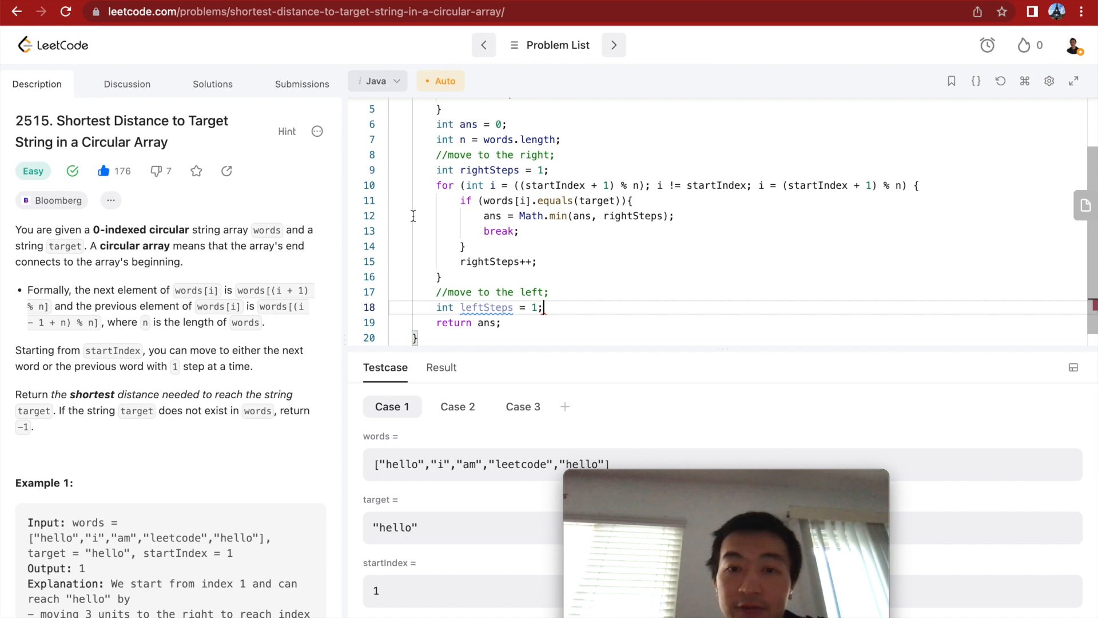
pyautogui.write('for (')
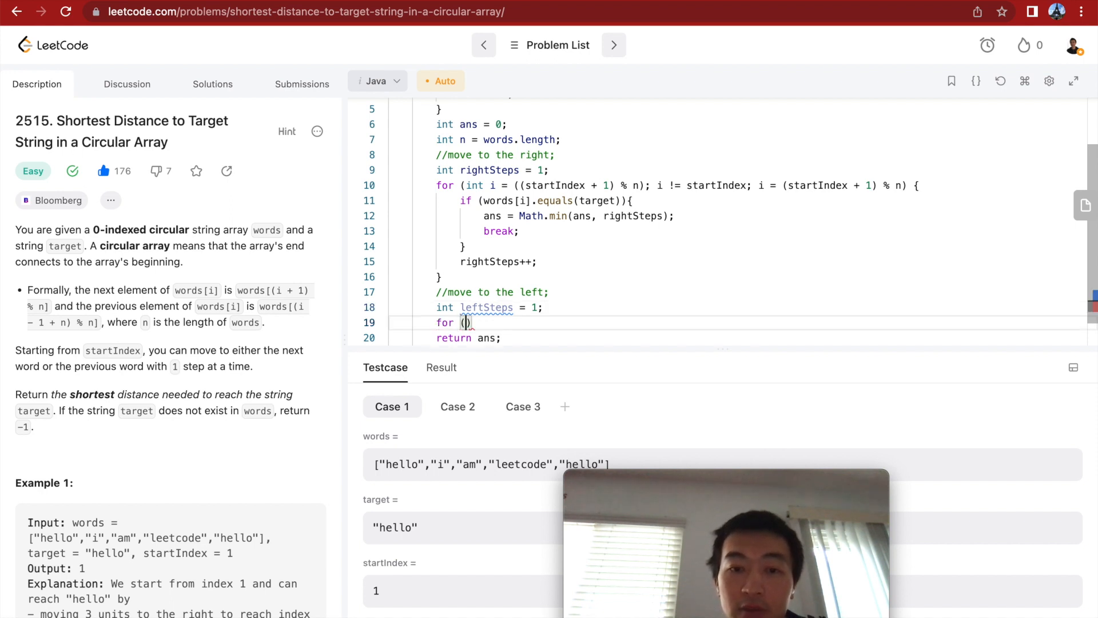
pyautogui.write('int i =')
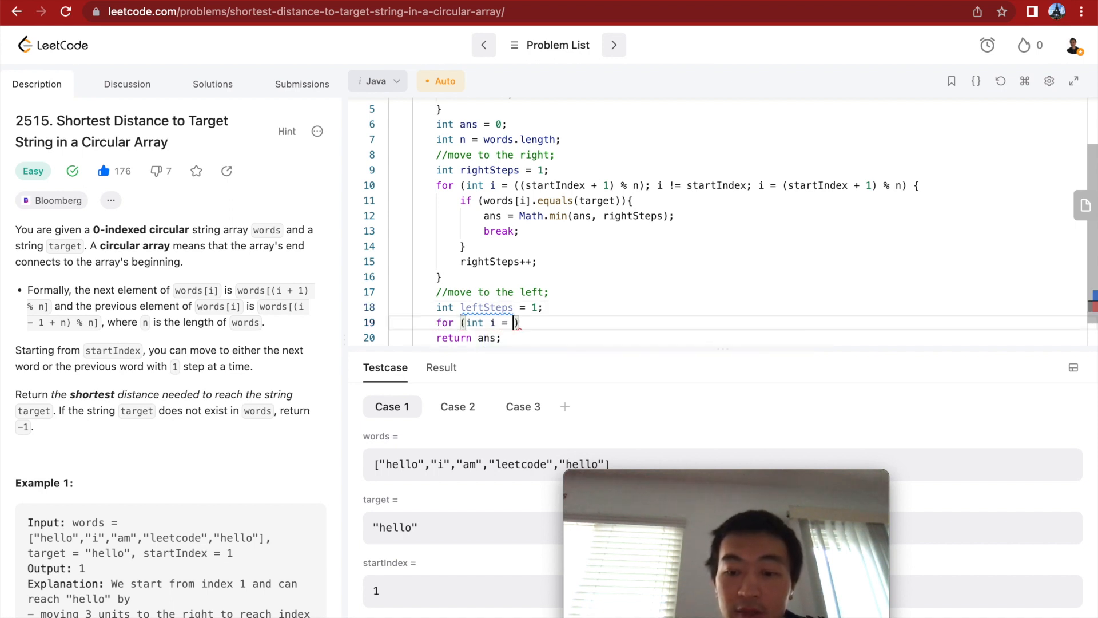
pyautogui.write('()')
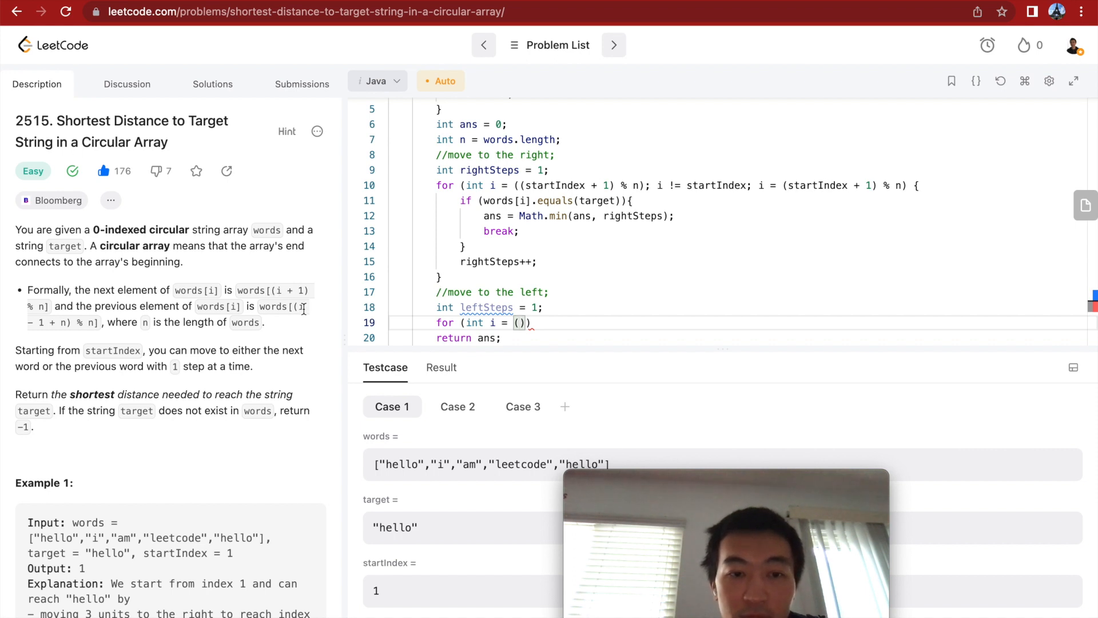
pyautogui.moveTo(300, 306); pyautogui.dragTo(95, 323)
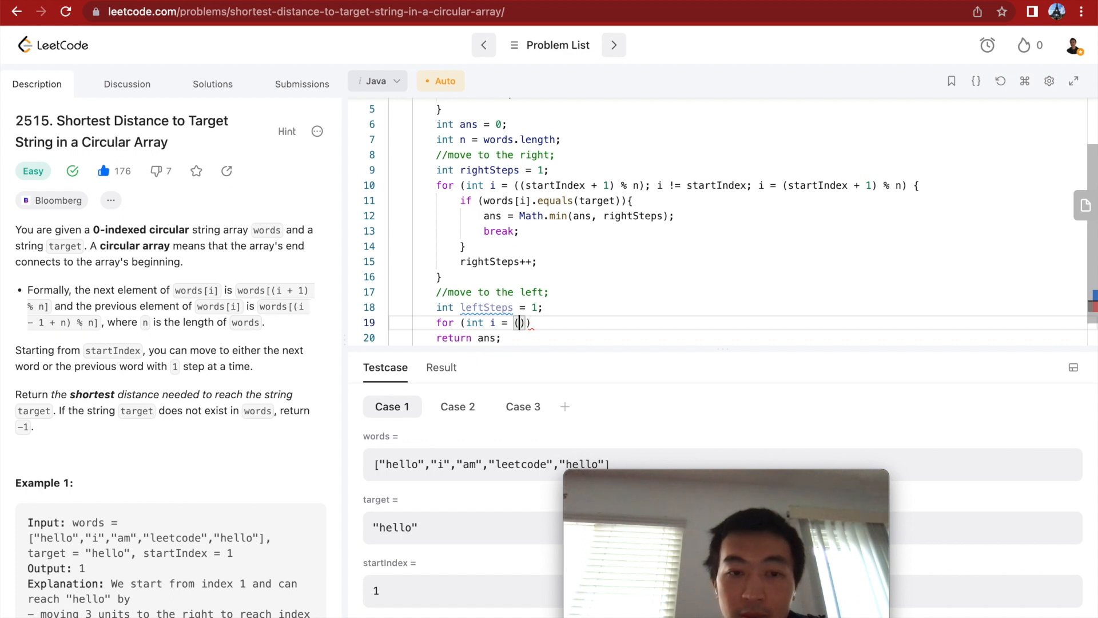
pyautogui.write('i - 1 + n')
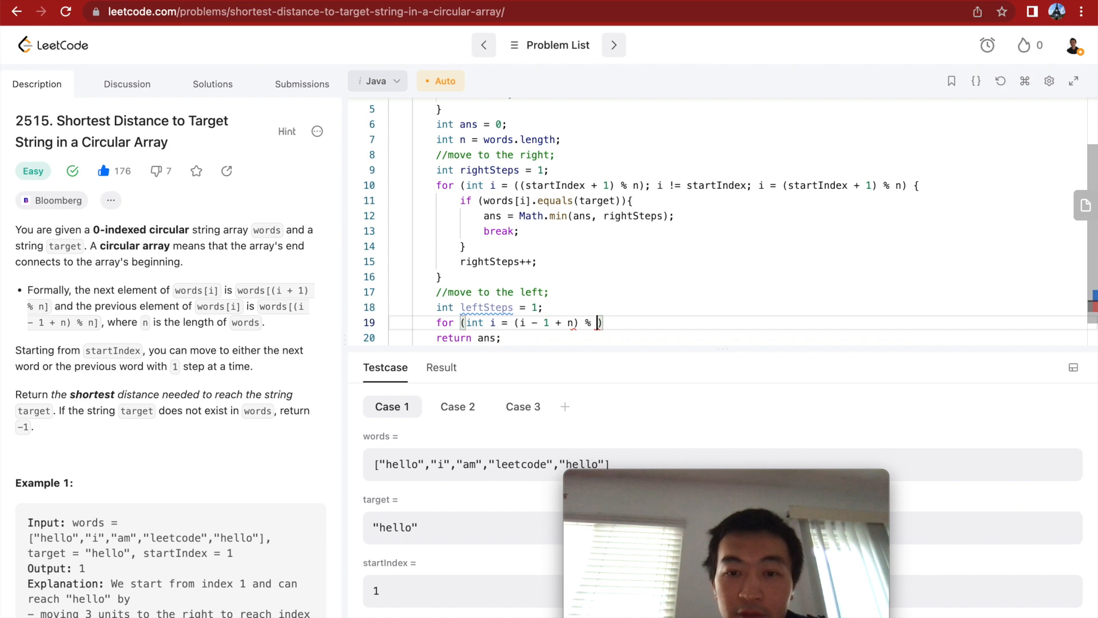
pyautogui.write(');')
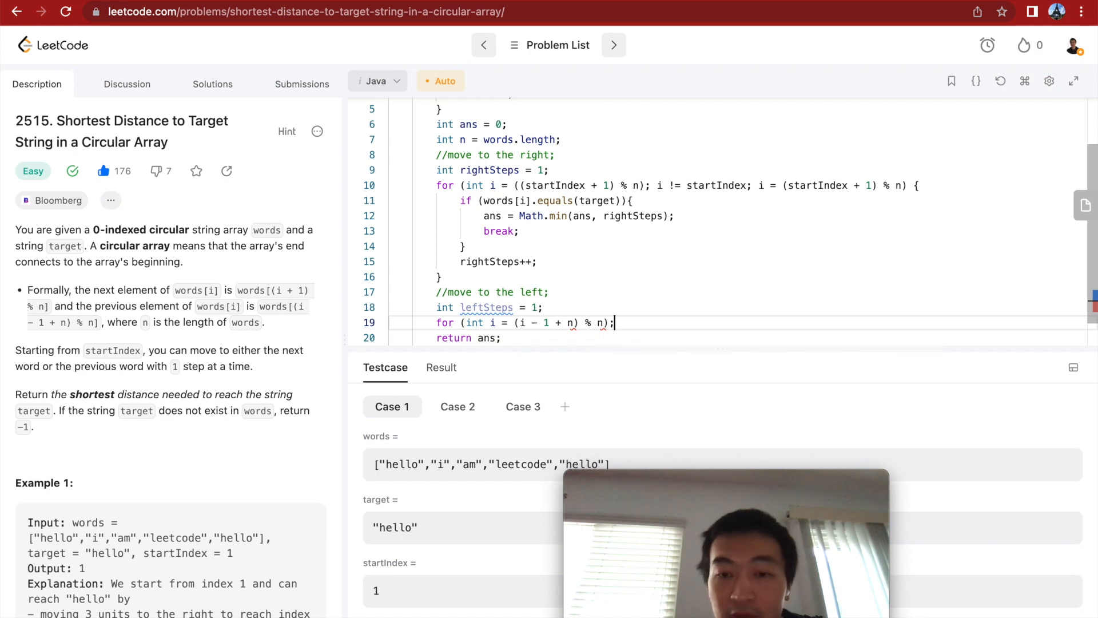
pyautogui.write(')')
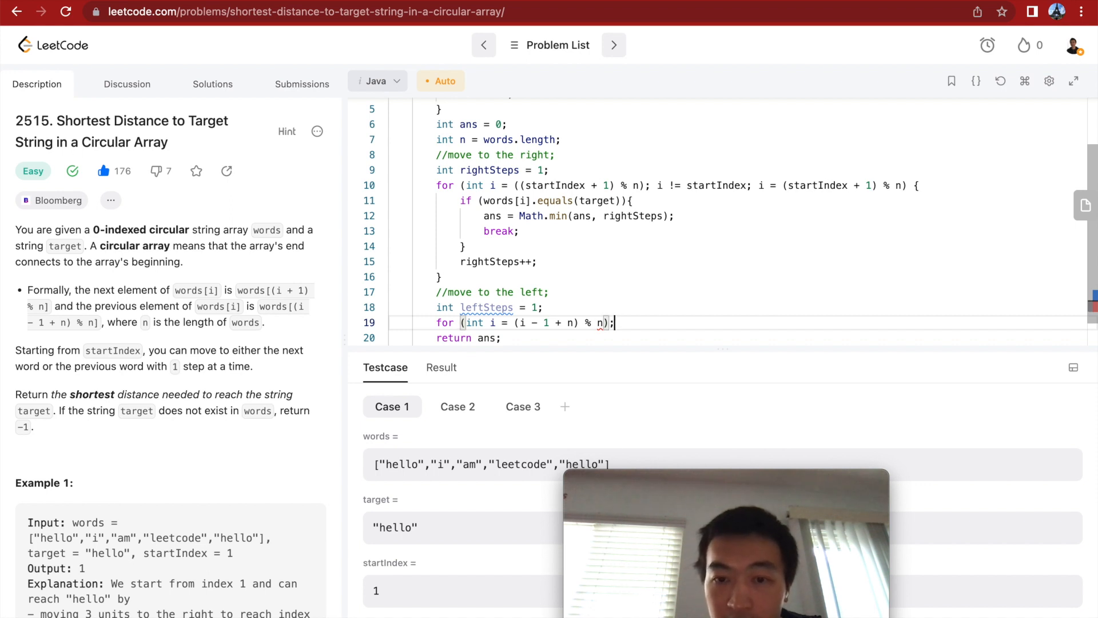
pyautogui.write(')')
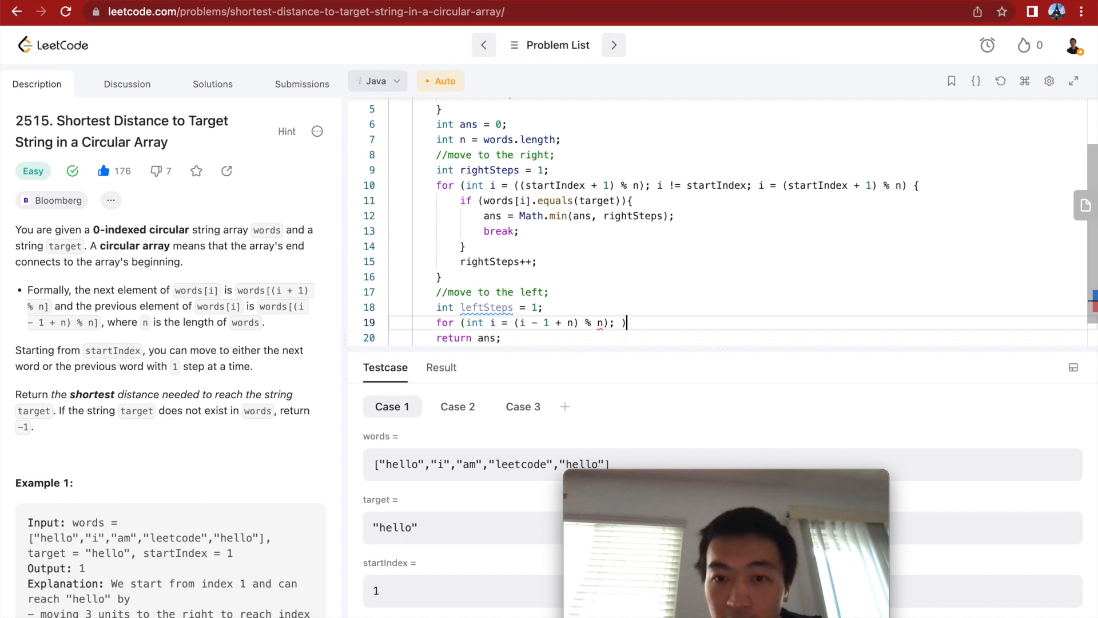
pyautogui.write('{')
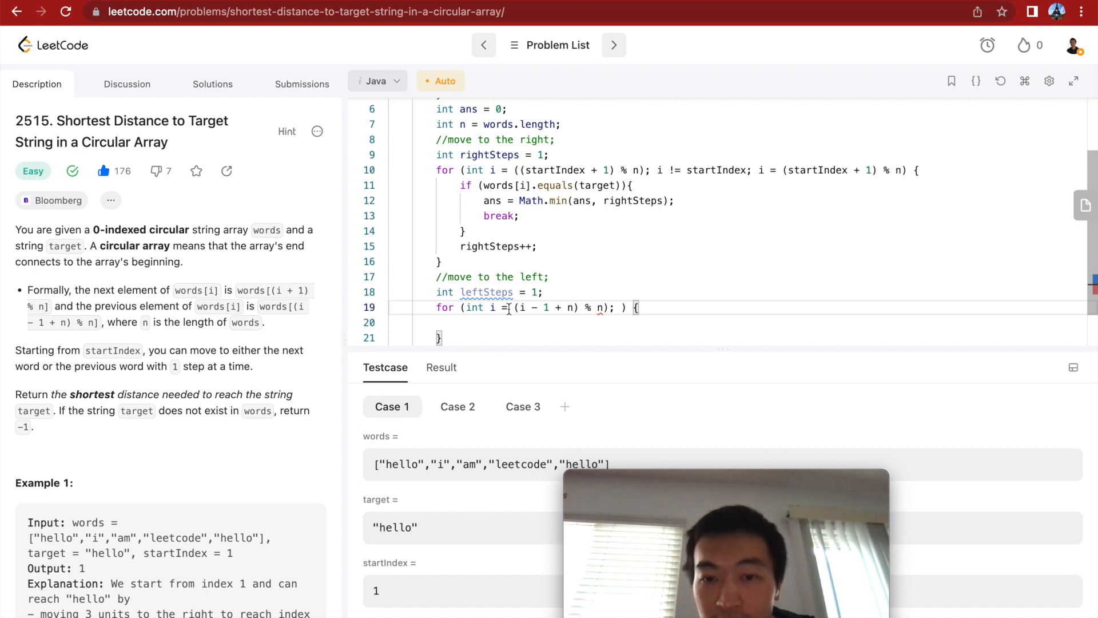
# Complete the left loop header with condition i != startIndex and update i = (i - 1 + n) % n
pyautogui.write('(')
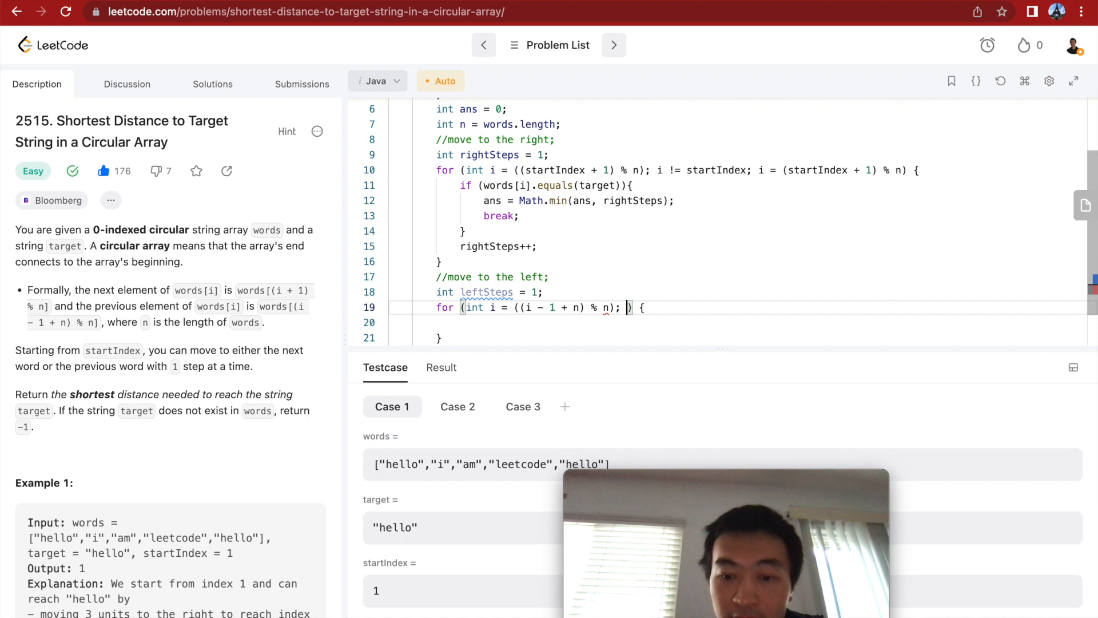
pyautogui.write('i !=')
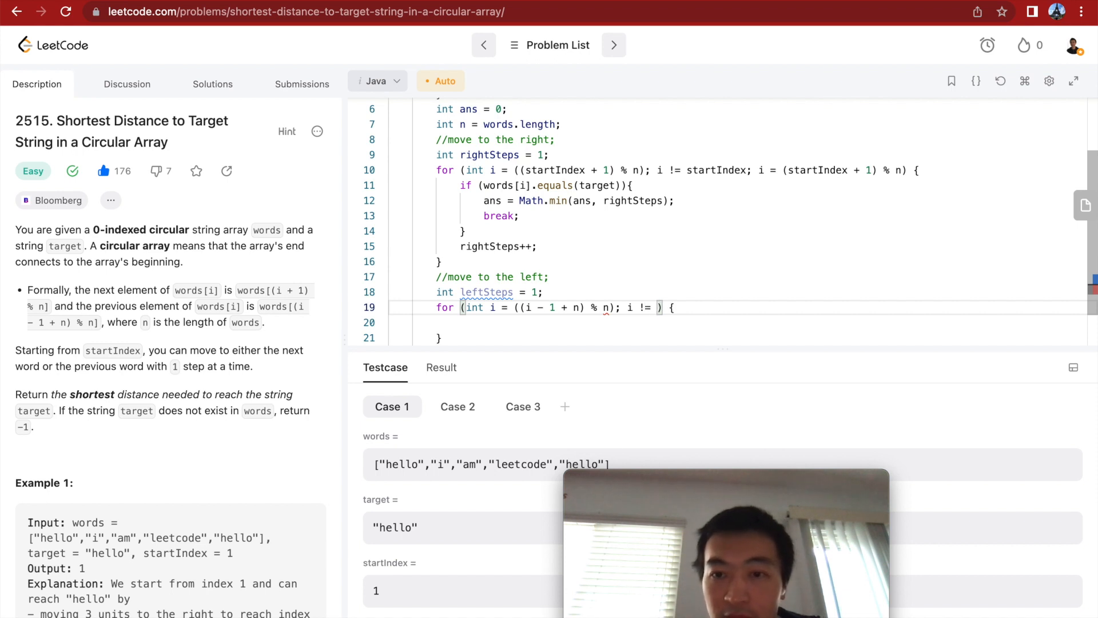
pyautogui.write('startIndex;')
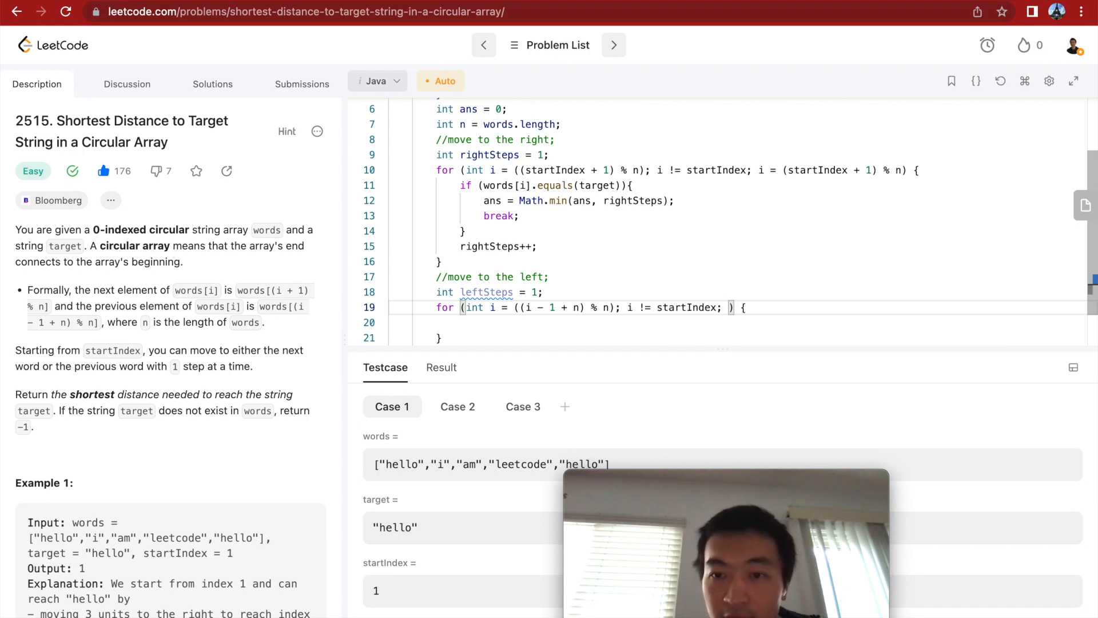
pyautogui.write('i = ()')
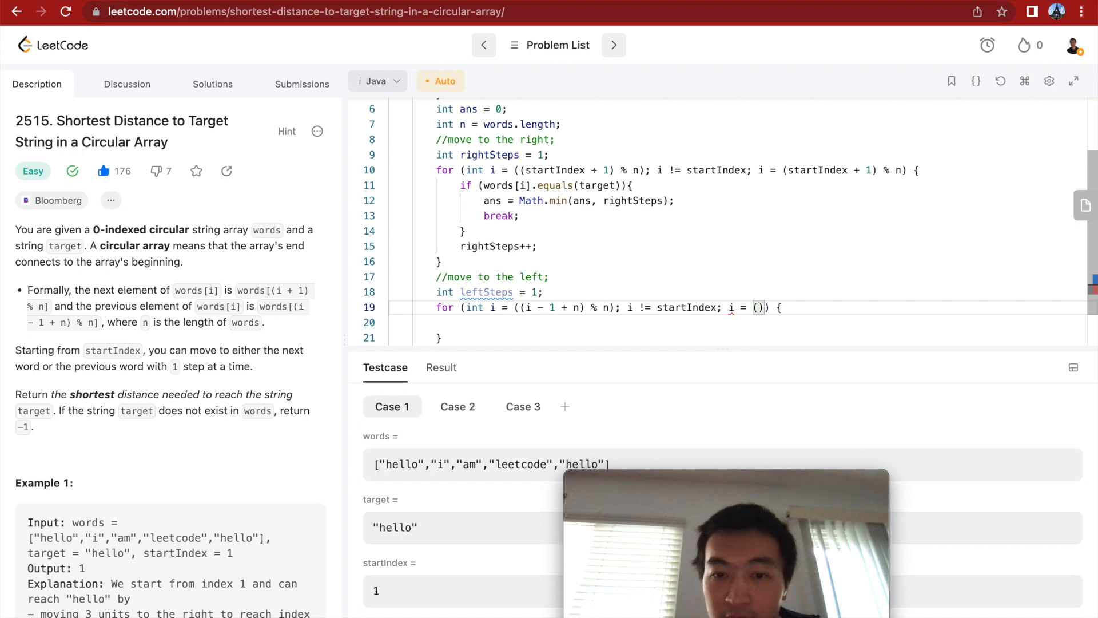
pyautogui.write('(i )')
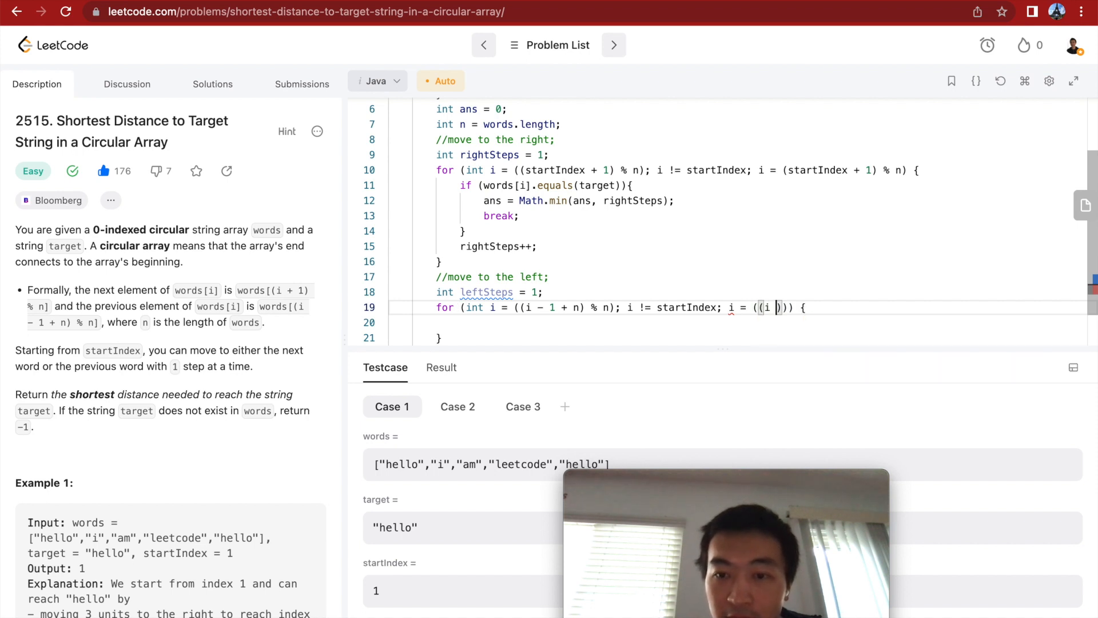
pyautogui.write('- 1 + n) %')
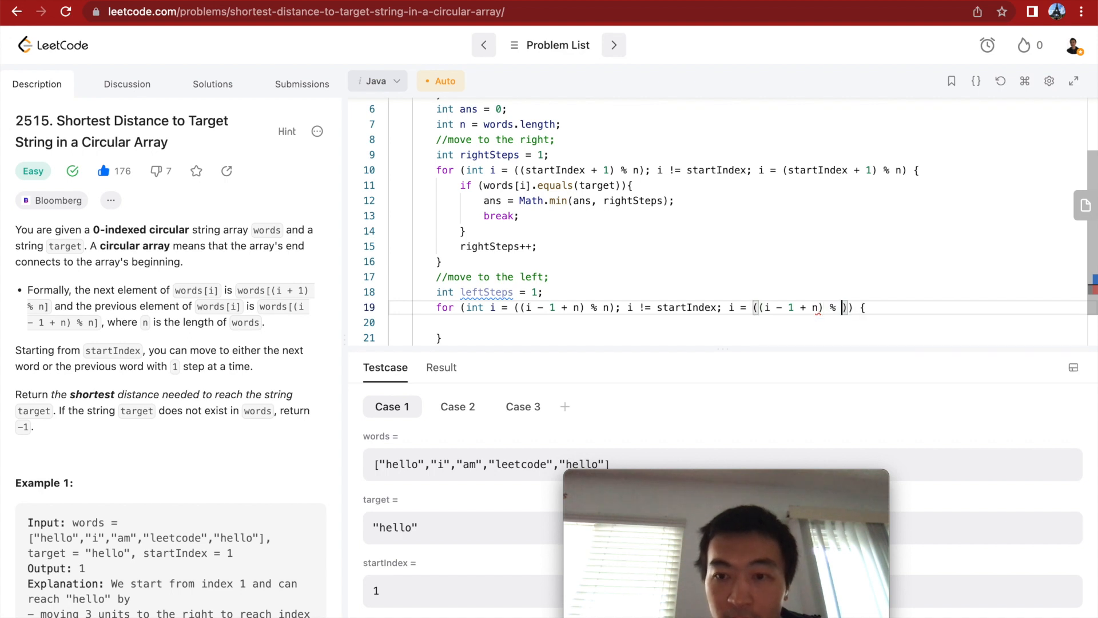
pyautogui.write('n)) {')
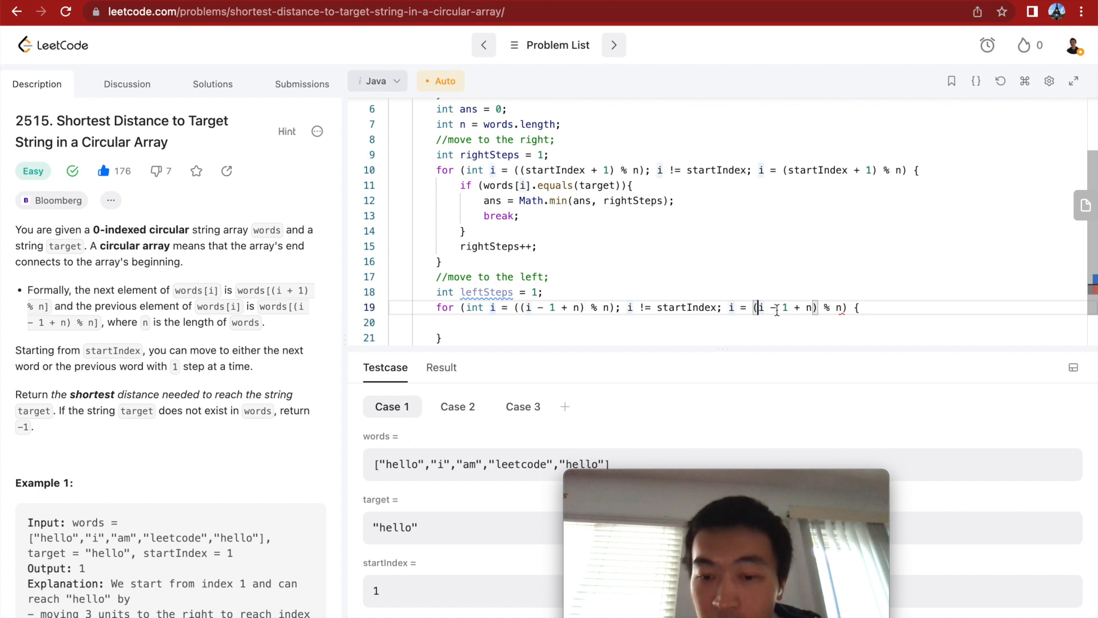
pyautogui.write('(')
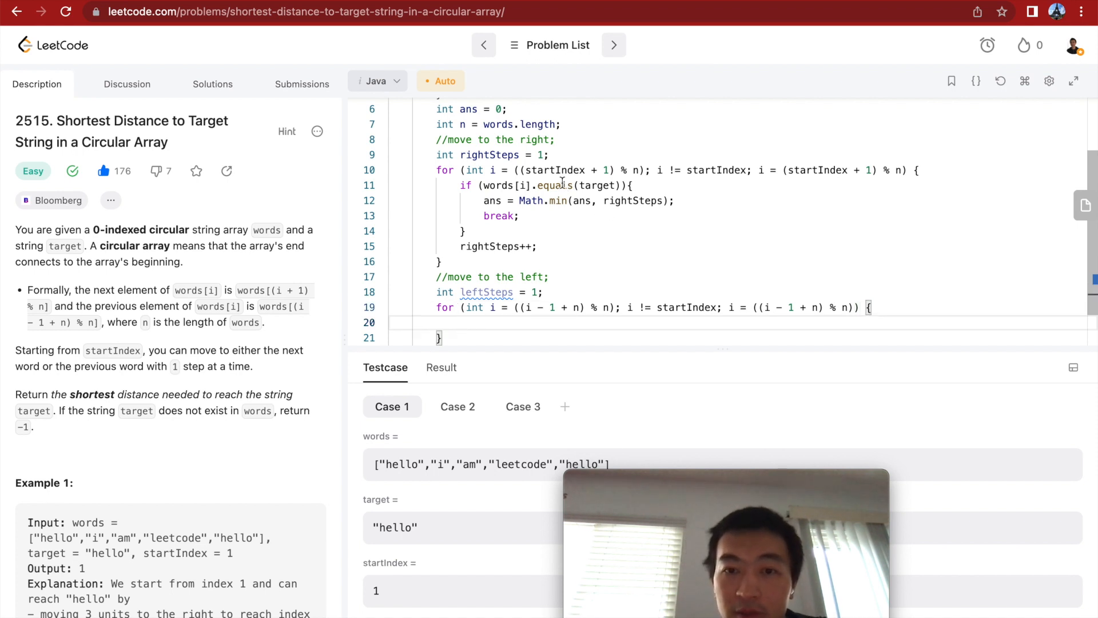
# Copy the right loop's target if-check to paste into the left loop body
pyautogui.moveTo(460, 185); pyautogui.dragTo(537, 245)
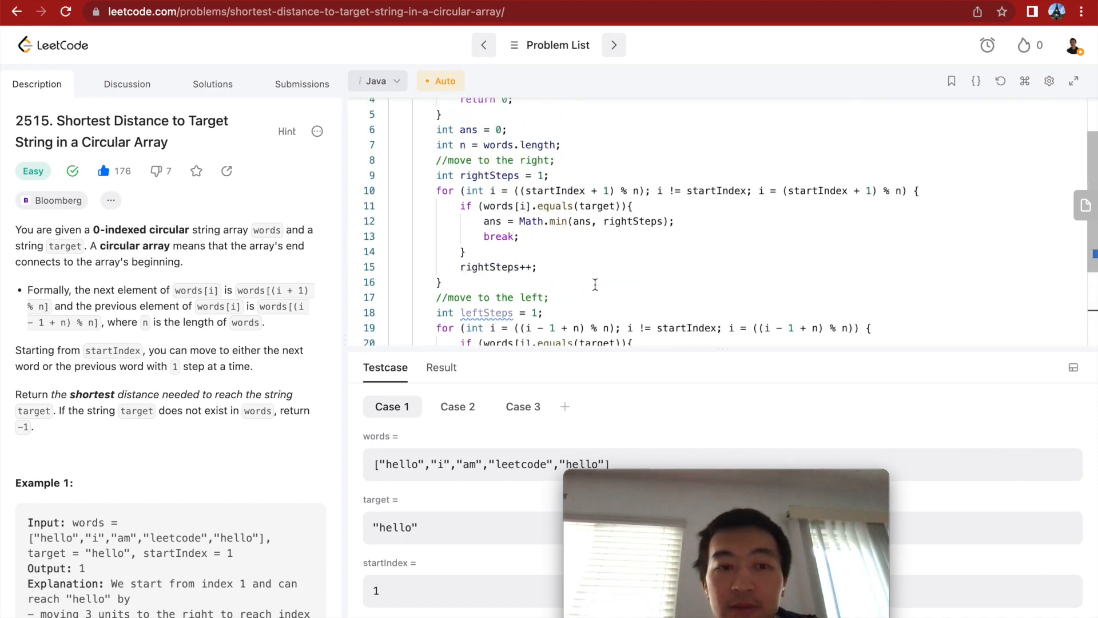
# Write the final return as ans == words.length ? -1 : ans
pyautogui.scroll(-3)
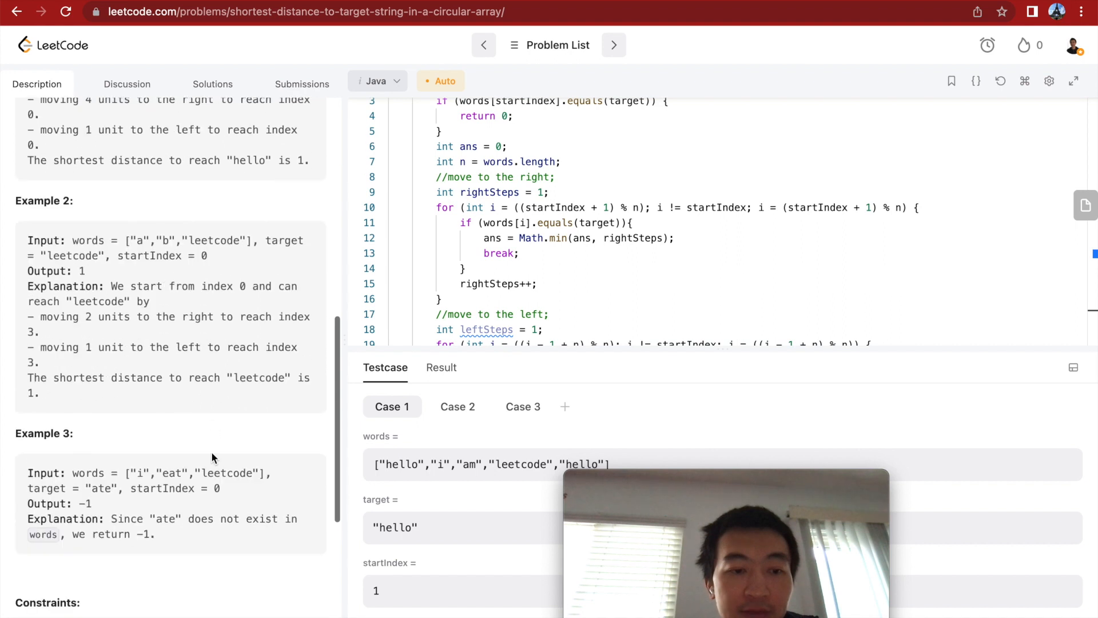
pyautogui.moveTo(115, 502)
pyautogui.write('return ans;')
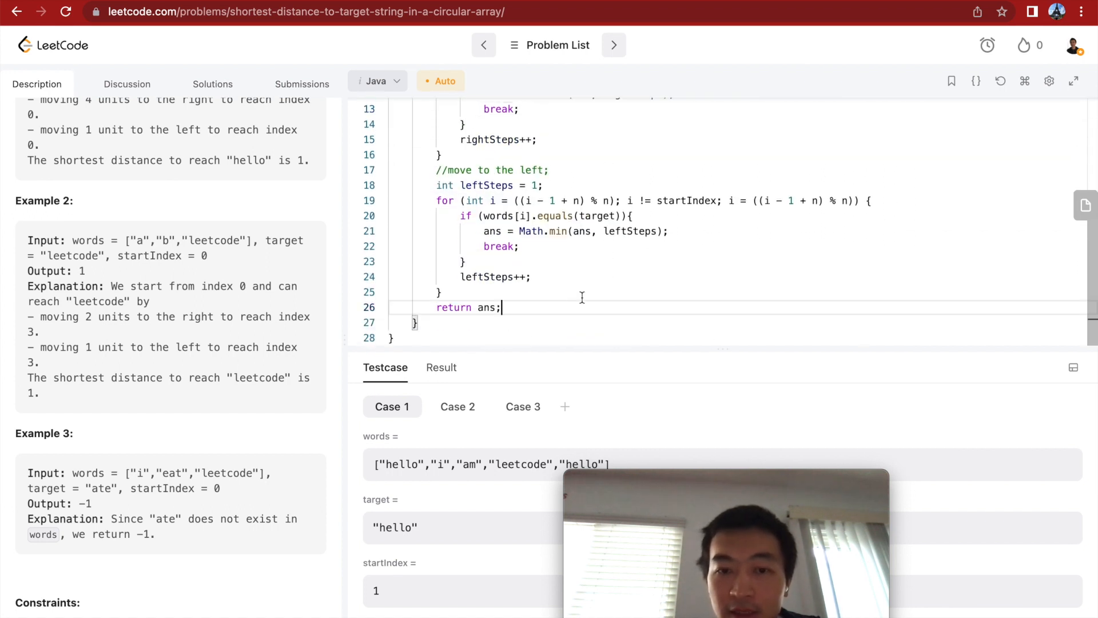
pyautogui.write('== words.length')
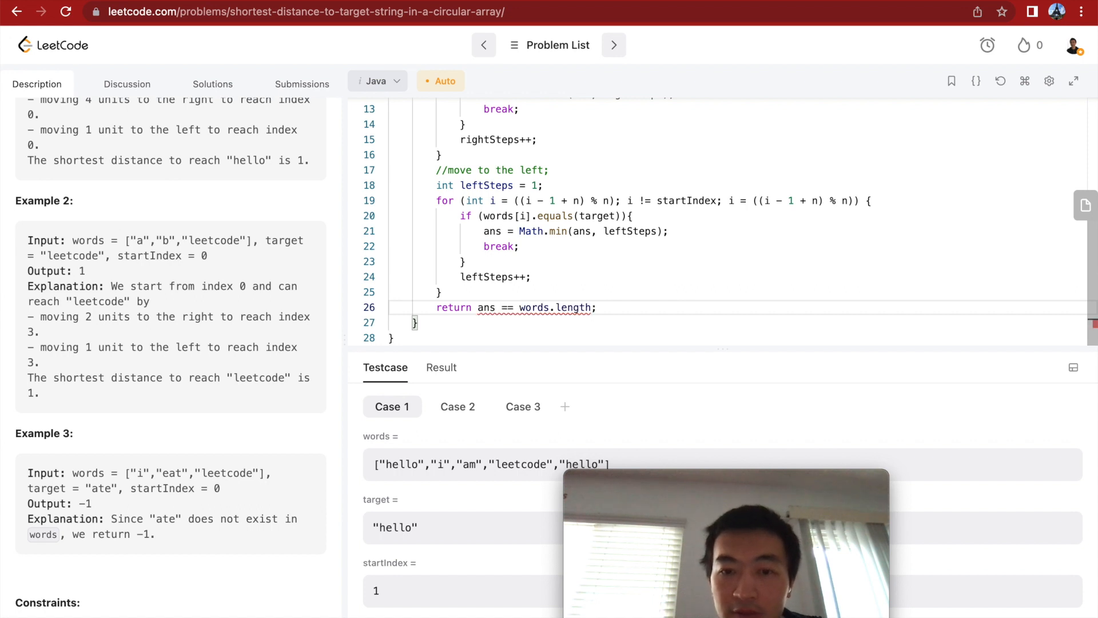
pyautogui.write('?')
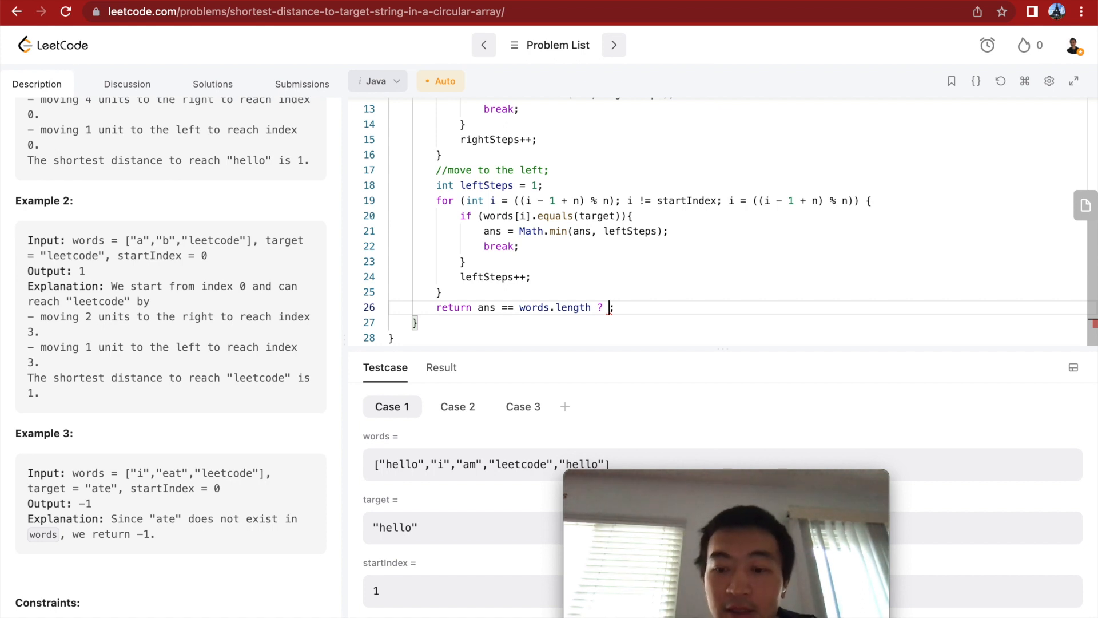
pyautogui.write('-1 : ans')
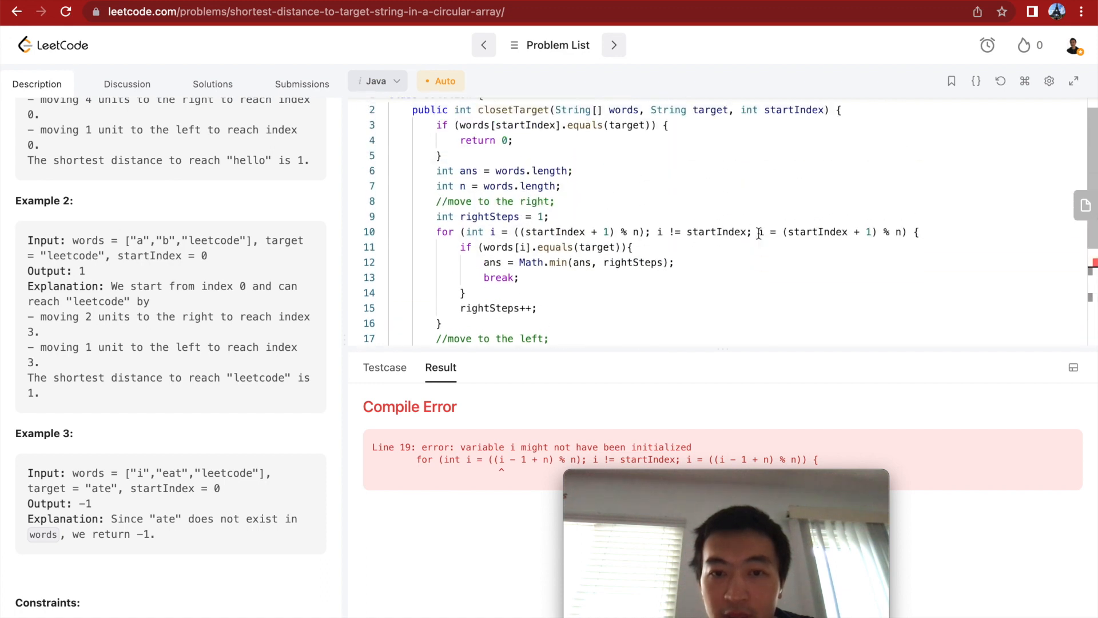
pyautogui.scroll(-3)
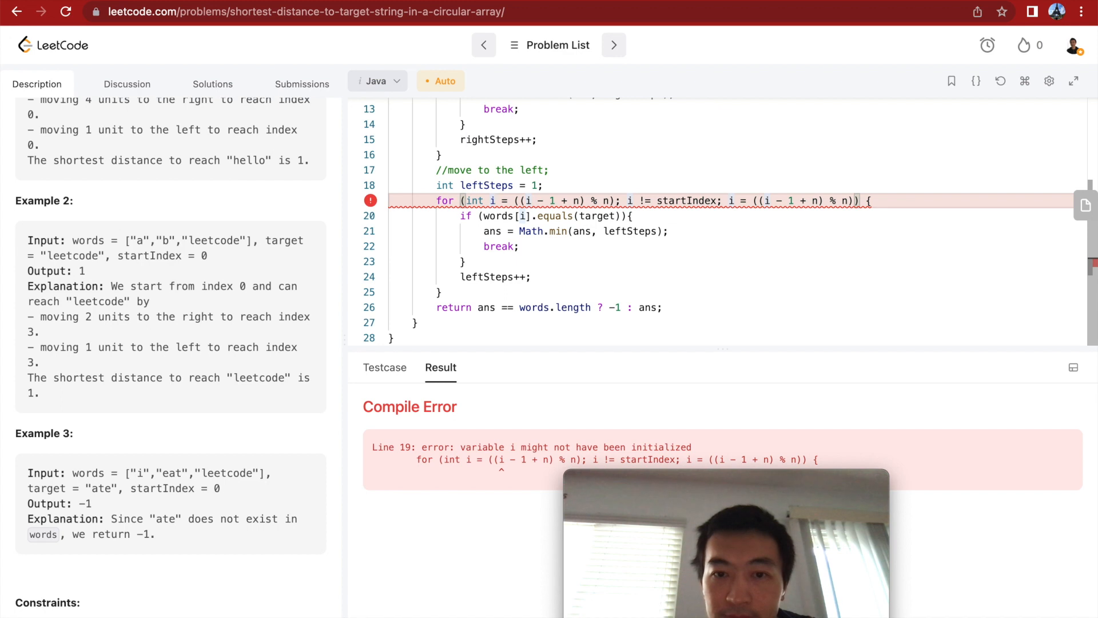
pyautogui.write('j')
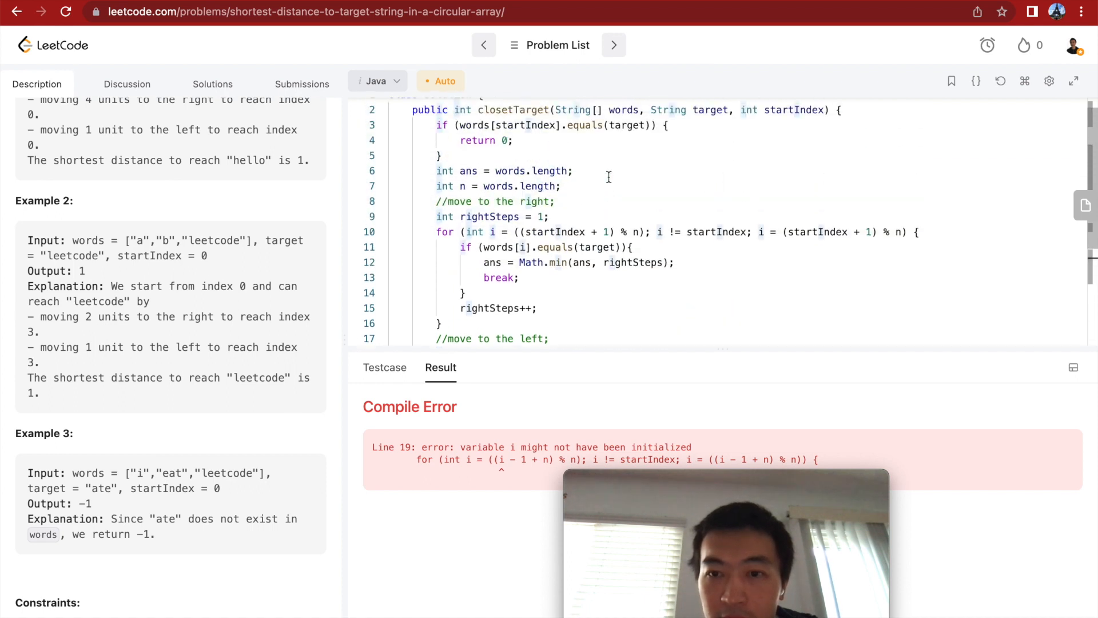
pyautogui.scroll(-3)
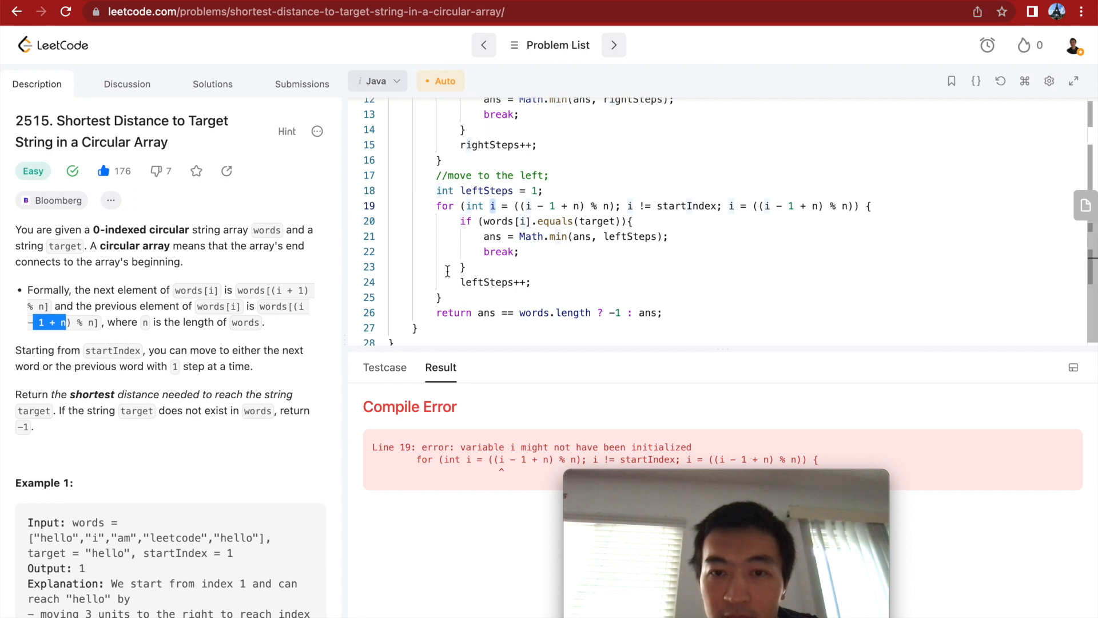
pyautogui.moveTo(653, 208)
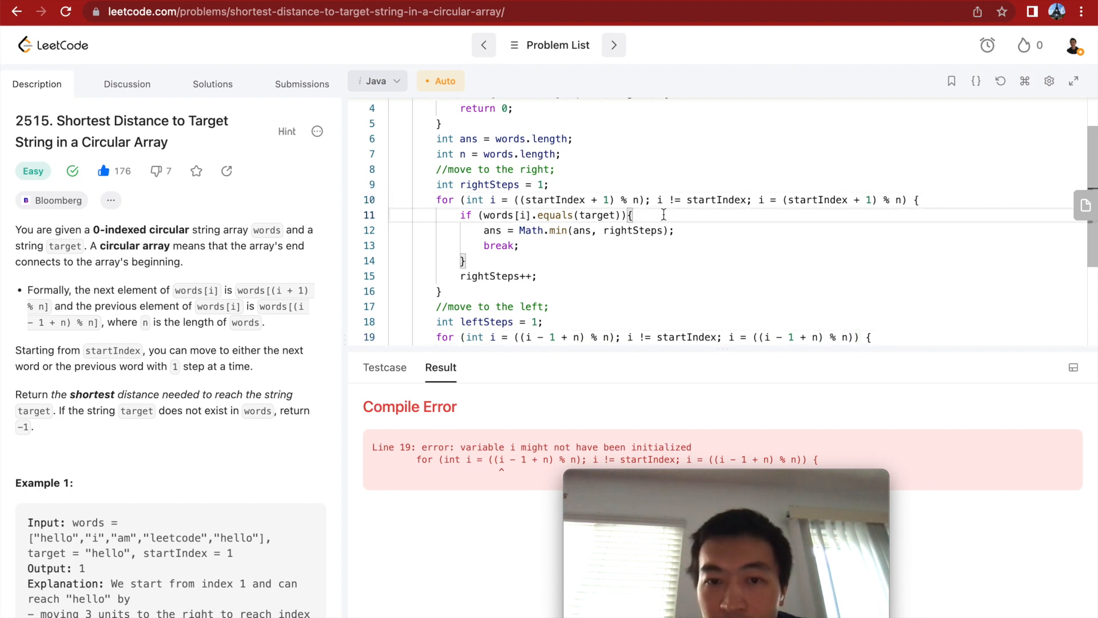
pyautogui.click(488, 292)
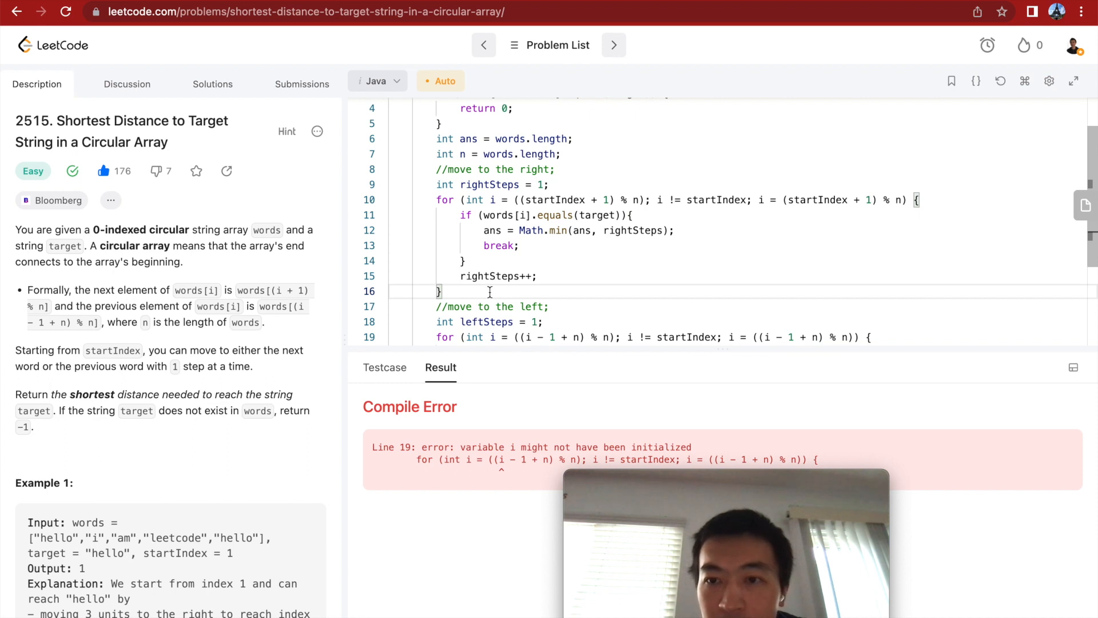
pyautogui.scroll(-3)
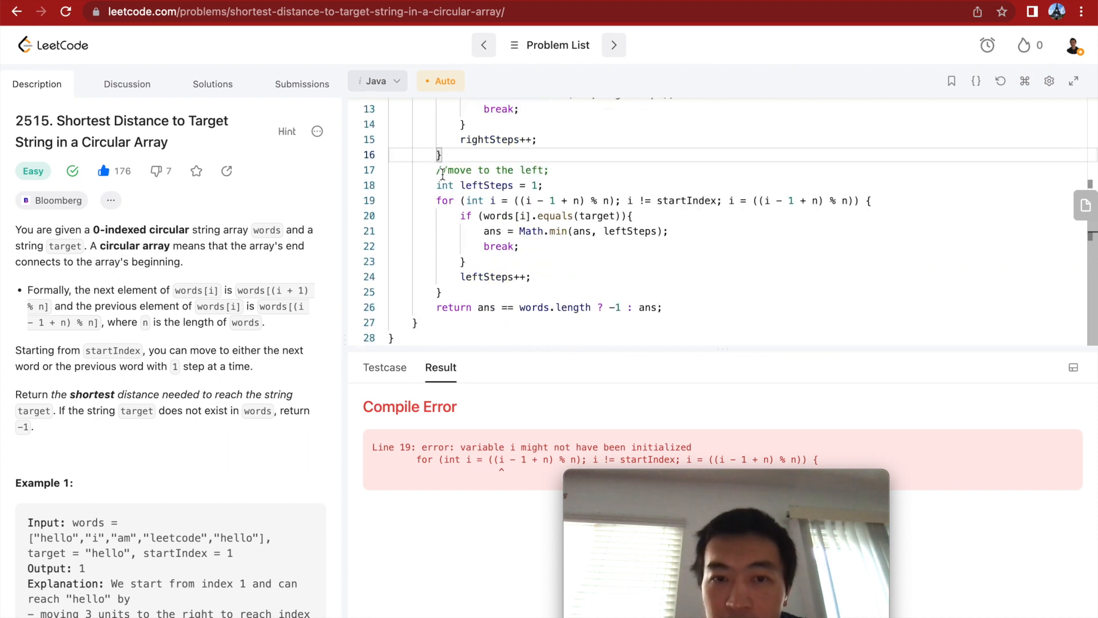
pyautogui.moveTo(436, 185); pyautogui.dragTo(476, 307)
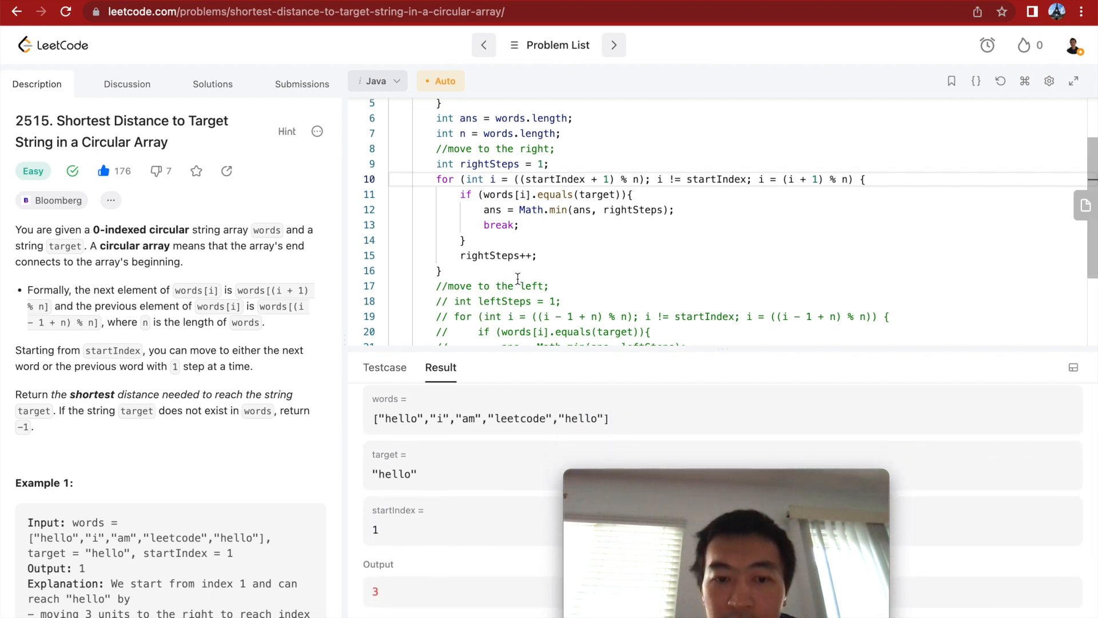
# Check the Case 1 and Case 2 test inputs after the failed run
pyautogui.click(384, 367)
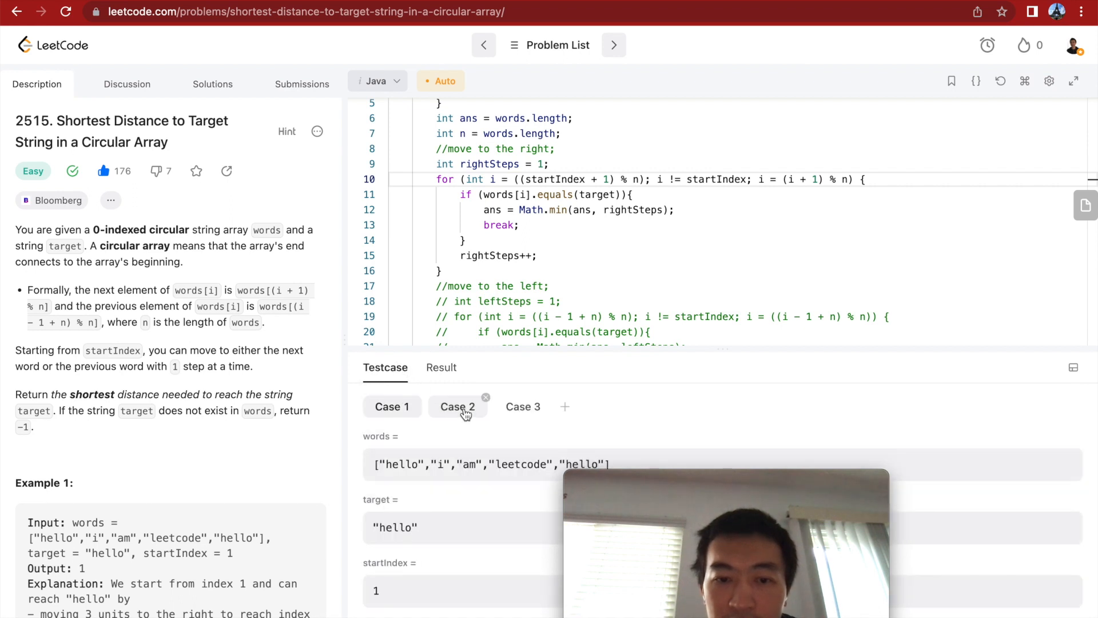
pyautogui.click(458, 406)
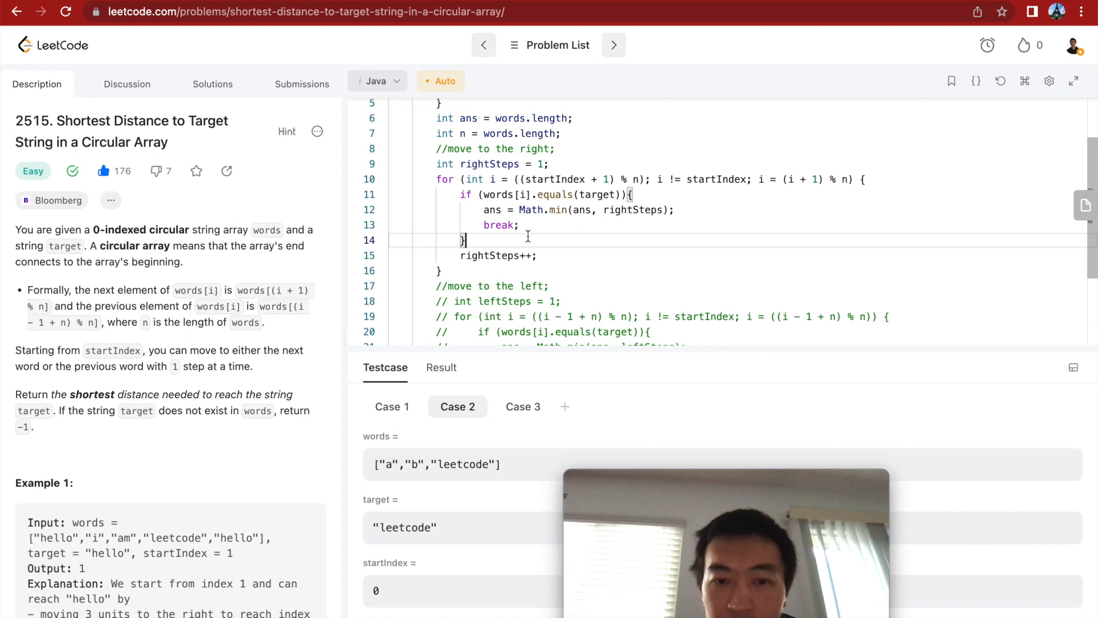
pyautogui.click(392, 406)
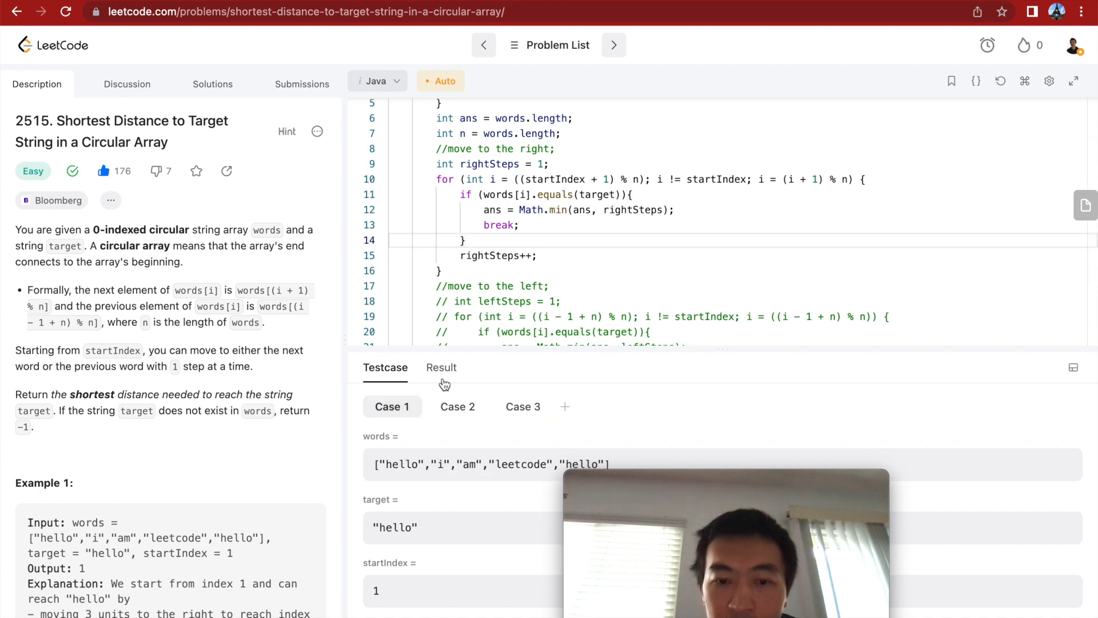
pyautogui.scroll(-3)
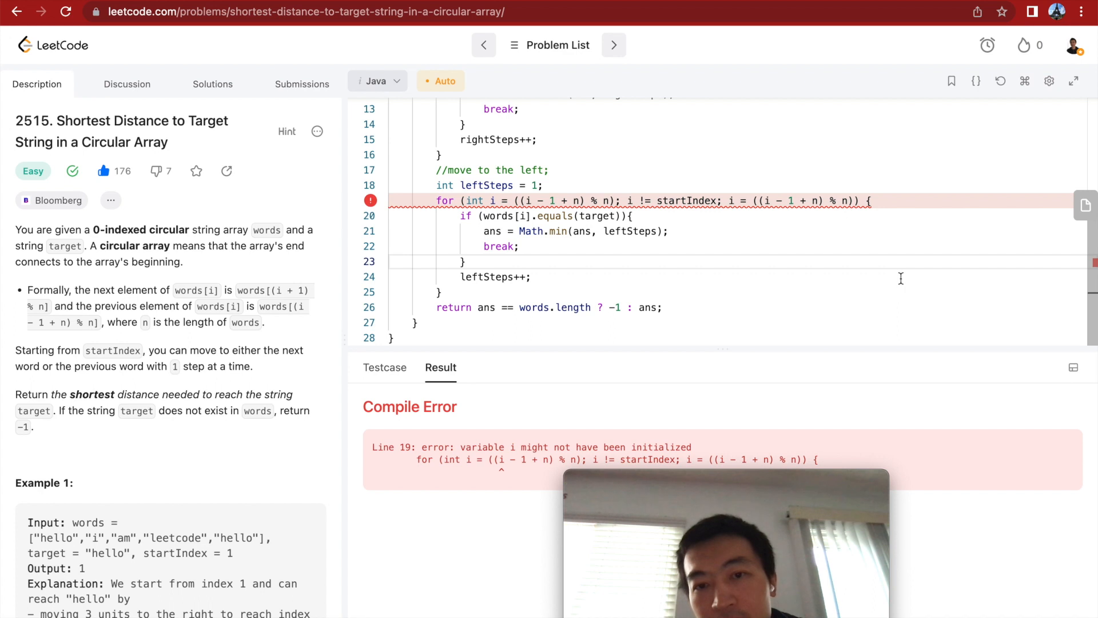
# Replace i with startIndex in the line 19 left-loop initializer and submit; solution Accepted
pyautogui.doubleClick(685, 201)
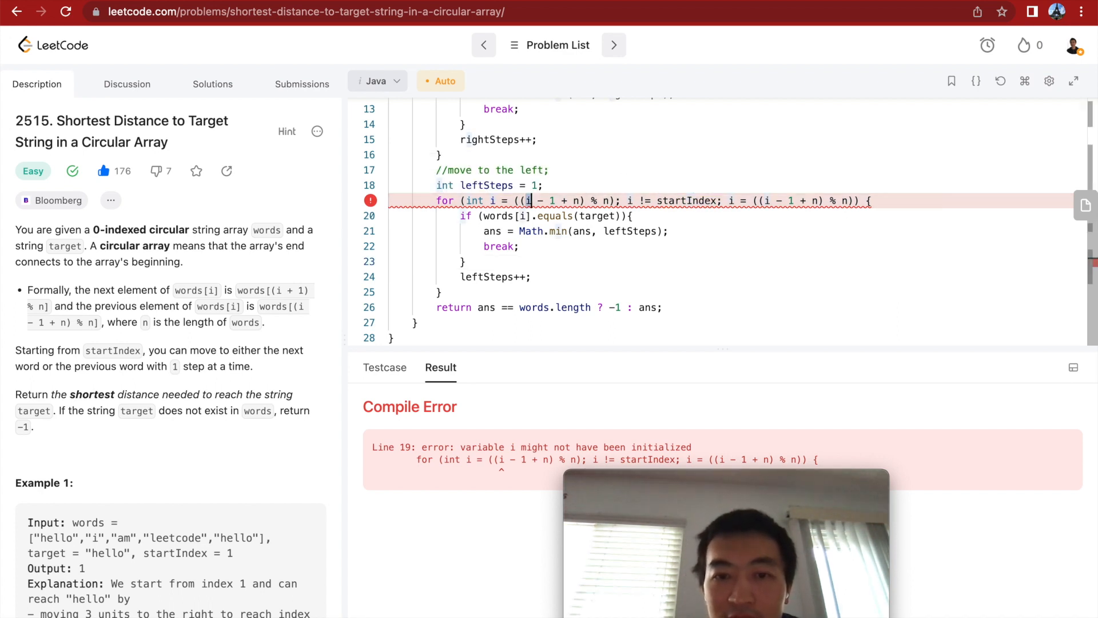
pyautogui.write('startIndex')
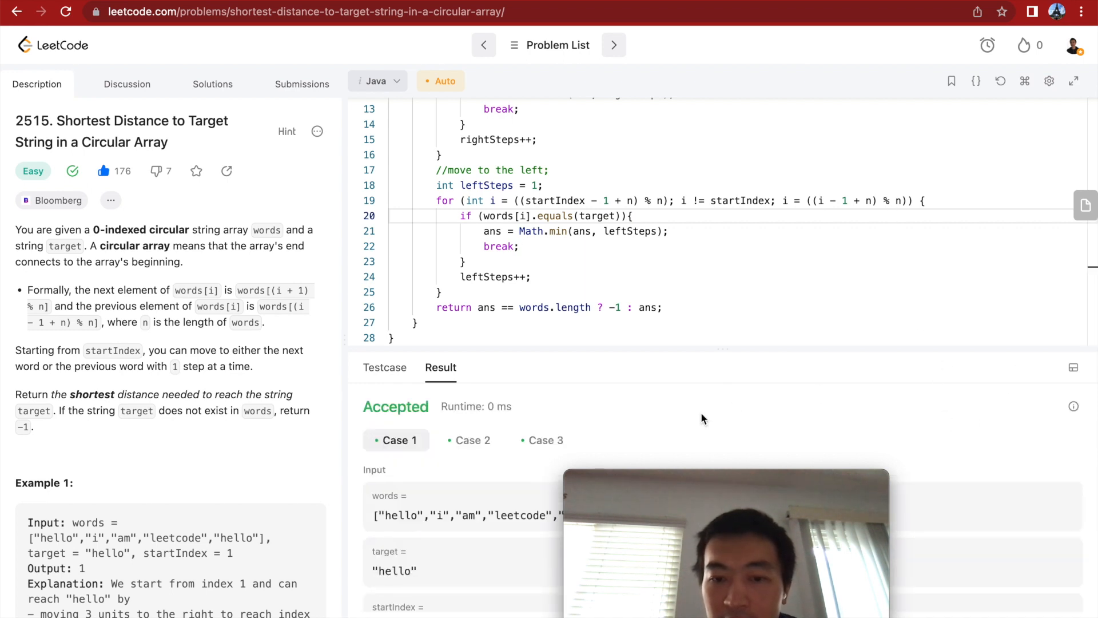
pyautogui.click(545, 439)
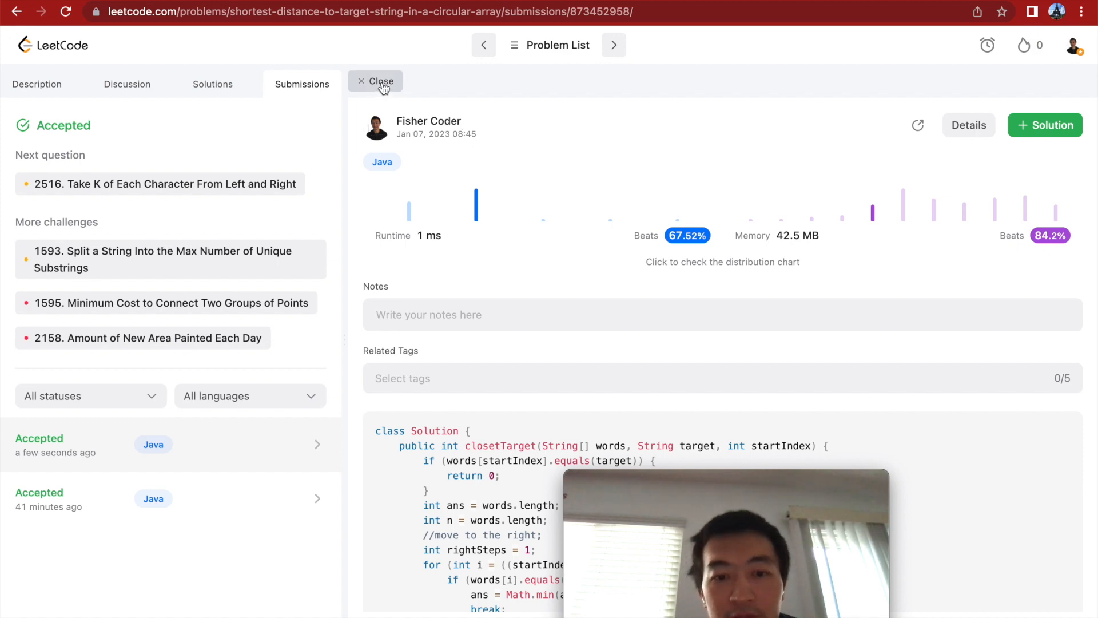
# Close the submission details to return to the description and full solution
pyautogui.click(379, 80)
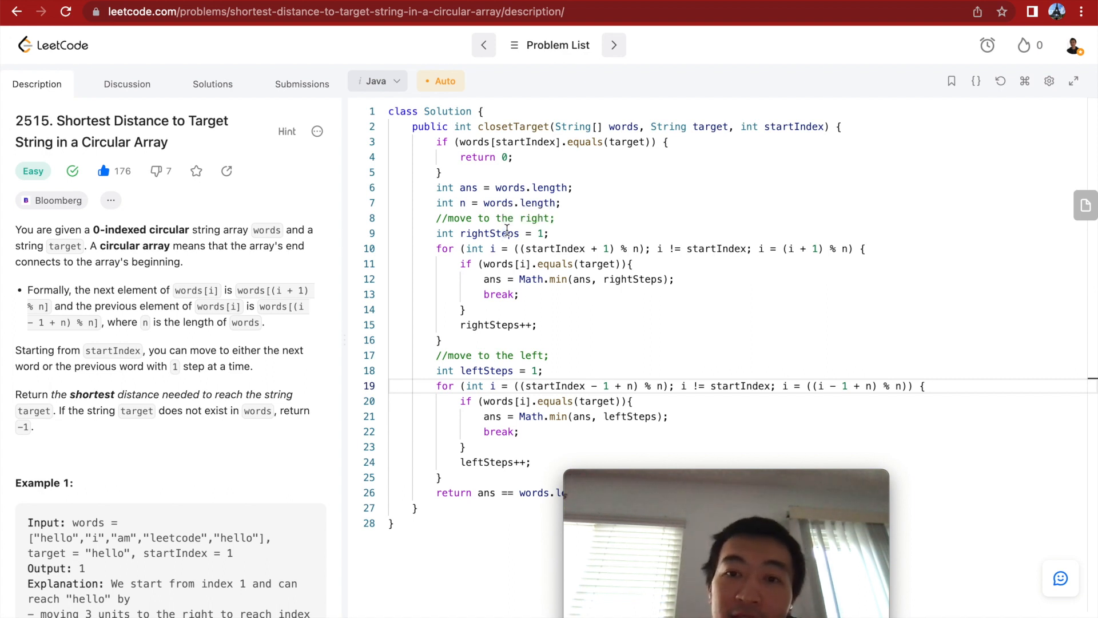
pyautogui.doubleClick(496, 204)
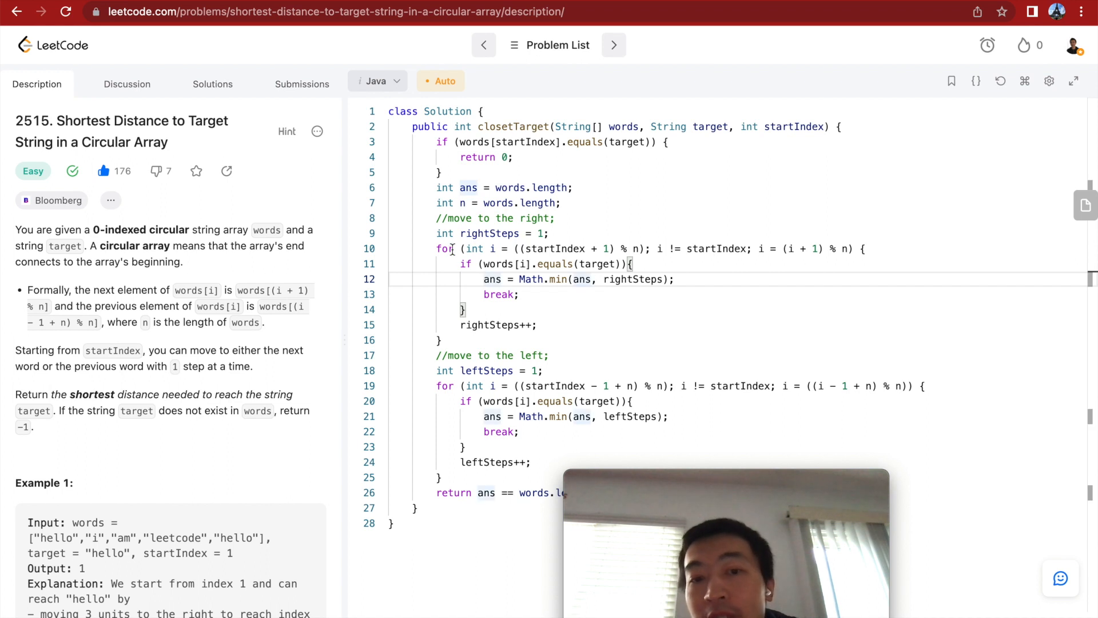
pyautogui.moveTo(435, 249); pyautogui.dragTo(466, 310)
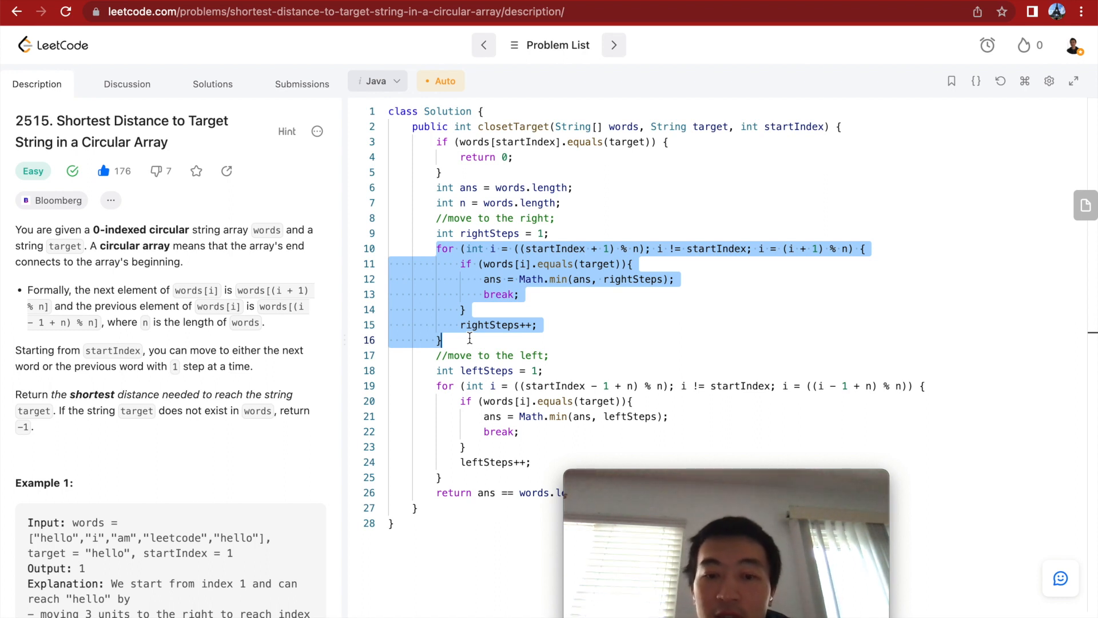
pyautogui.moveTo(277, 363)
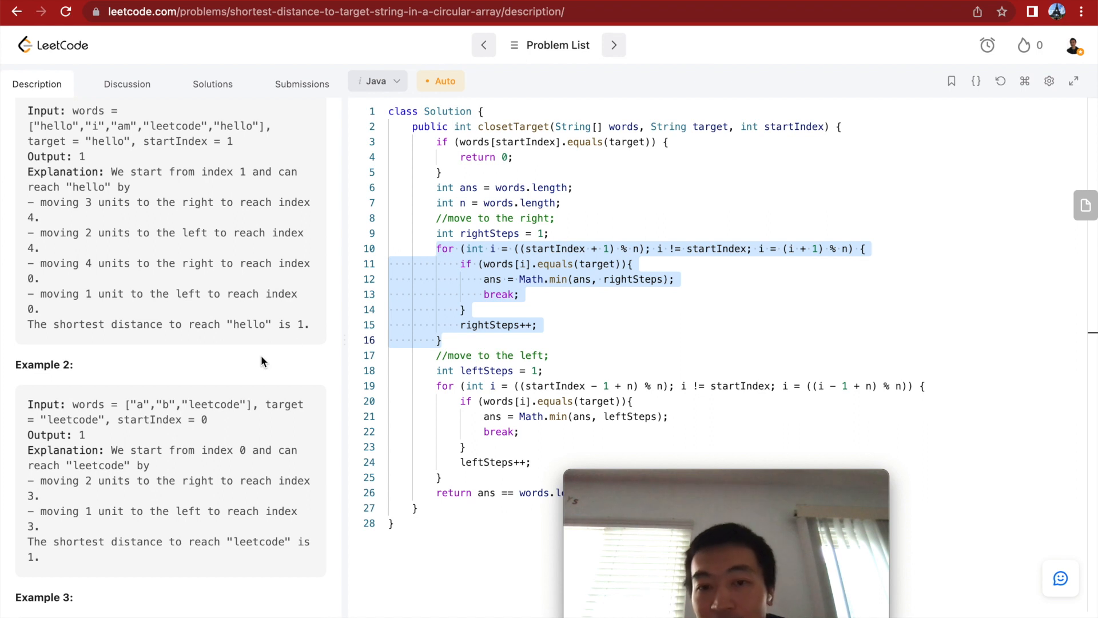
pyautogui.moveTo(502, 267)
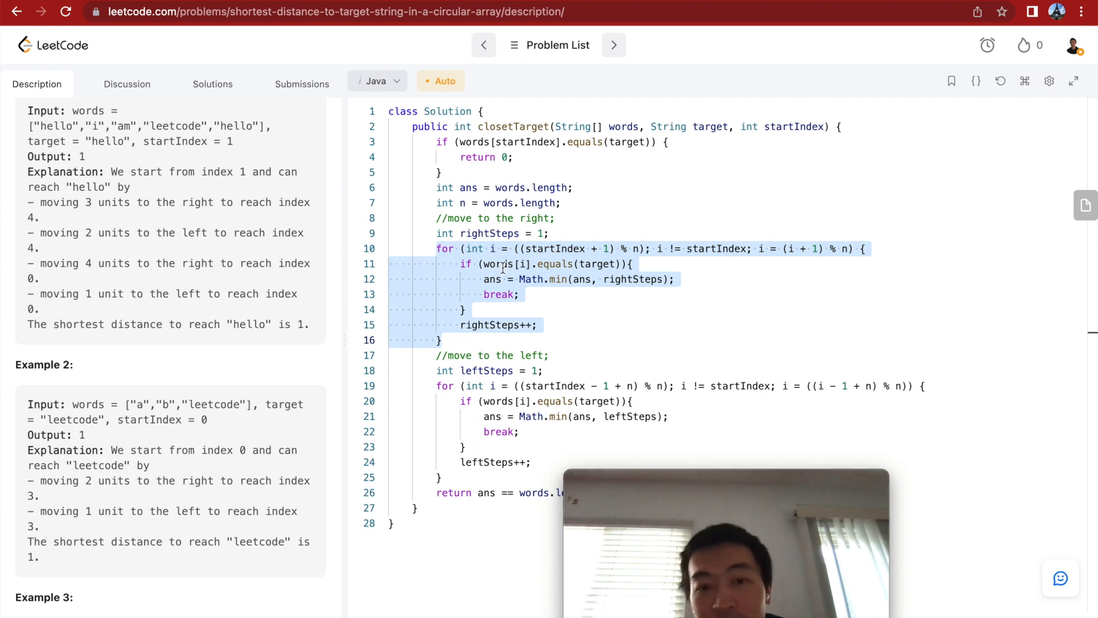